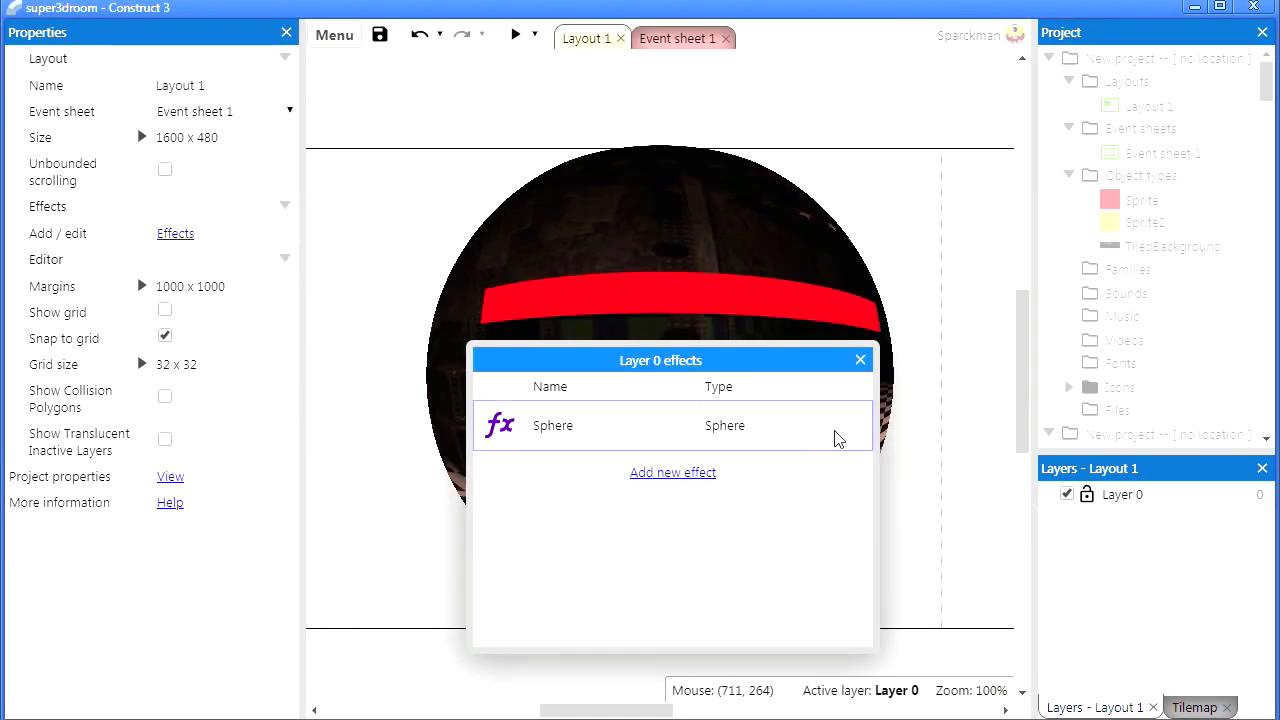
Step: Dismiss the Layer 0 effects list showing the Sphere effect and leave Construct 3 for the desktop
{"action": "left_click", "coordinate": [1120, 494]}
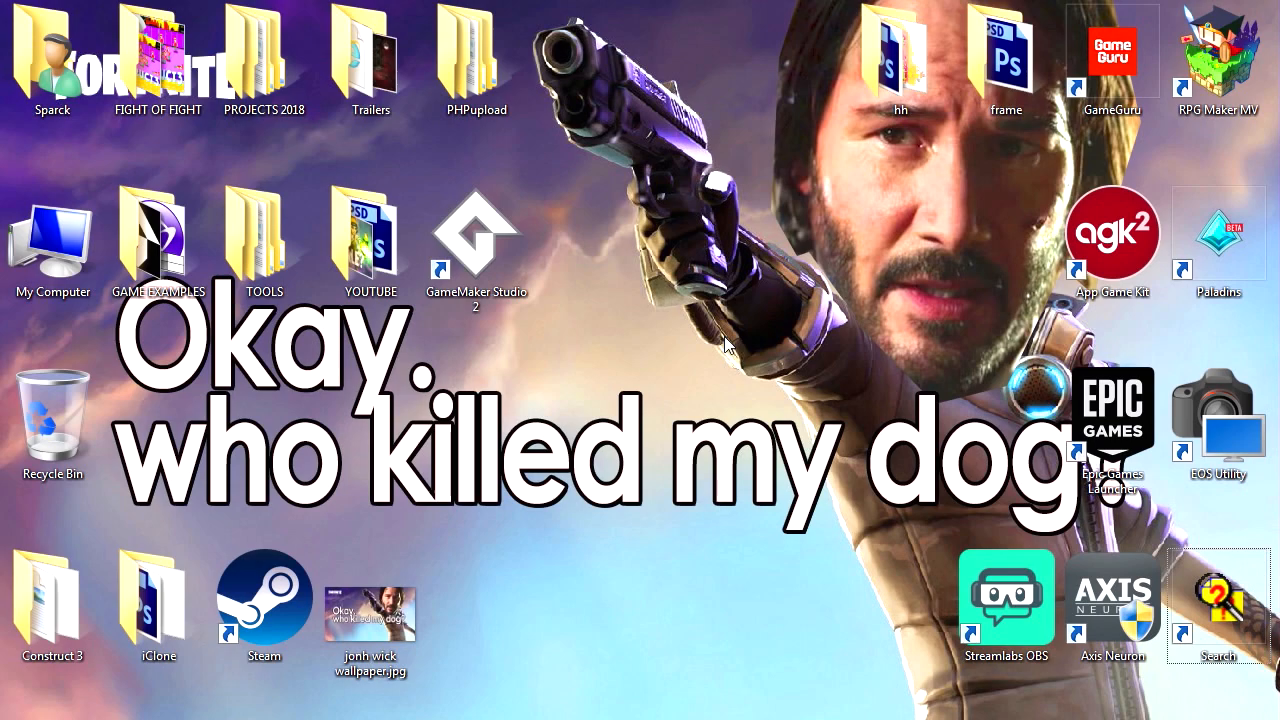
{"action": "mouse_move", "coordinate": [680, 362]}
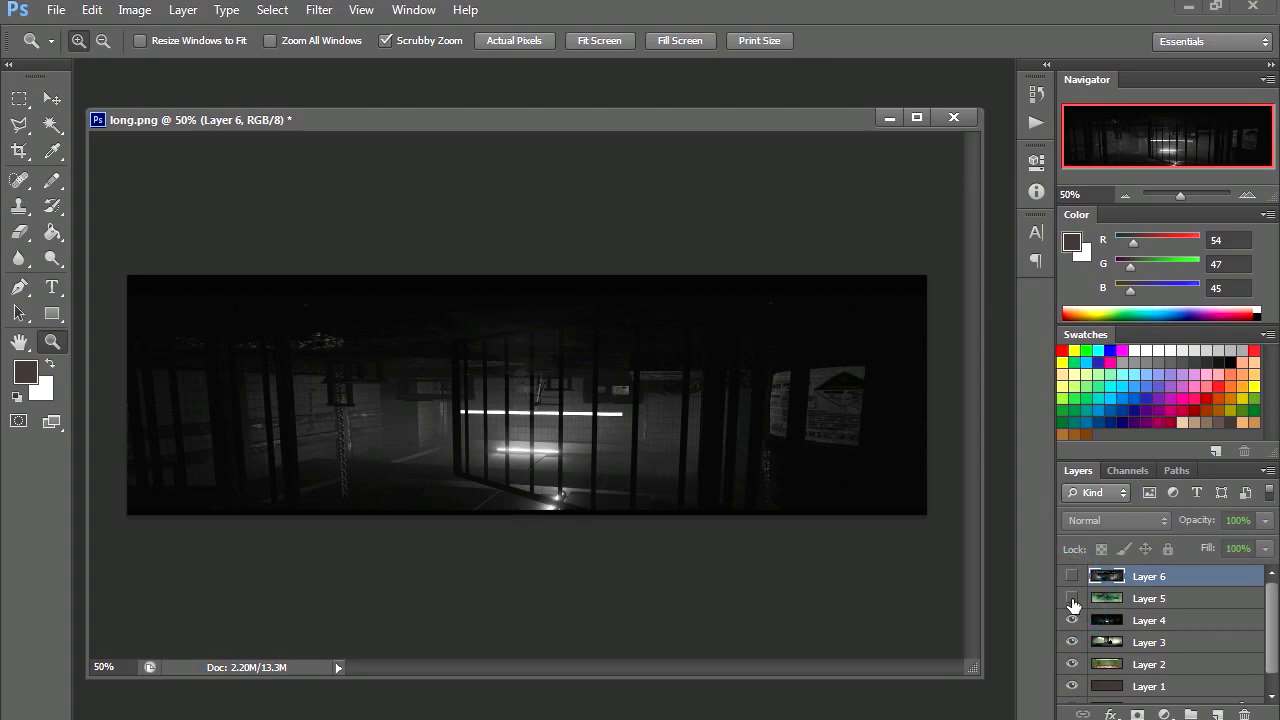
Step: Hide one panorama layer and begin Save As, choosing the file format for the room image
{"action": "left_click", "coordinate": [1072, 598]}
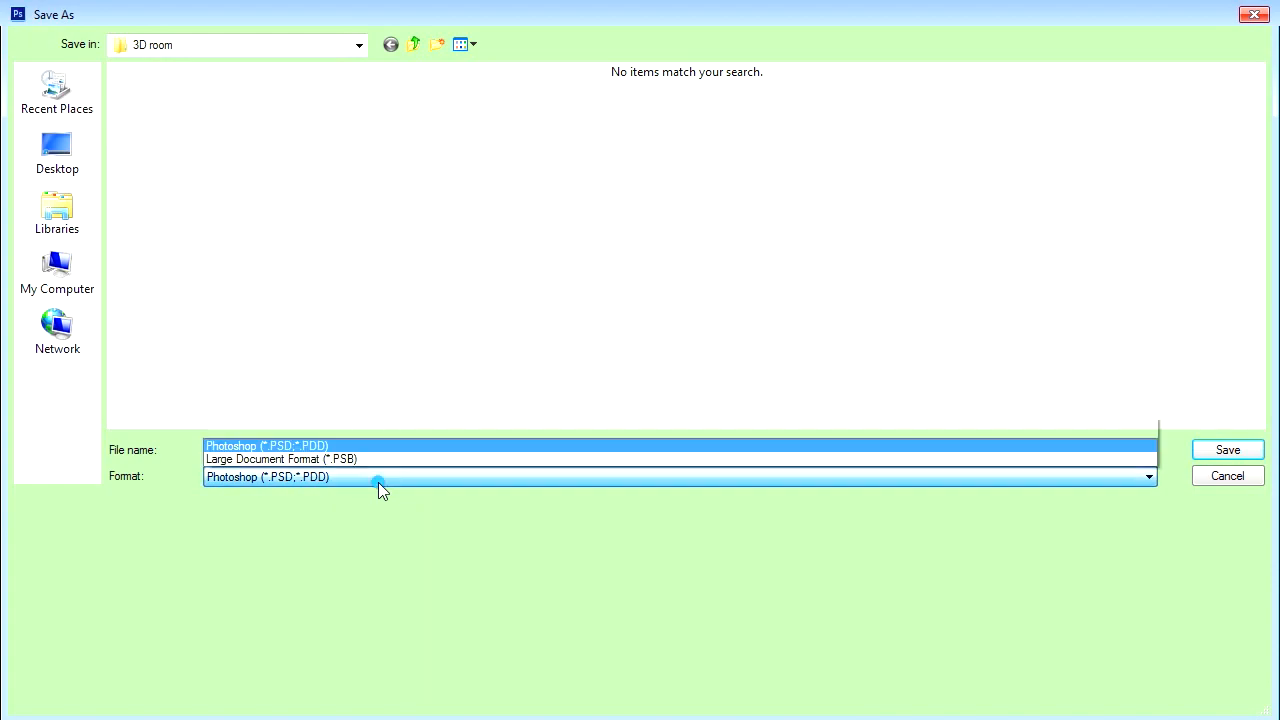
{"action": "left_click", "coordinate": [268, 476]}
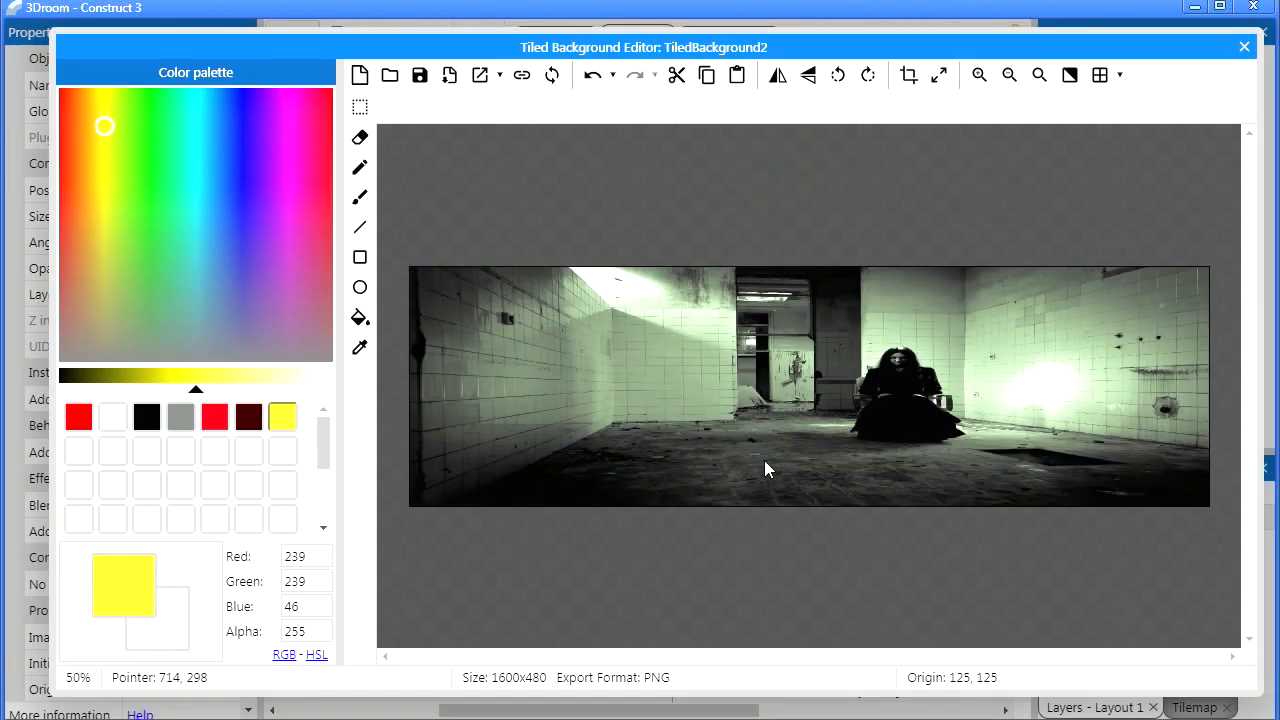
Step: Close the tile editor and preview the room, seeing the panorama upside down through the sphere effect
{"action": "left_click", "coordinate": [1244, 48]}
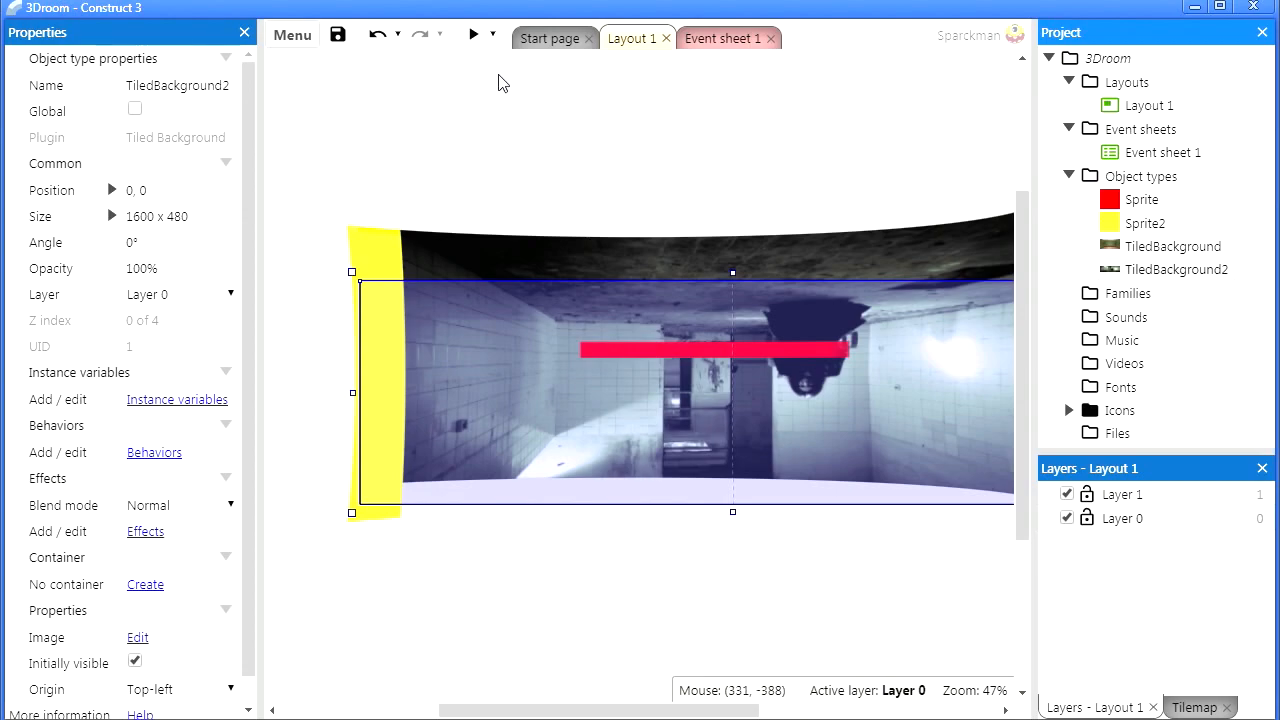
{"action": "left_click", "coordinate": [472, 34]}
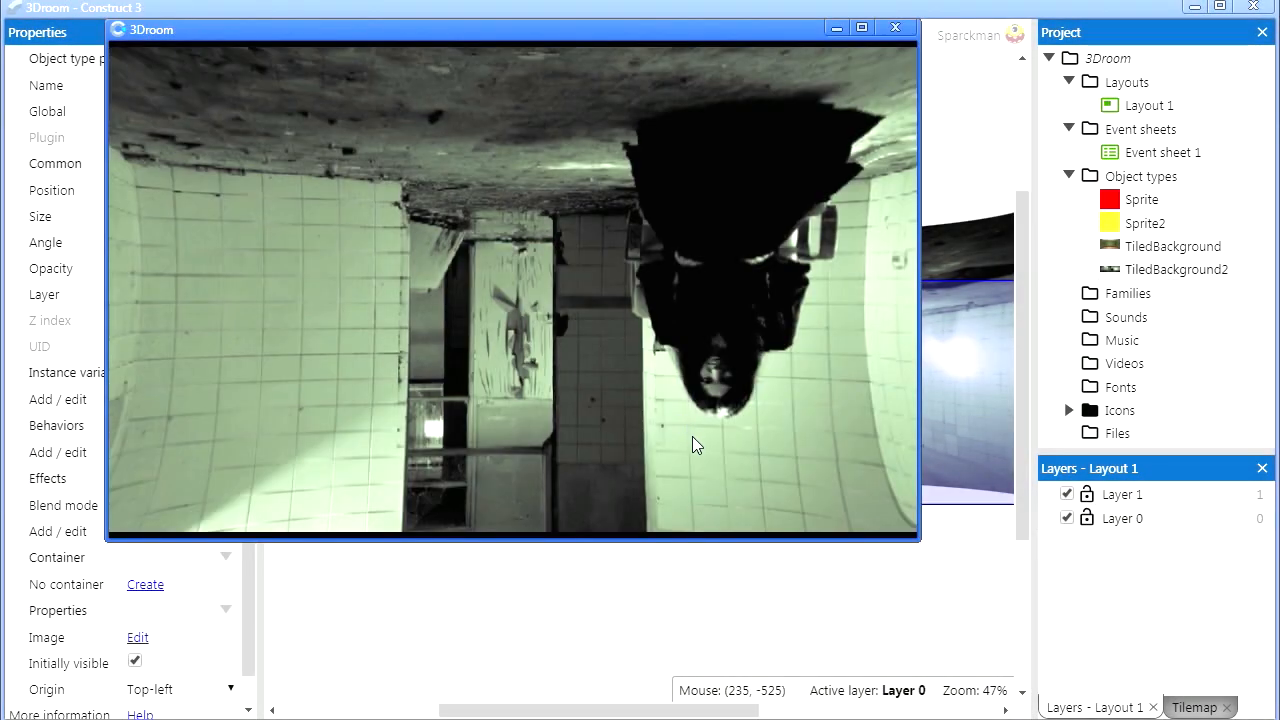
{"action": "left_click", "coordinate": [896, 28]}
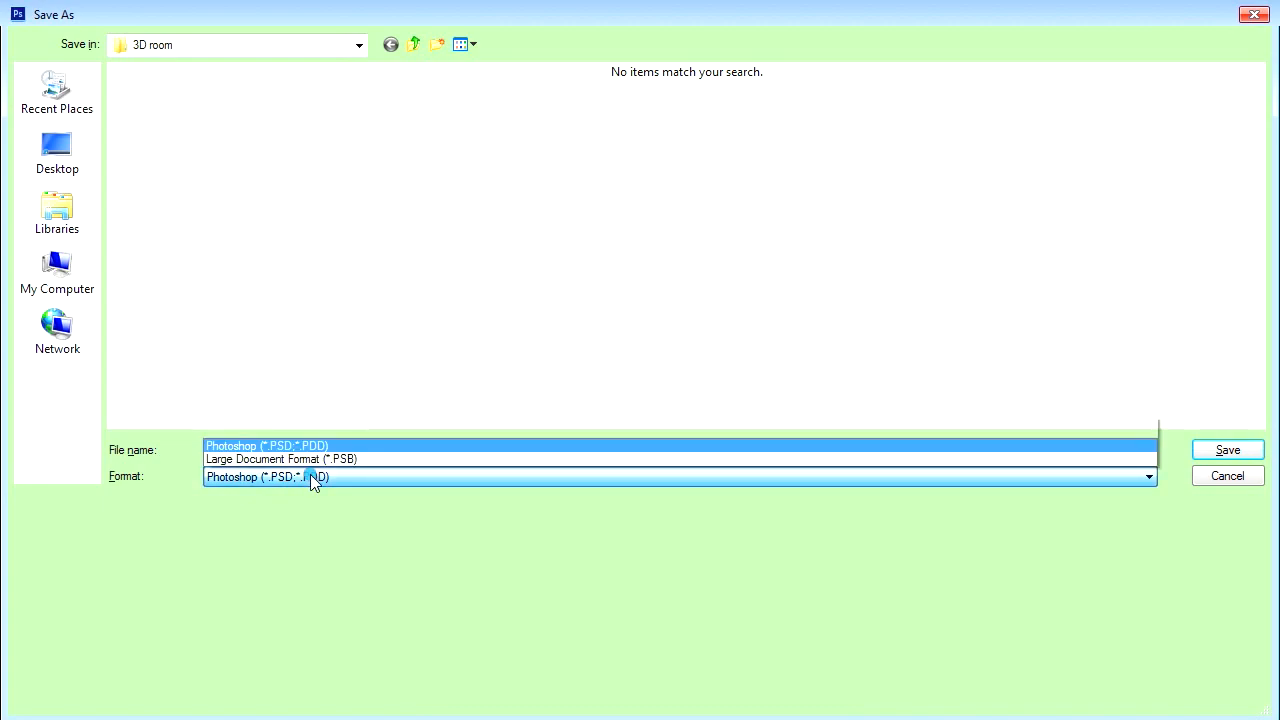
Step: Save the panorama as long.png in PNG format into the 3D room folder
{"action": "left_click", "coordinate": [260, 476]}
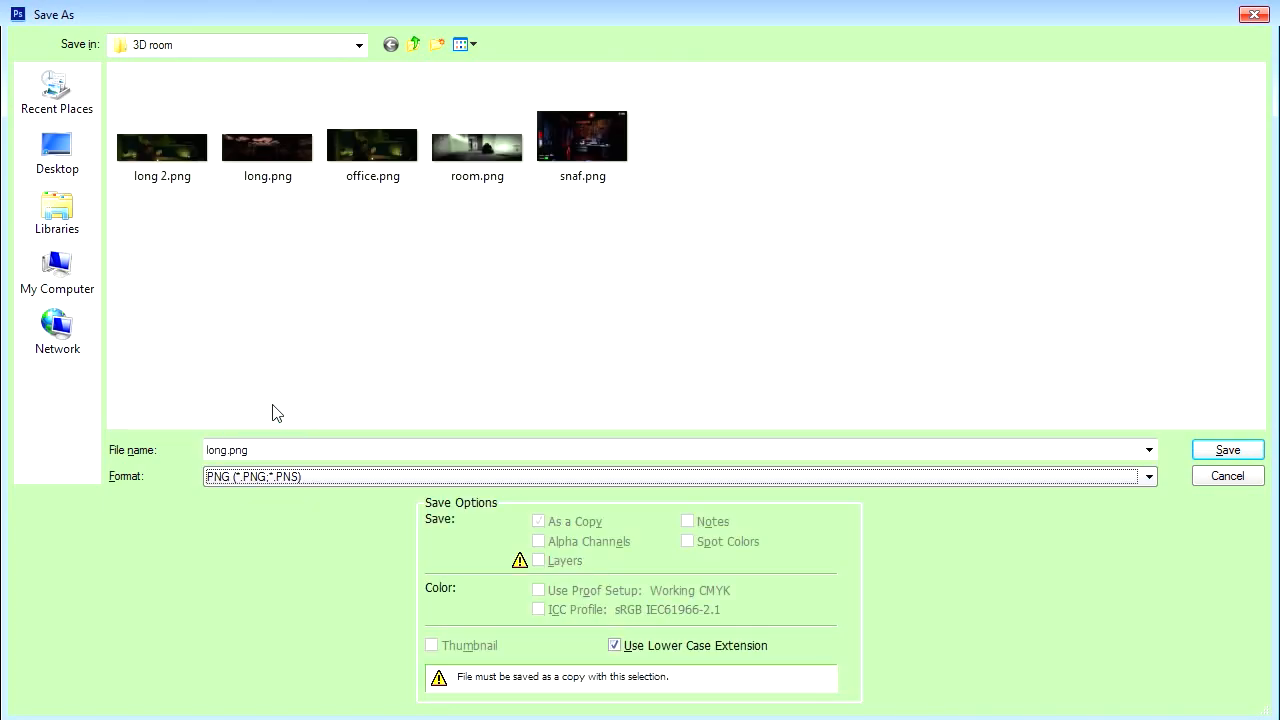
{"action": "left_click", "coordinate": [1228, 448]}
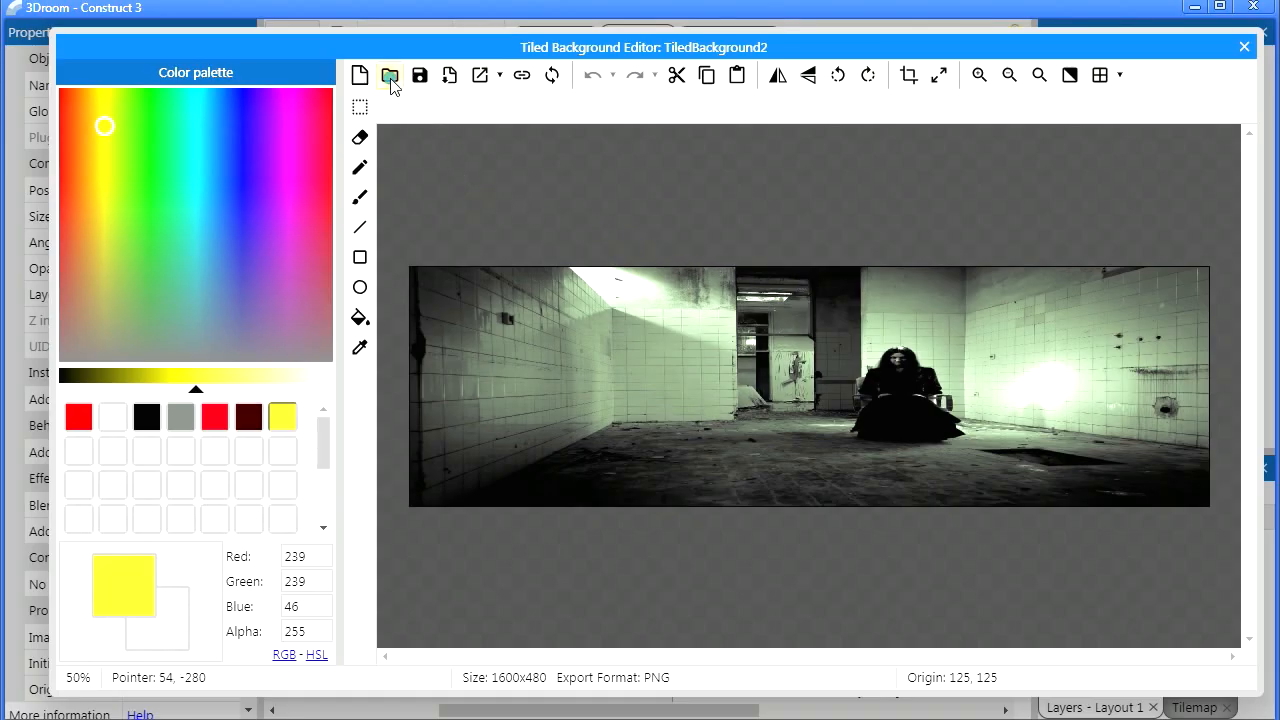
Step: Flip the tile image vertically and load the checkered-floor room panorama into the tiled background
{"action": "left_click", "coordinate": [808, 76]}
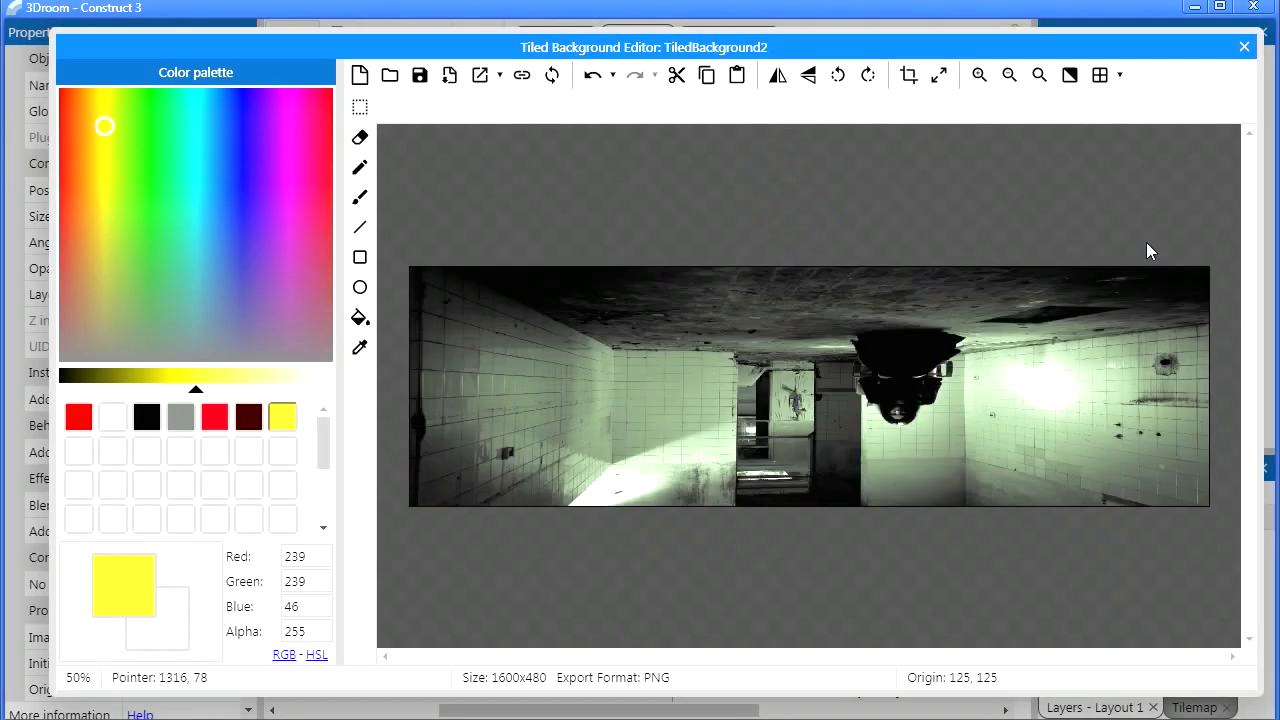
{"action": "left_click", "coordinate": [1244, 48]}
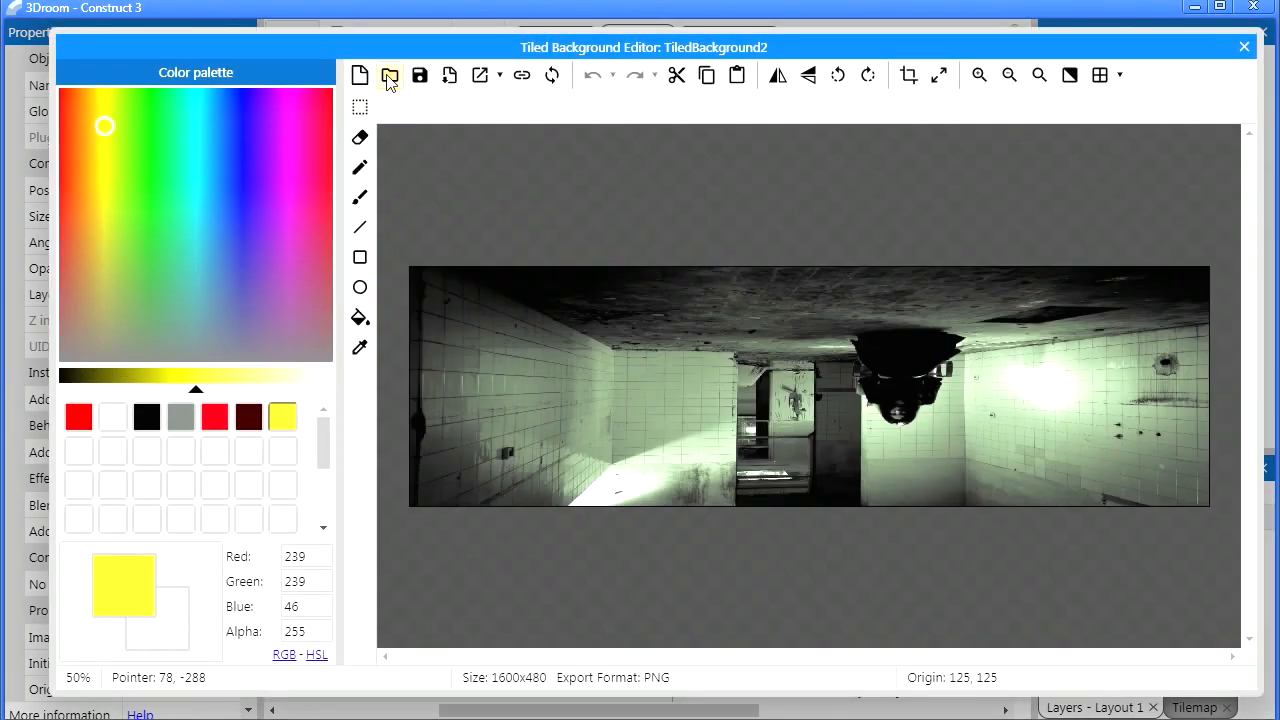
{"action": "left_click", "coordinate": [390, 76]}
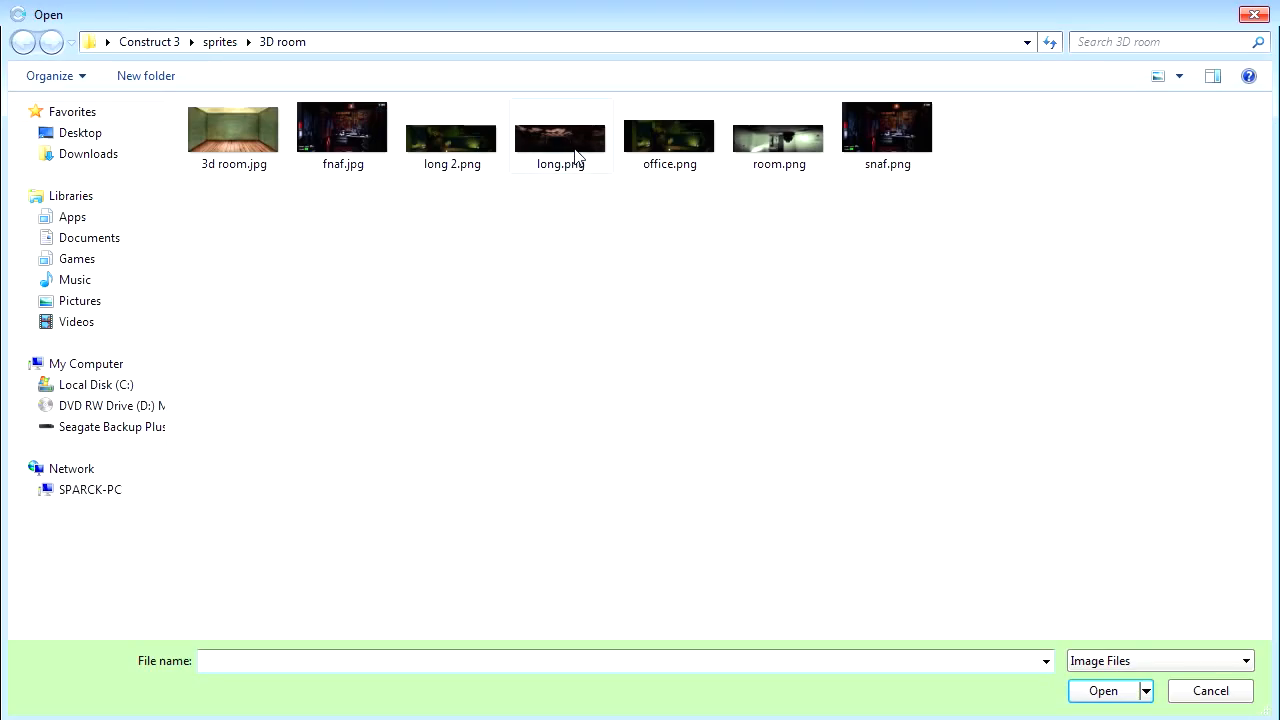
{"action": "double_click", "coordinate": [560, 124]}
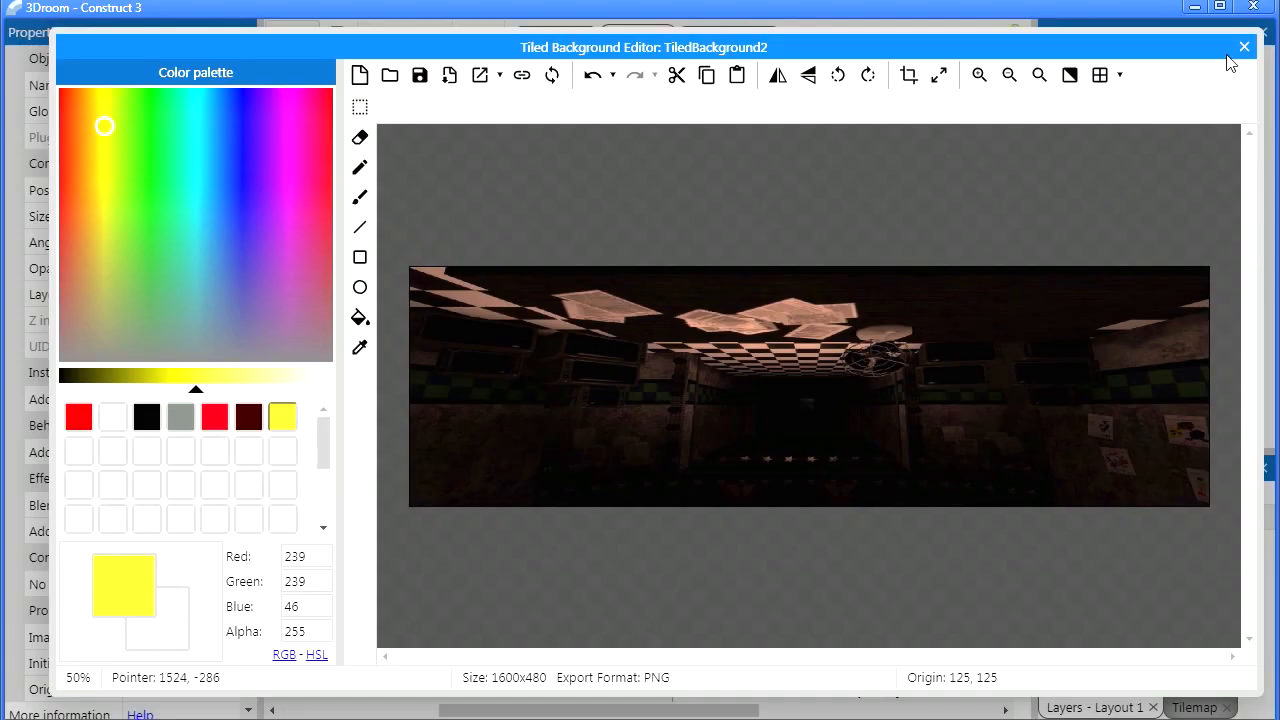
Step: Preview the room with the new panorama wrapped by the sphere effect, then close the preview
{"action": "left_click", "coordinate": [1244, 48]}
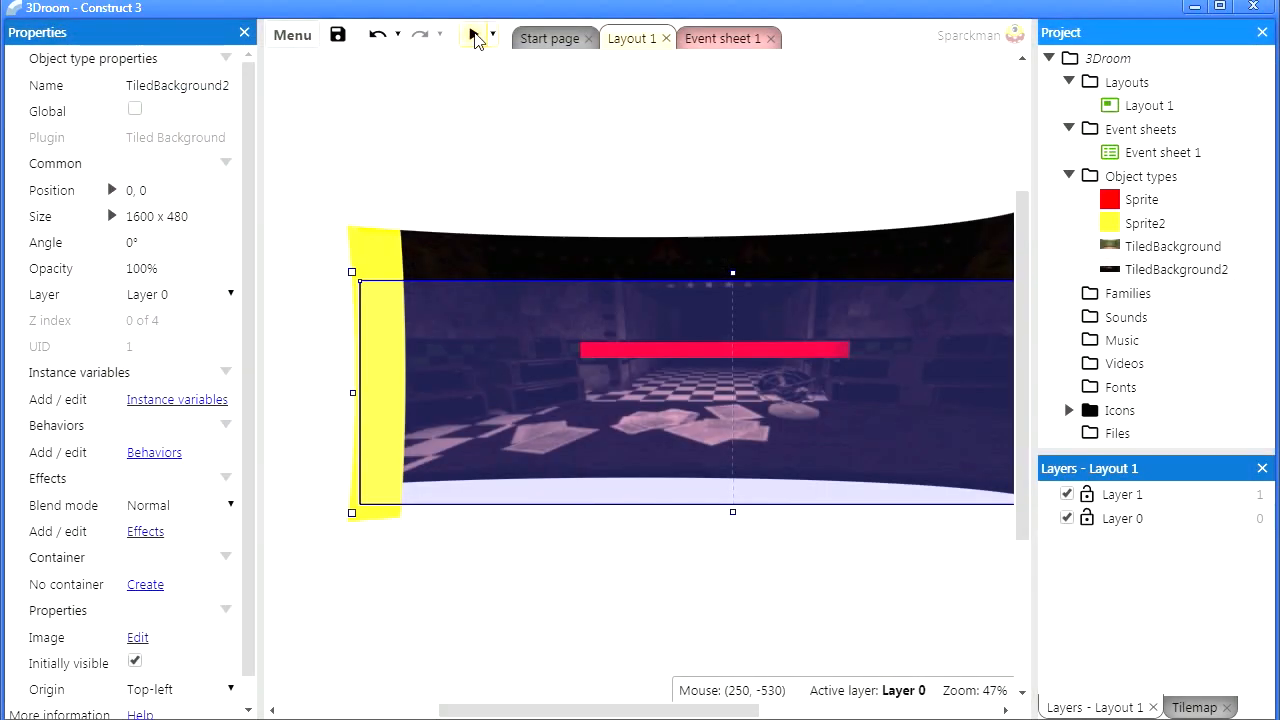
{"action": "left_click", "coordinate": [476, 34]}
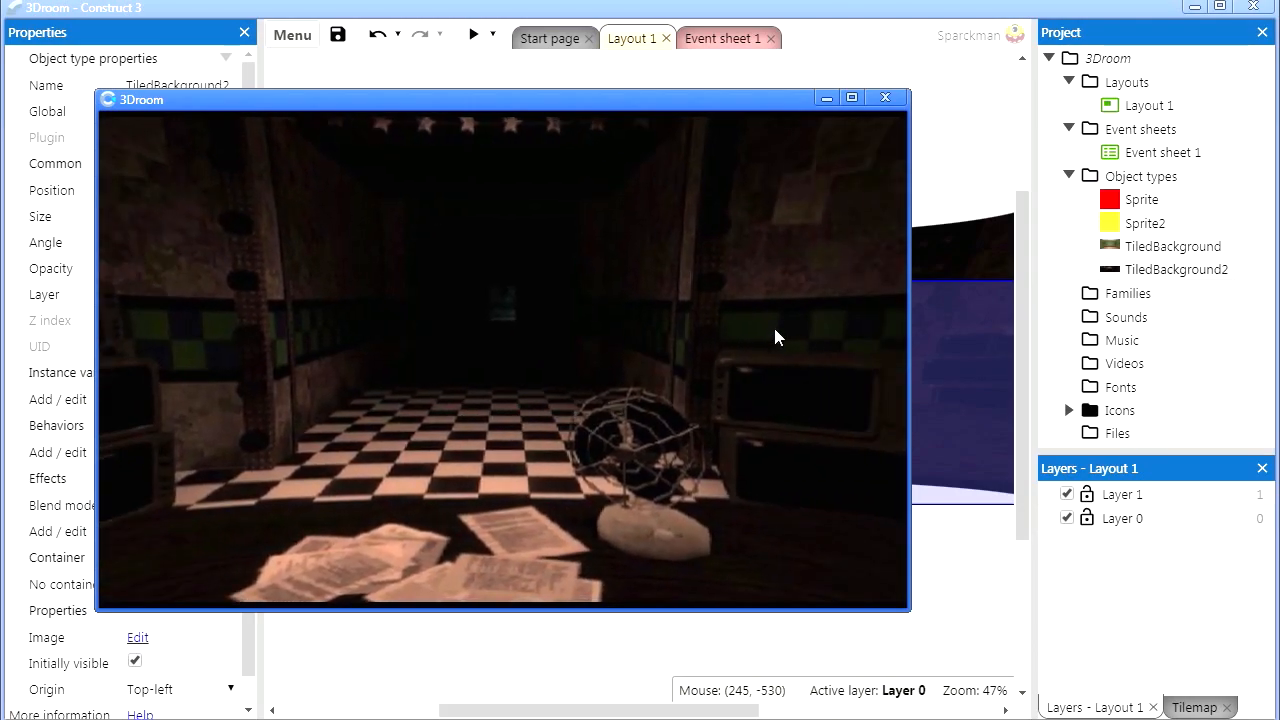
{"action": "left_click", "coordinate": [884, 96]}
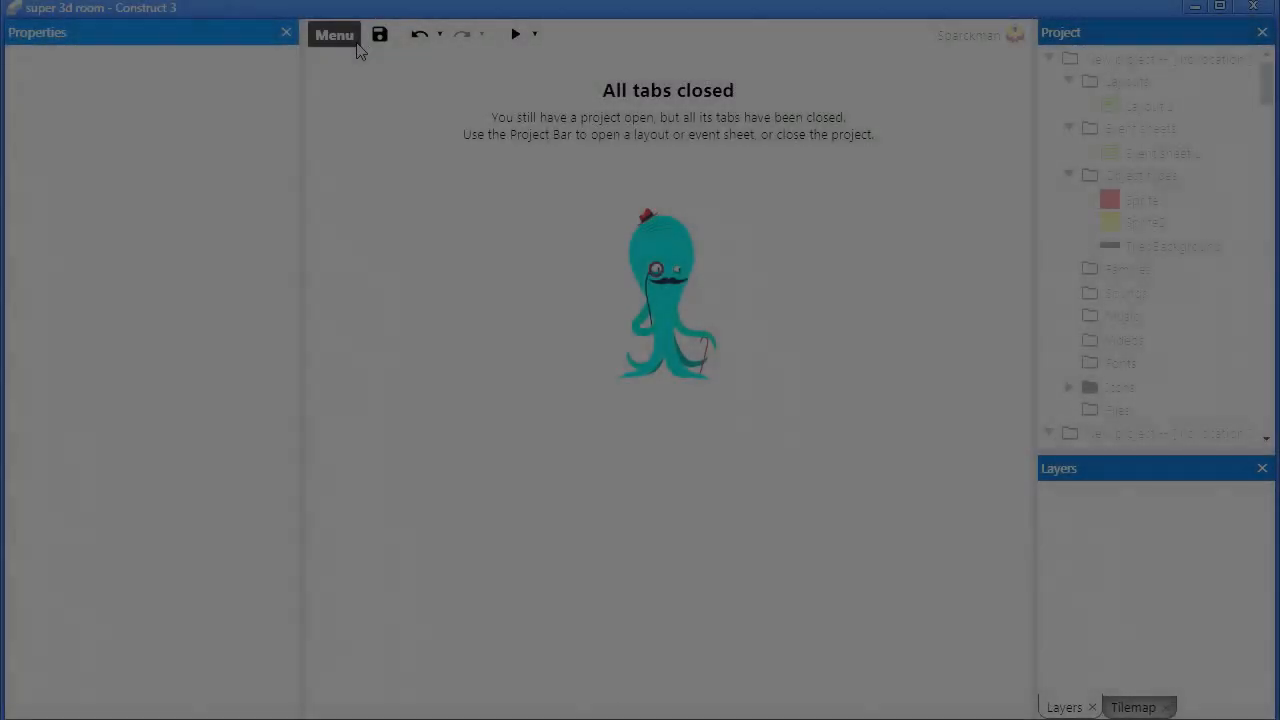
Step: Start a new project from the main menu and name it super3droom
{"action": "left_click", "coordinate": [334, 34]}
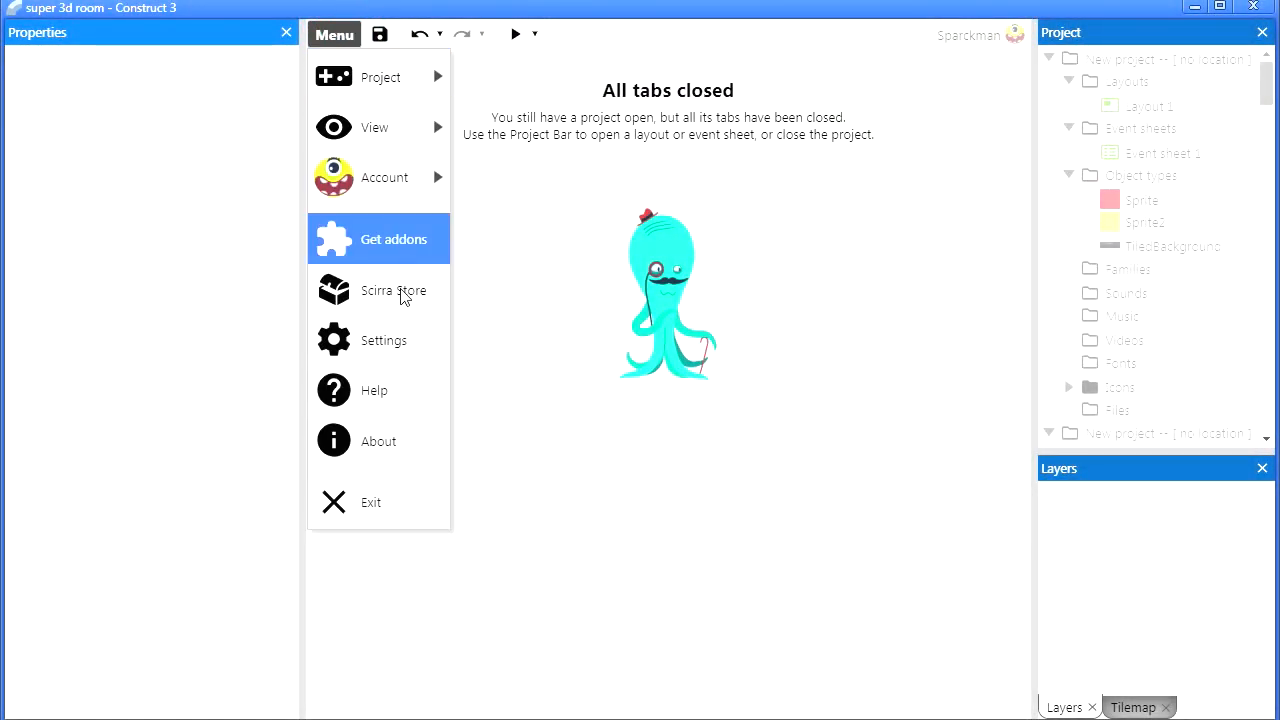
{"action": "left_click", "coordinate": [380, 76]}
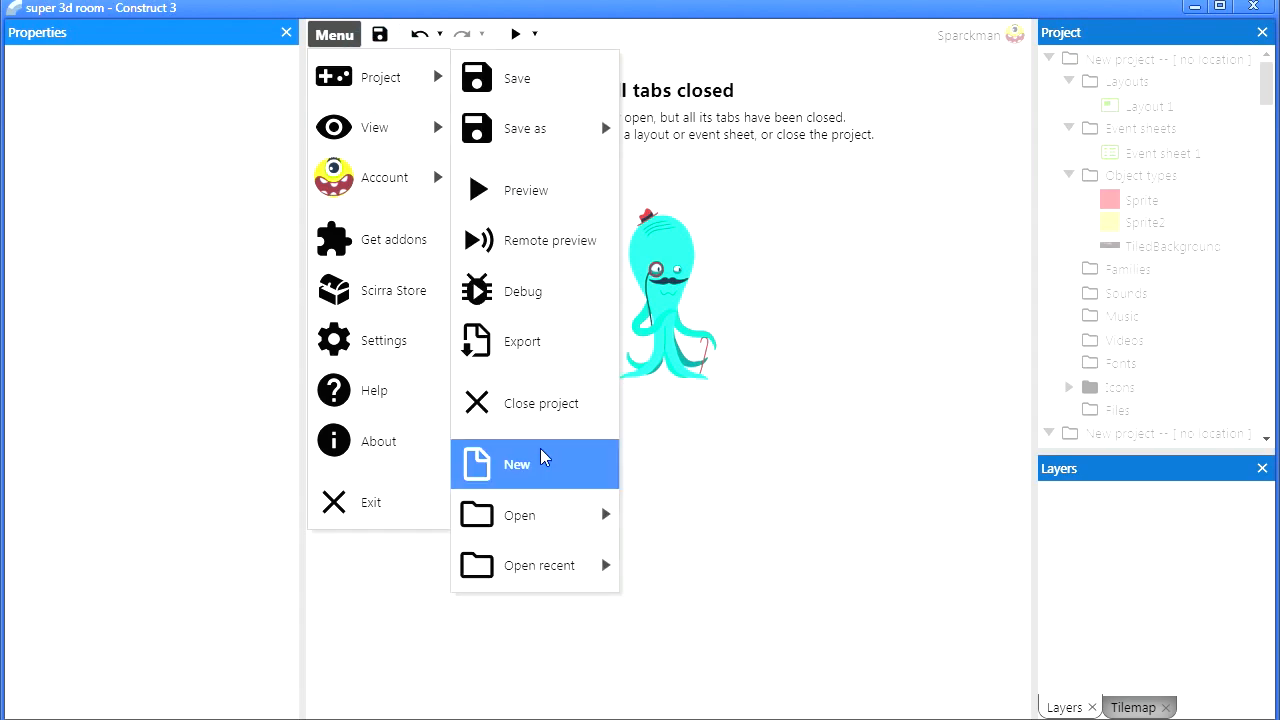
{"action": "left_click", "coordinate": [516, 464]}
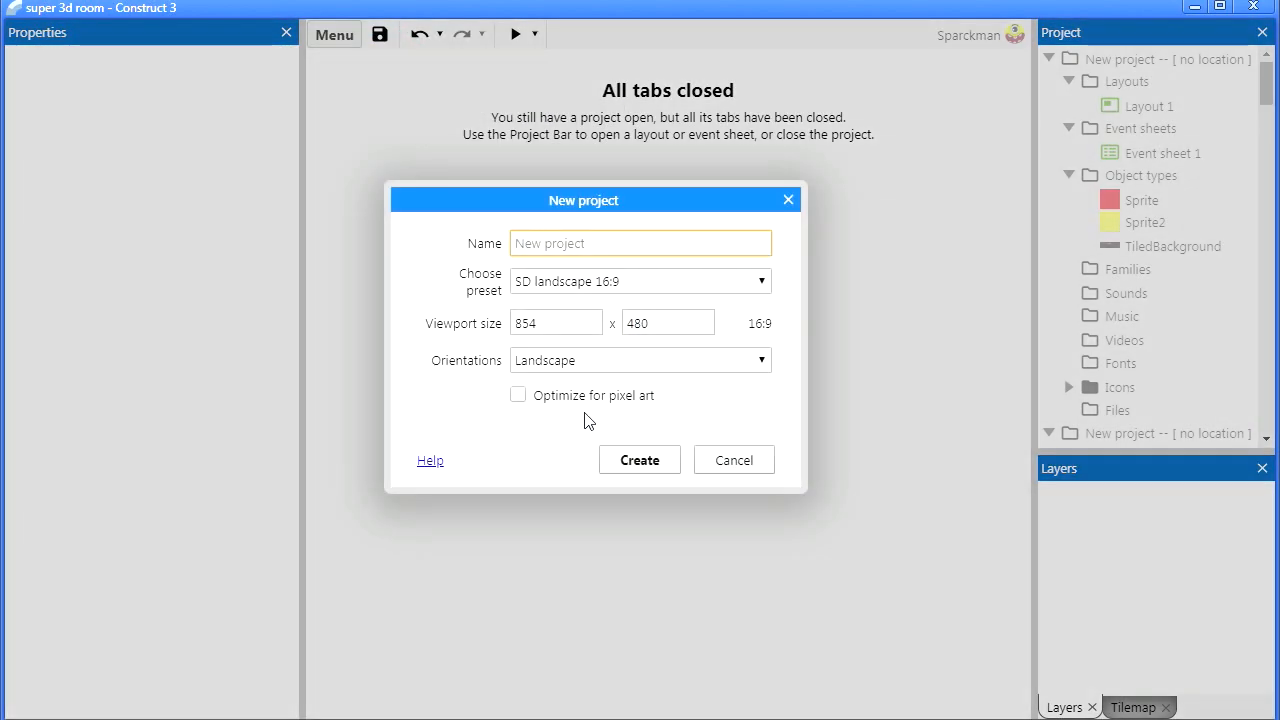
{"action": "type", "text": "super3d"}
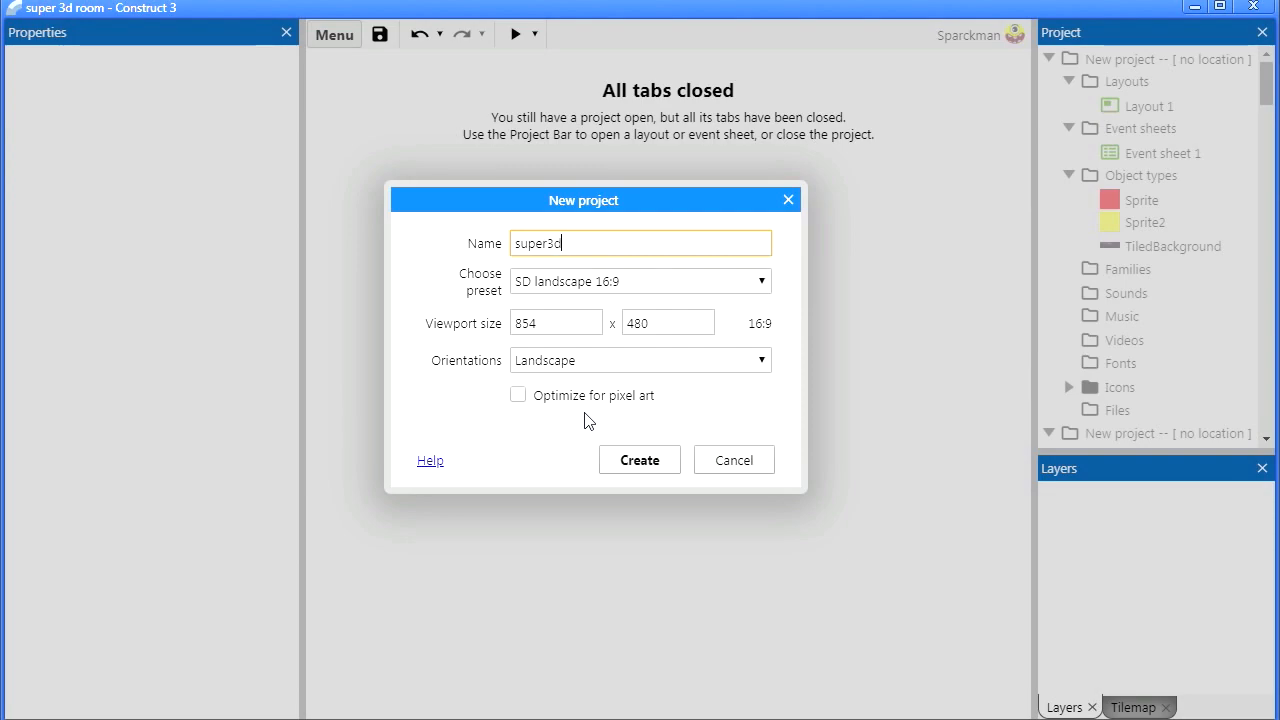
{"action": "type", "text": "room"}
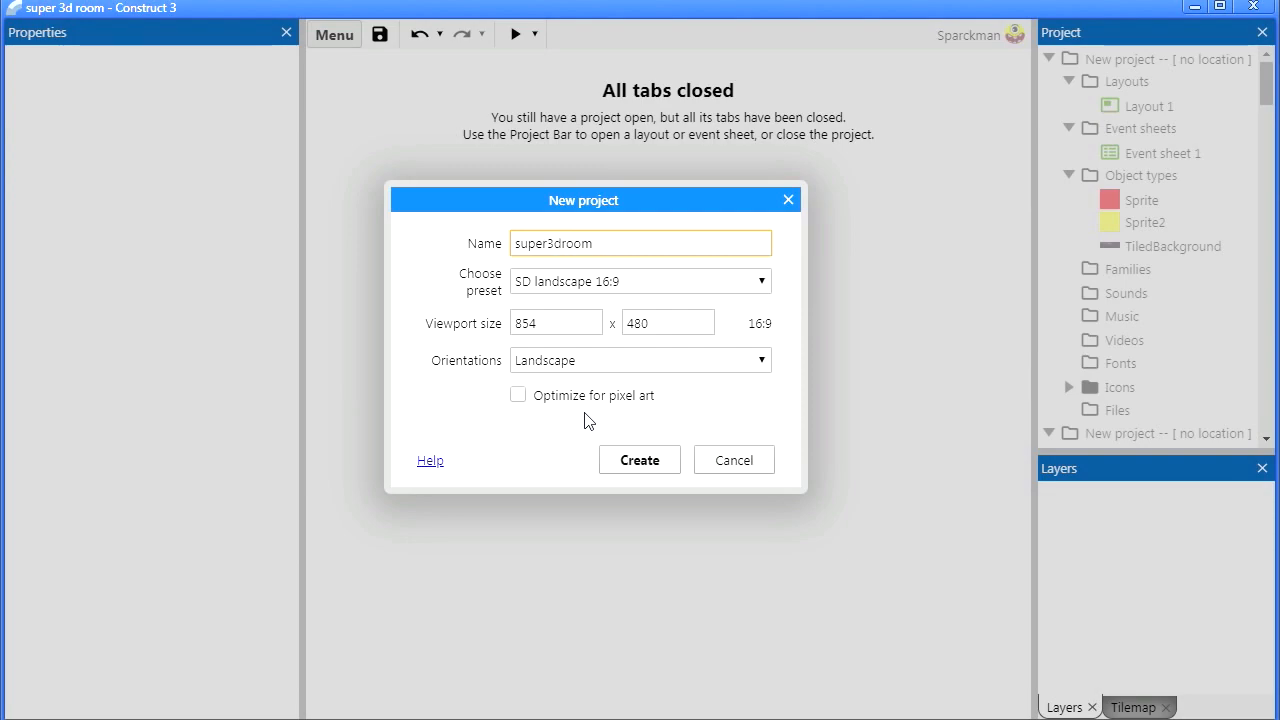
Step: Use the SD landscape 4:3 preset with a 1600×480 viewport, create the project, and set fullscreen mode to Scale outer
{"action": "left_click", "coordinate": [640, 280]}
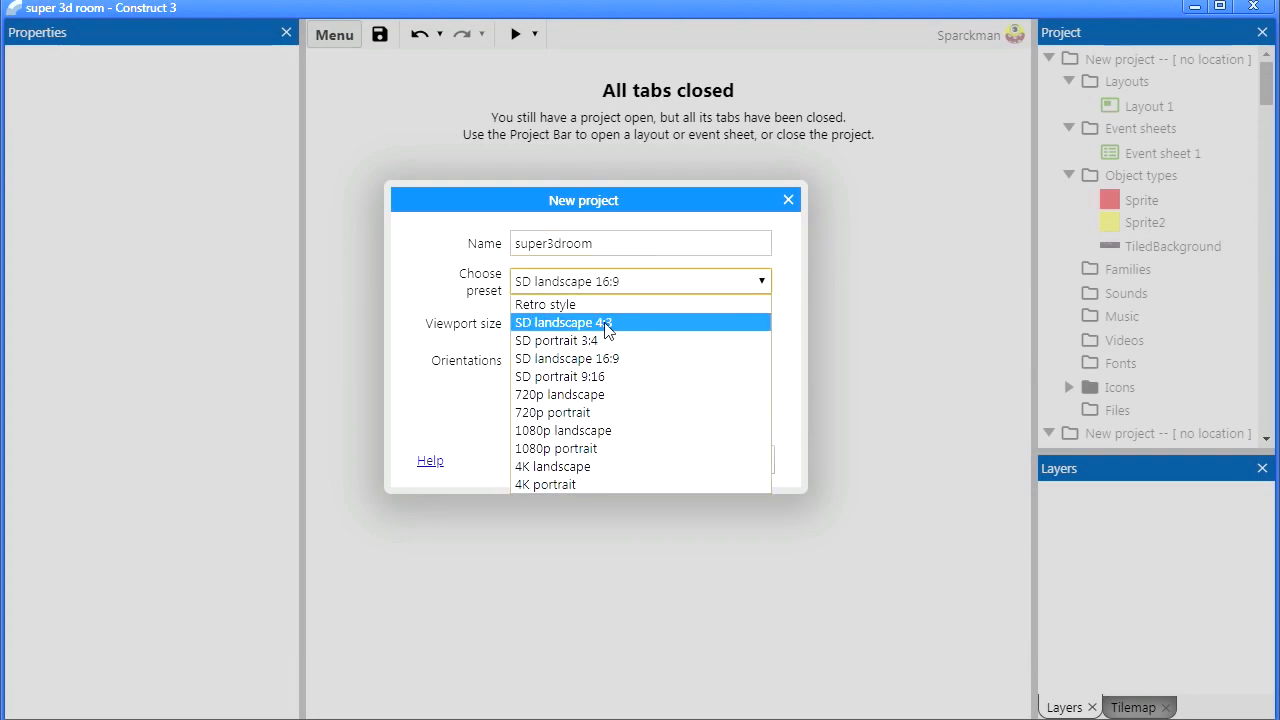
{"action": "left_click", "coordinate": [564, 322]}
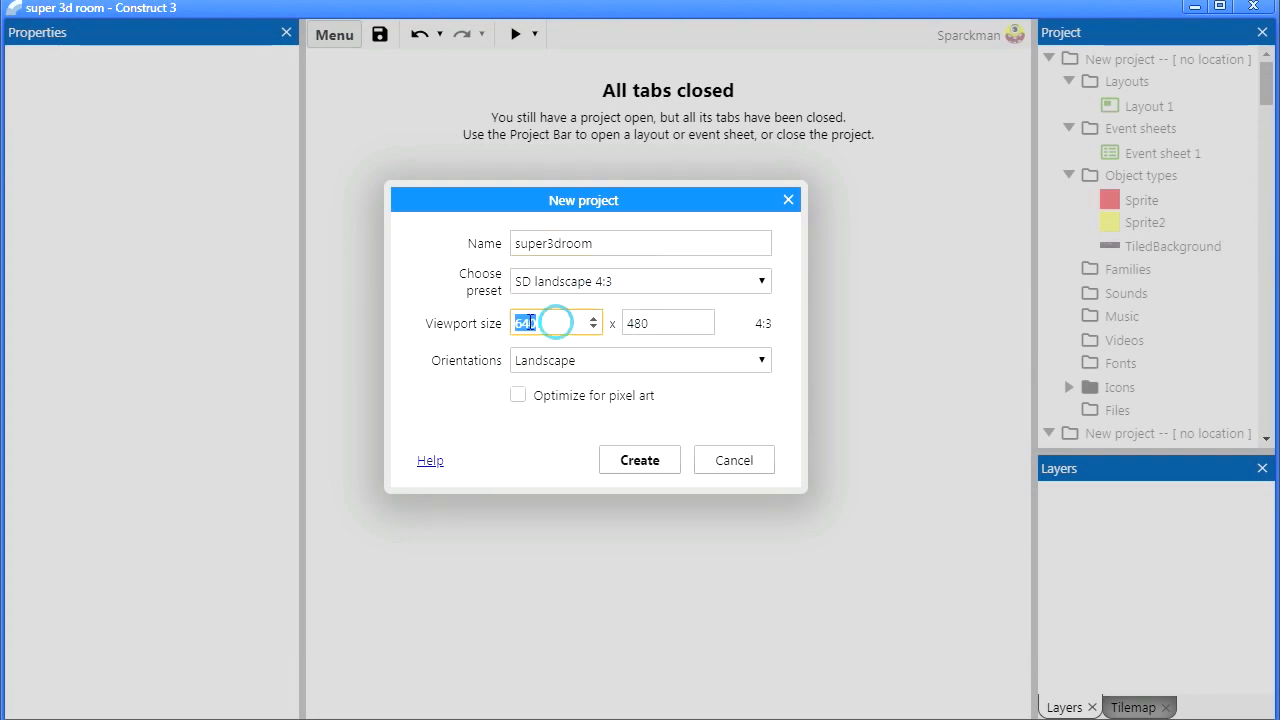
{"action": "type", "text": "1600"}
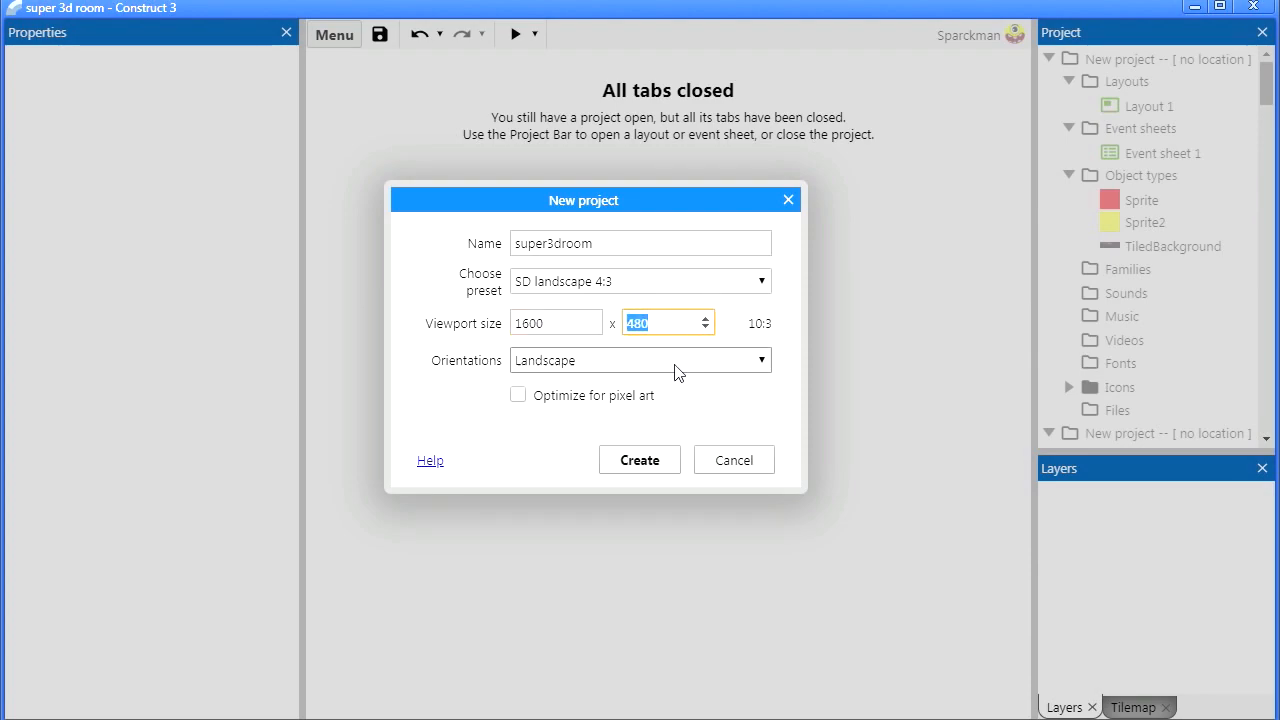
{"action": "left_click", "coordinate": [640, 460]}
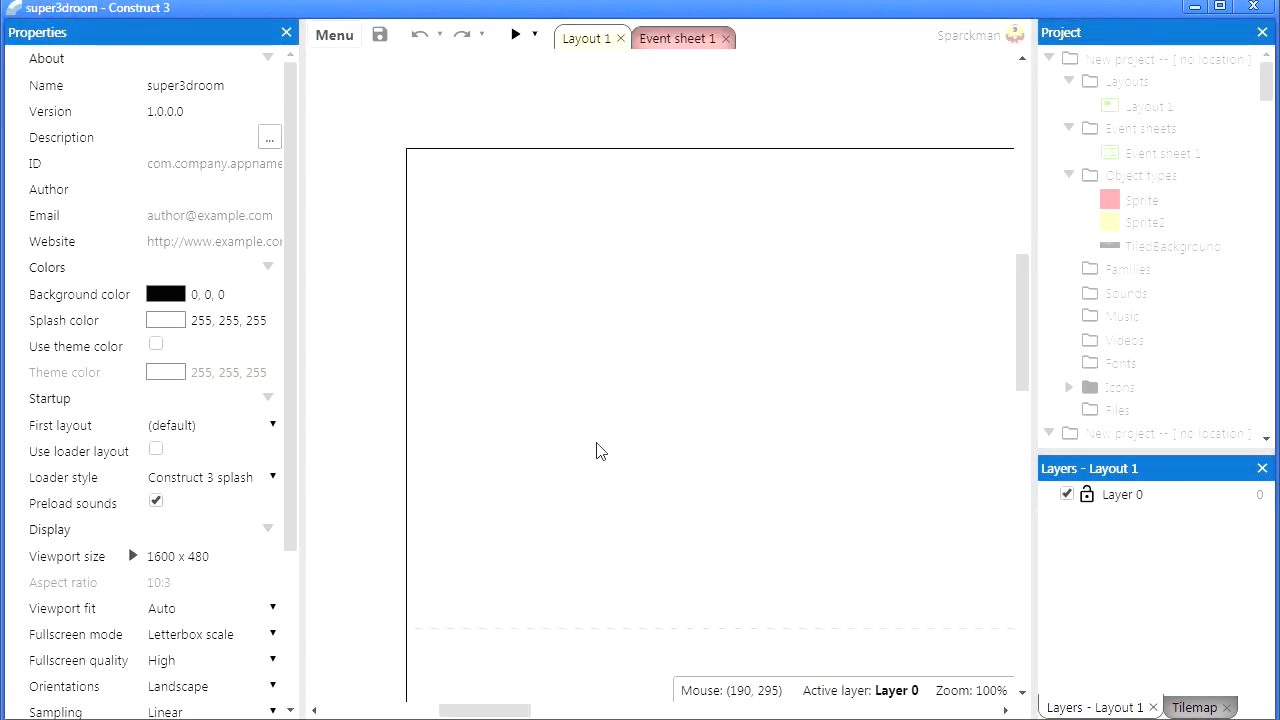
{"action": "left_click", "coordinate": [514, 34]}
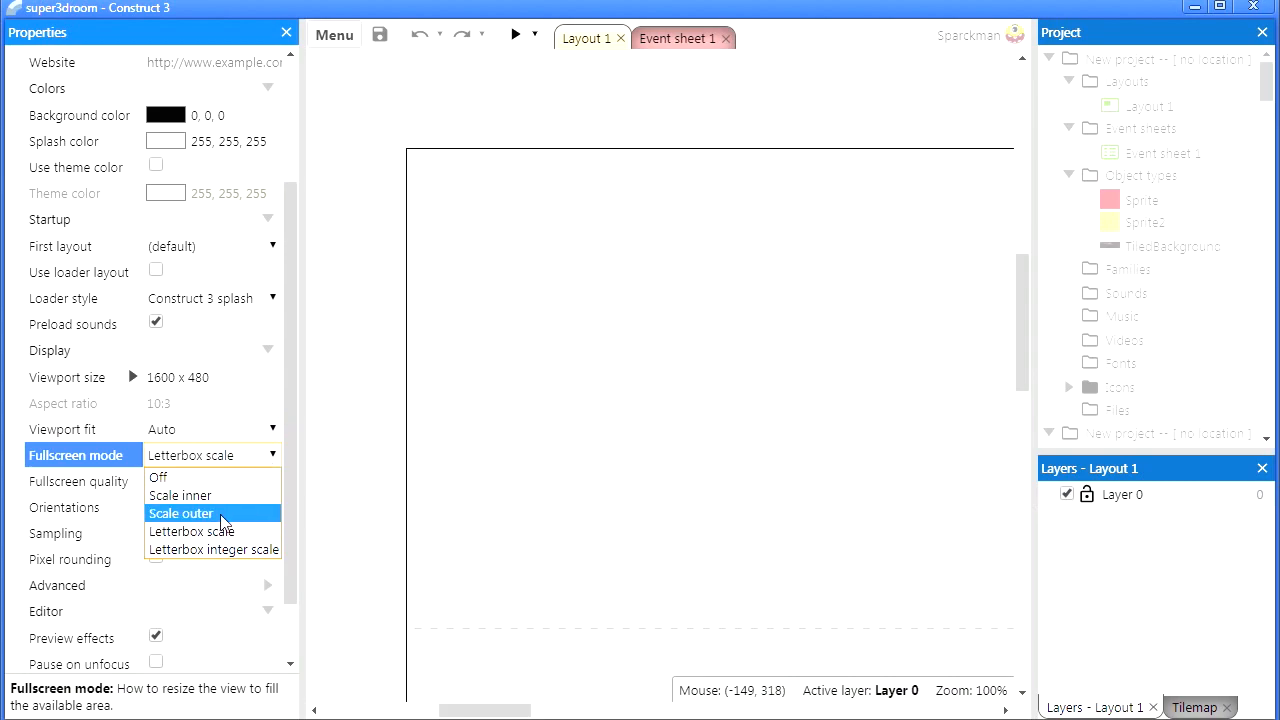
{"action": "left_click", "coordinate": [180, 512]}
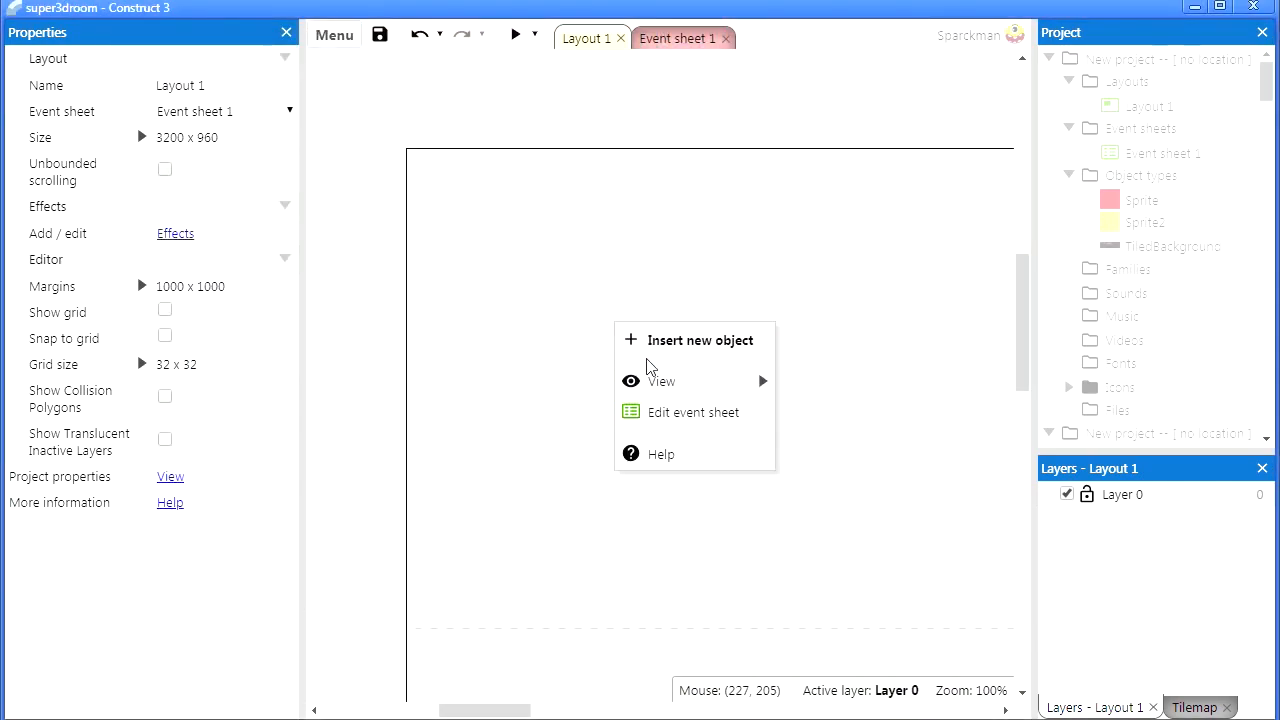
Step: Add a tiled background object and load the room panorama image into it
{"action": "left_click", "coordinate": [700, 340]}
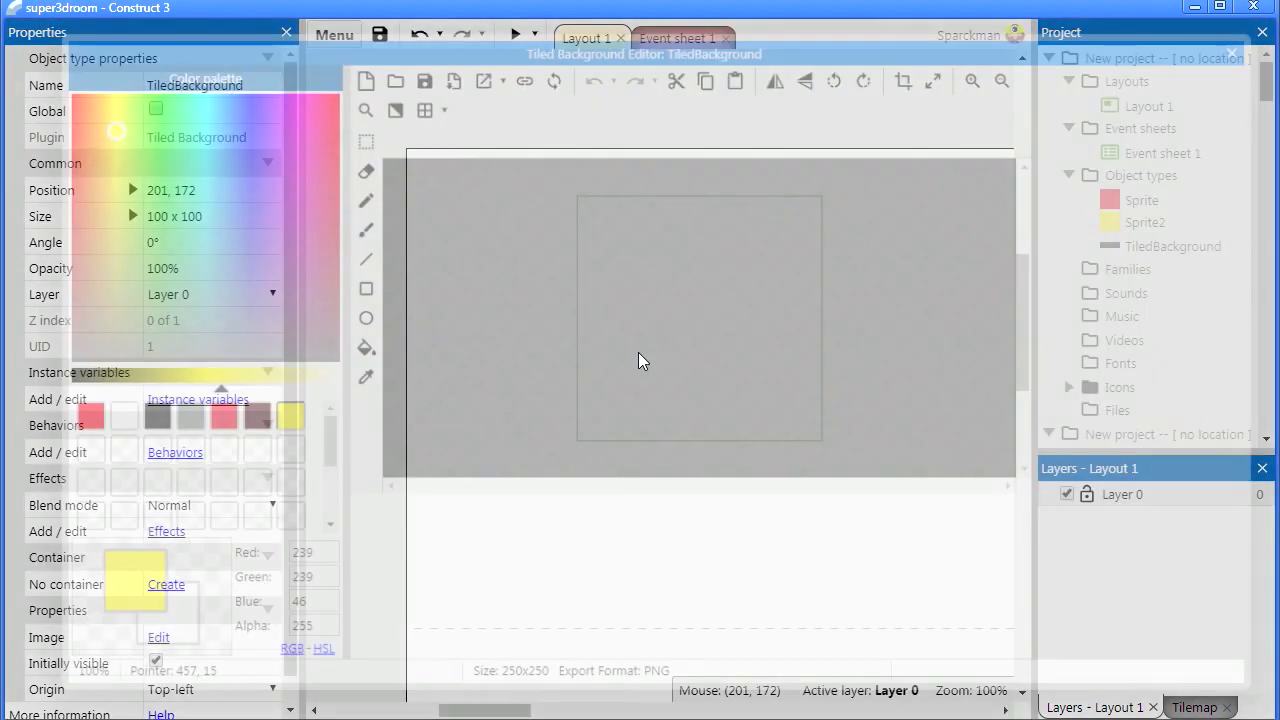
{"action": "left_click", "coordinate": [158, 636]}
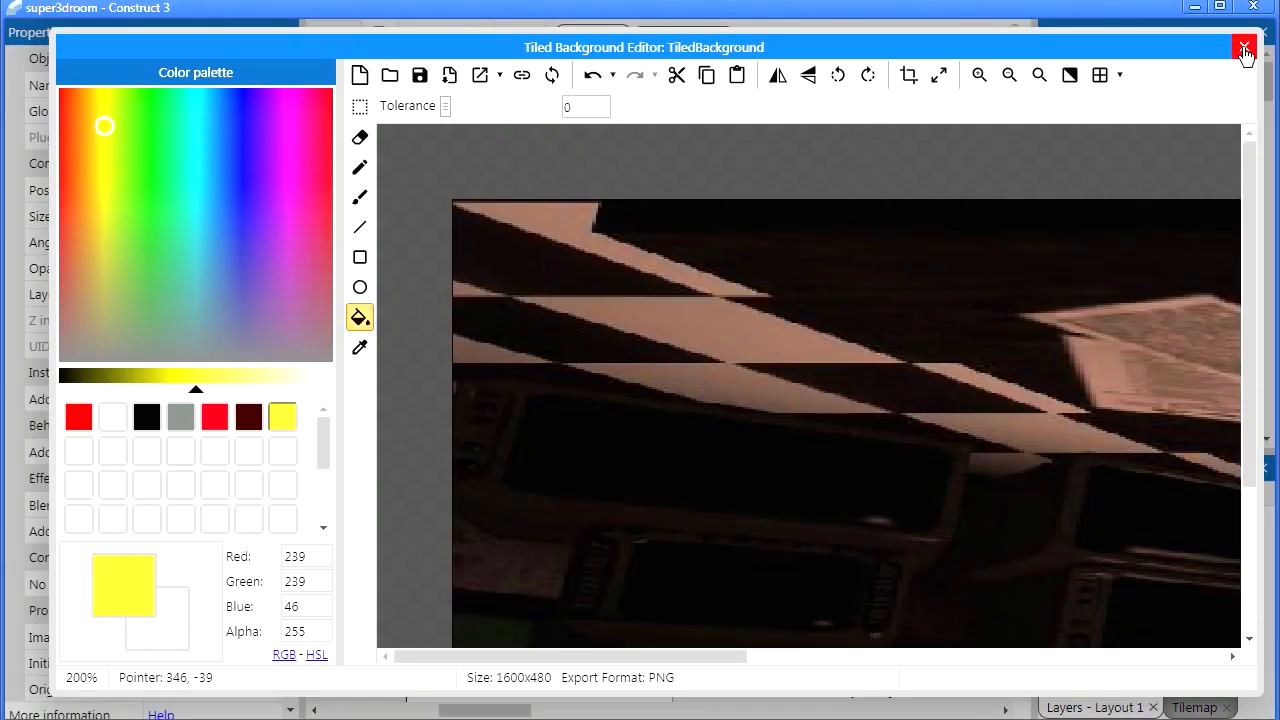
{"action": "left_click", "coordinate": [1244, 48]}
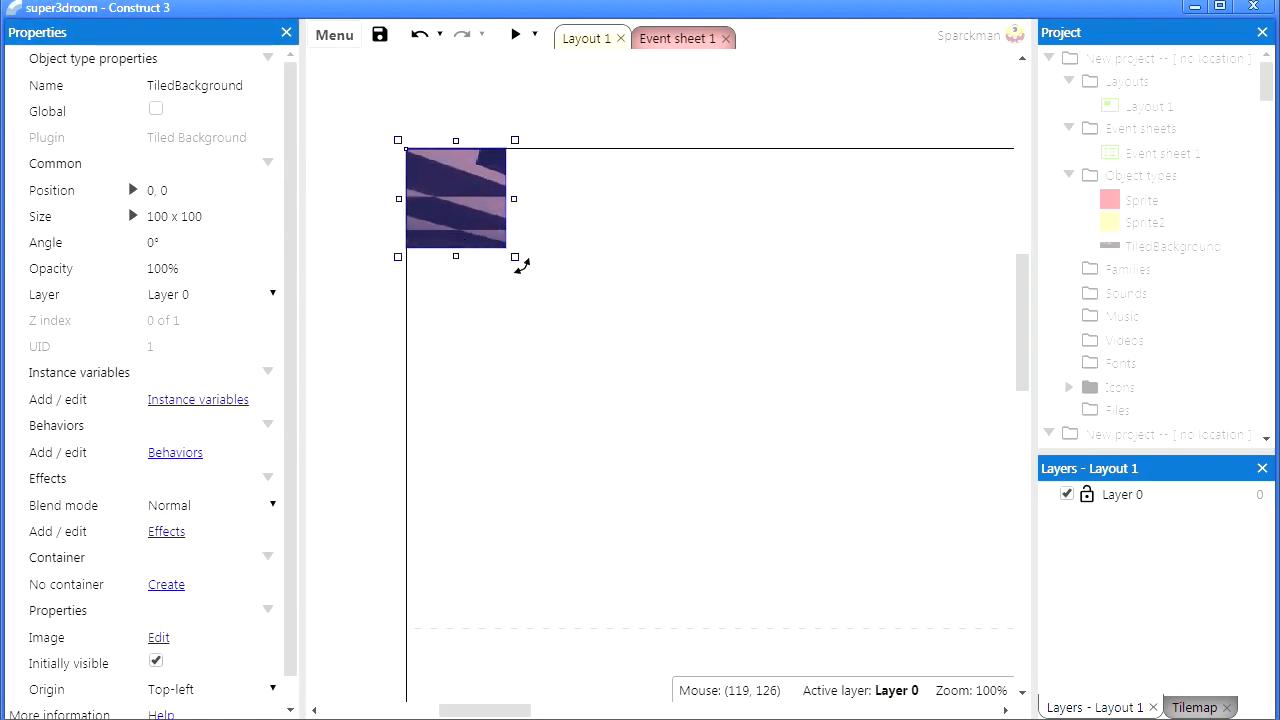
Step: Stretch the tiled background across the layout and set the layout size to 1600×480
{"action": "left_click_drag", "start_coordinate": [514, 258], "coordinate": [830, 636]}
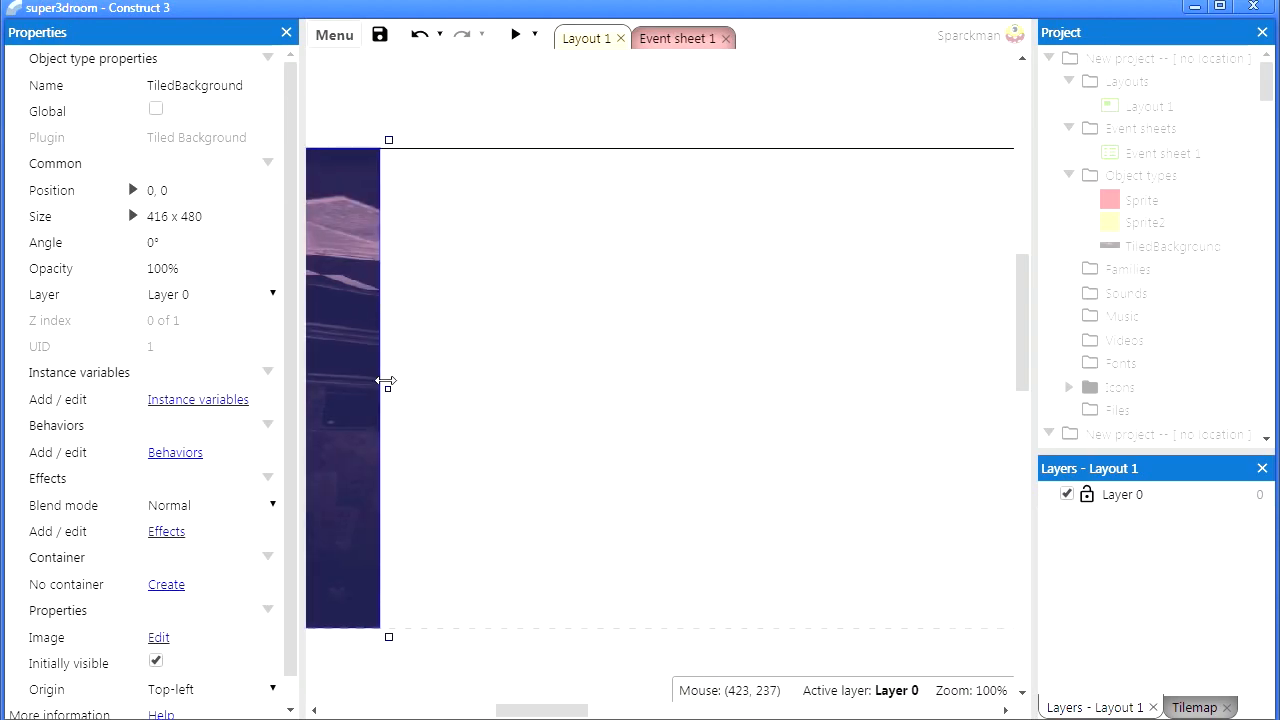
{"action": "left_click_drag", "start_coordinate": [388, 388], "coordinate": [800, 388]}
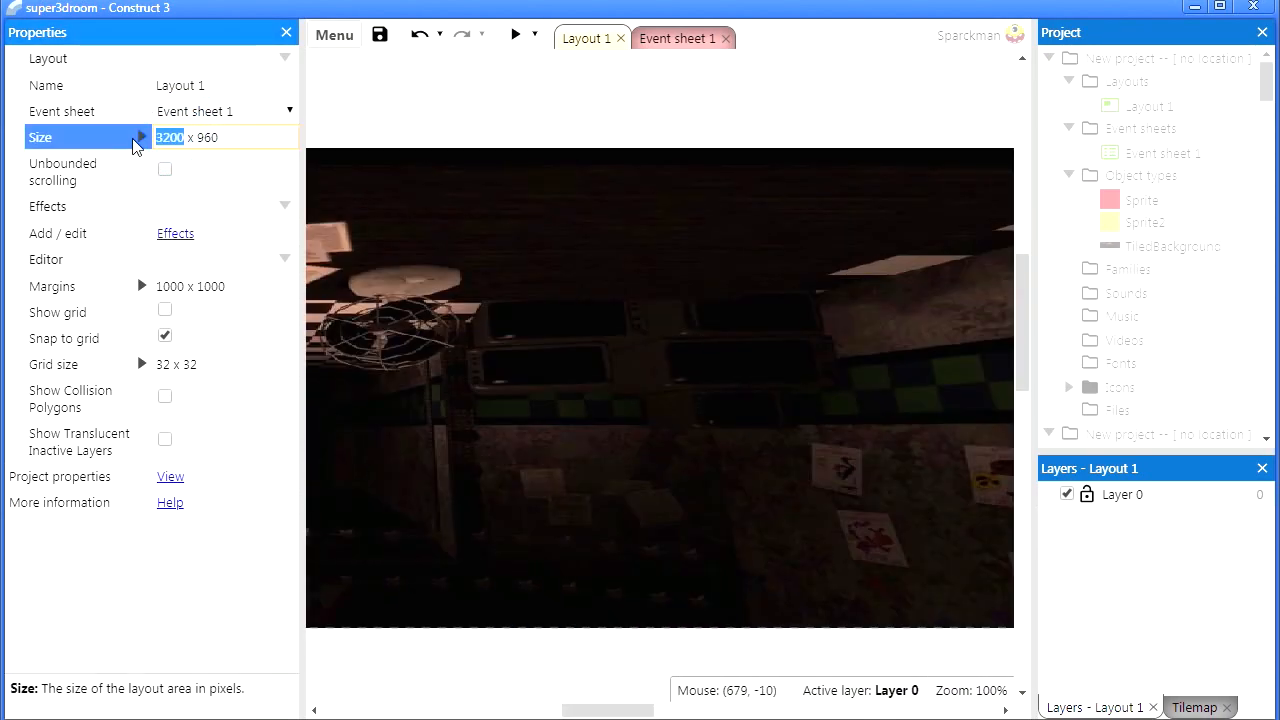
{"action": "type", "text": "1600"}
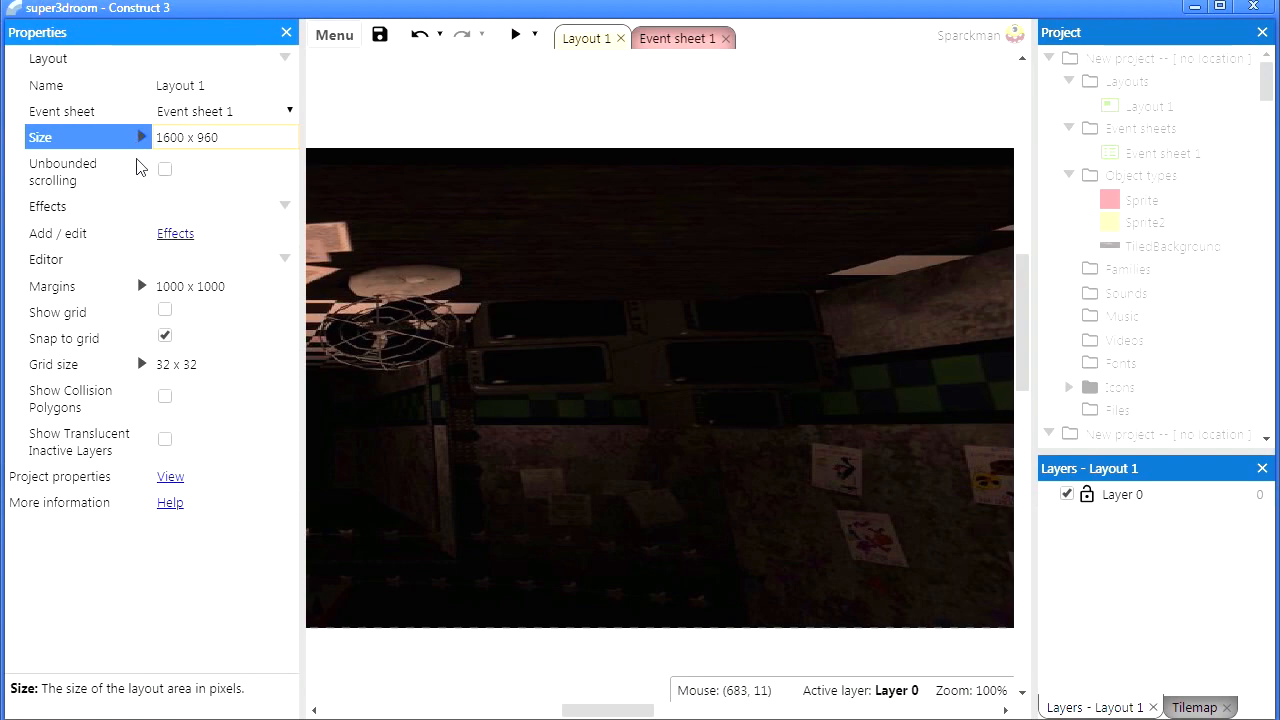
{"action": "double_click", "coordinate": [208, 136]}
{"action": "type", "text": "48"}
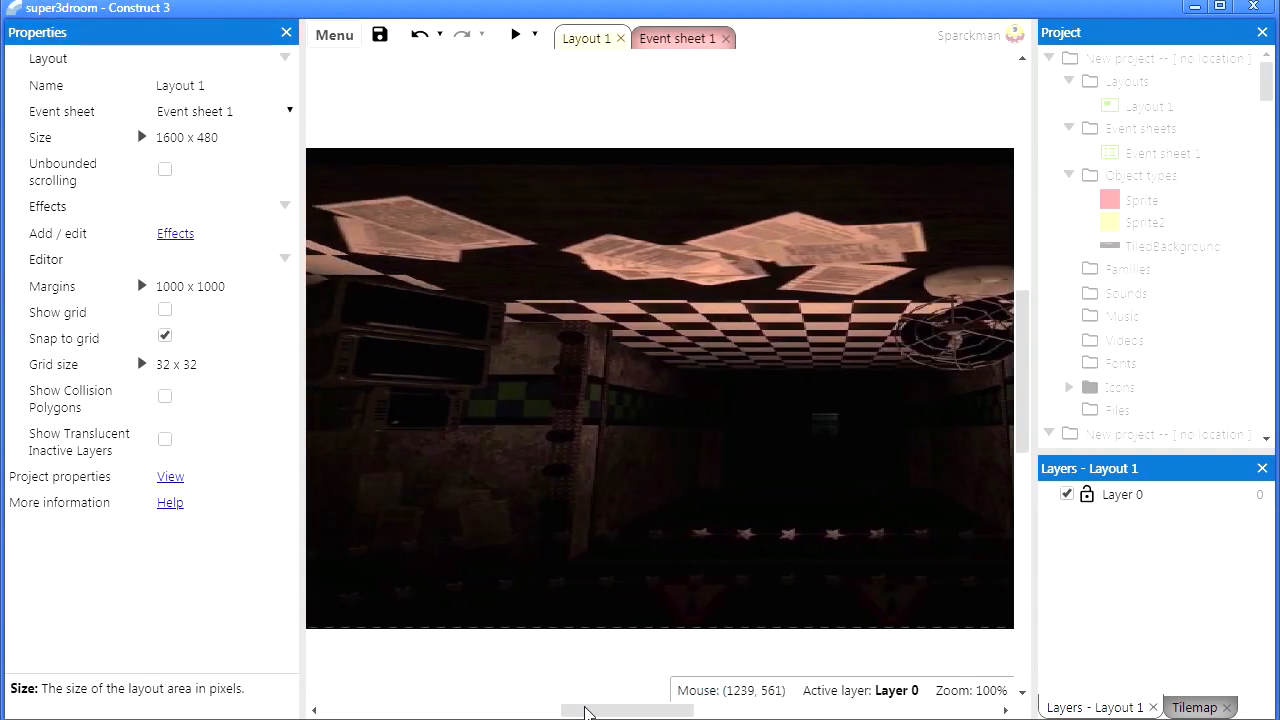
Step: Set the project's fullscreen mode to Letterbox scale, run a preview of the room and close it
{"action": "left_click", "coordinate": [516, 34]}
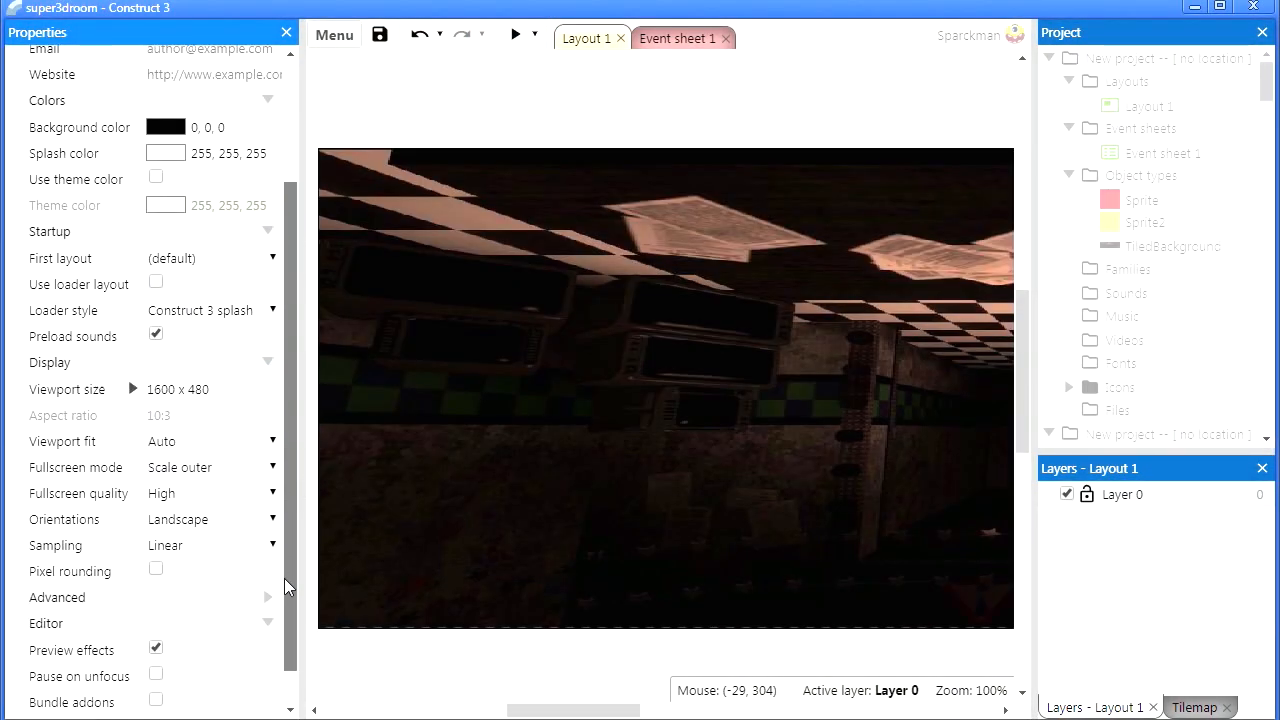
{"action": "scroll", "scroll_direction": "down", "scroll_amount": 3}
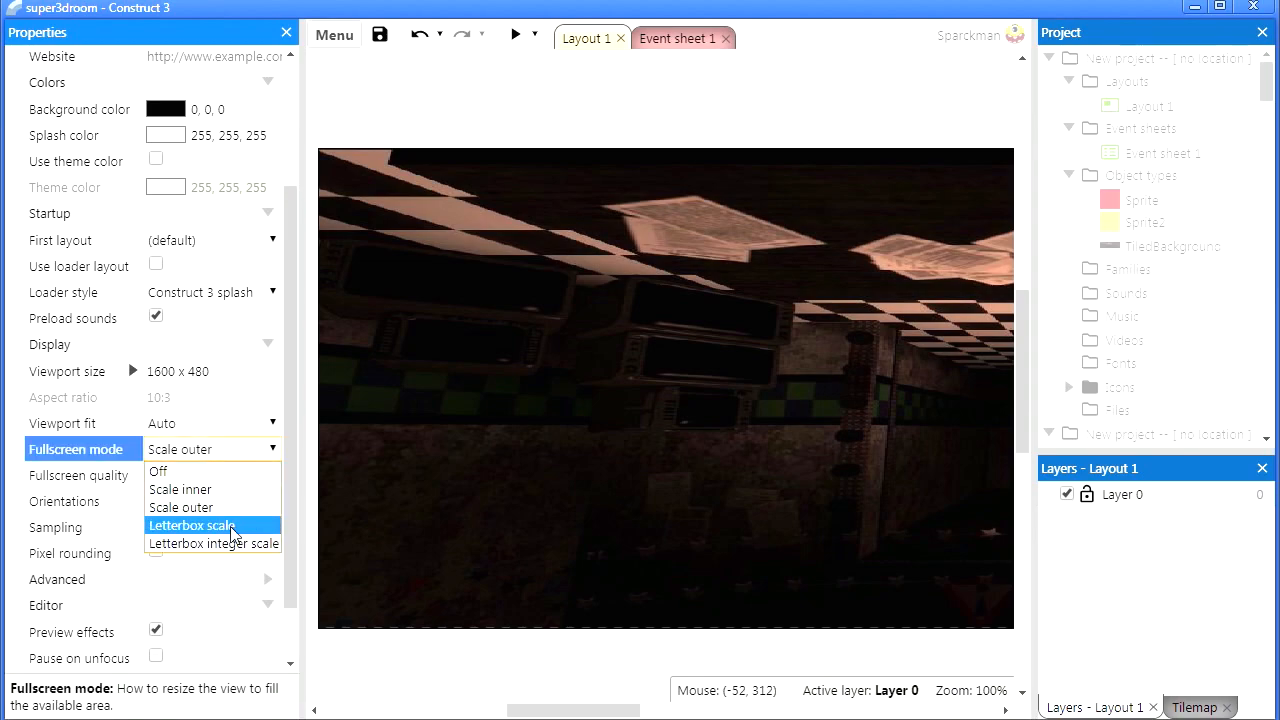
{"action": "left_click", "coordinate": [192, 524]}
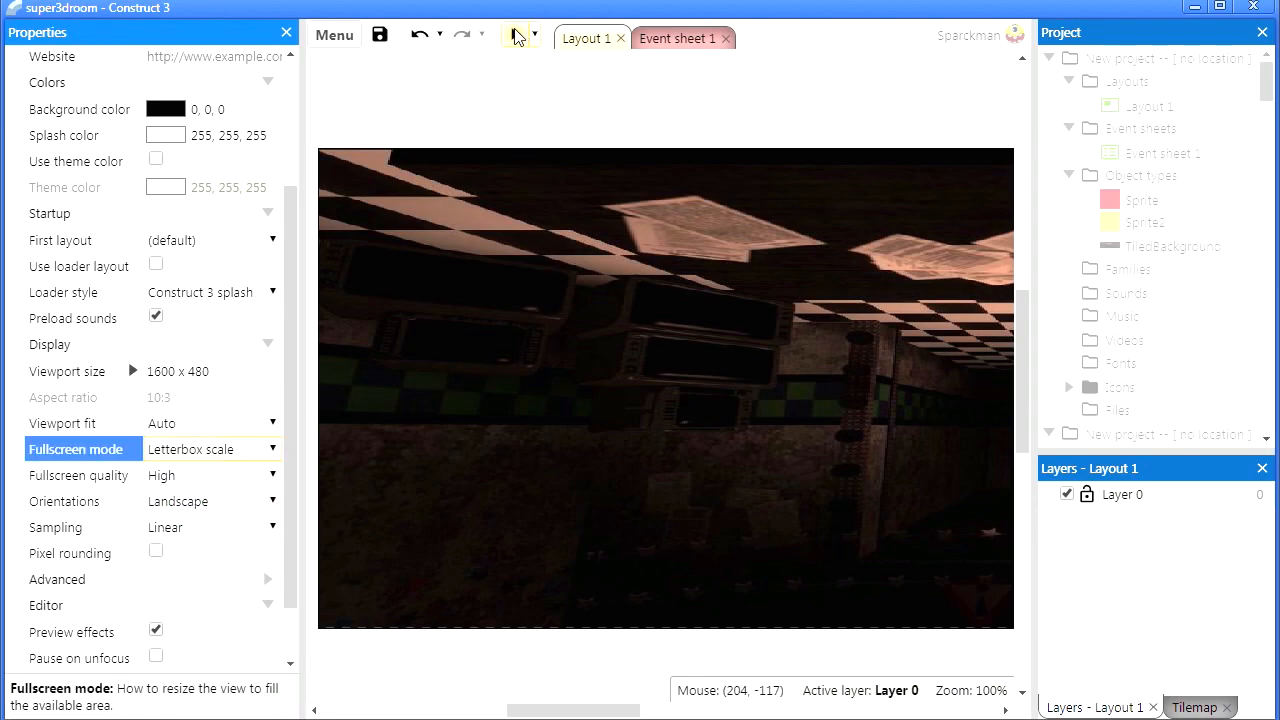
{"action": "left_click", "coordinate": [516, 34]}
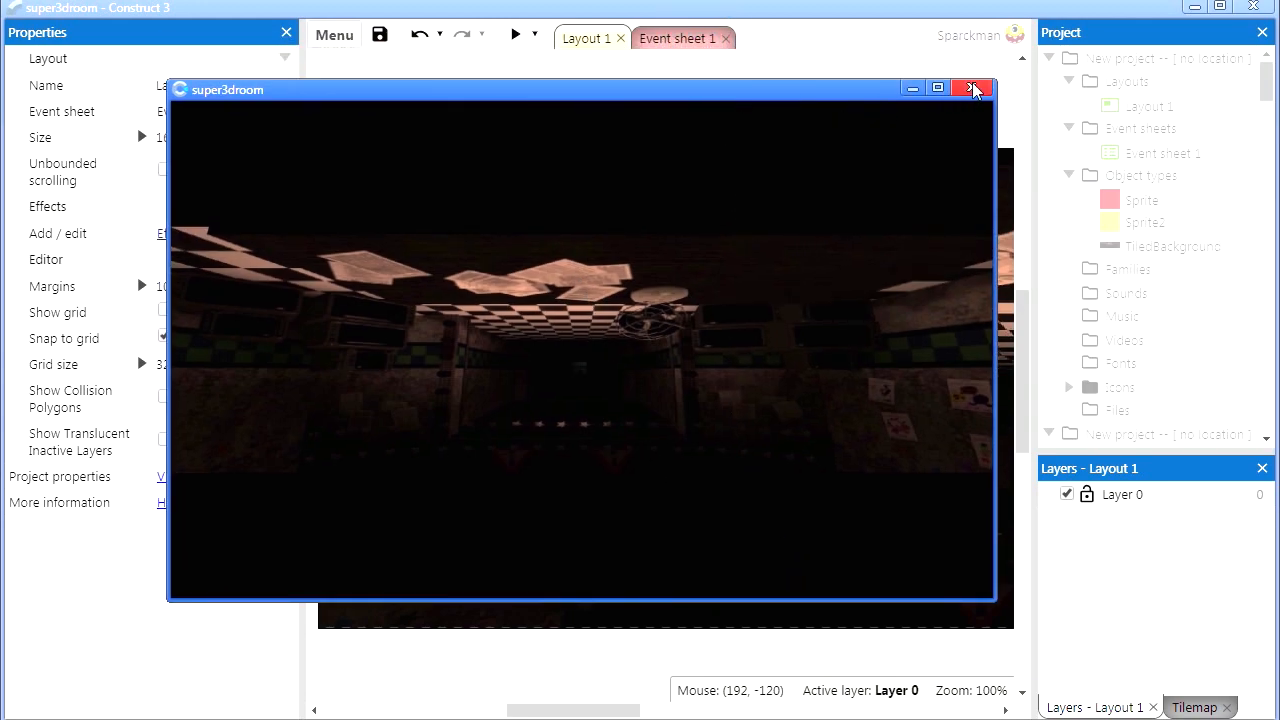
{"action": "left_click", "coordinate": [972, 88]}
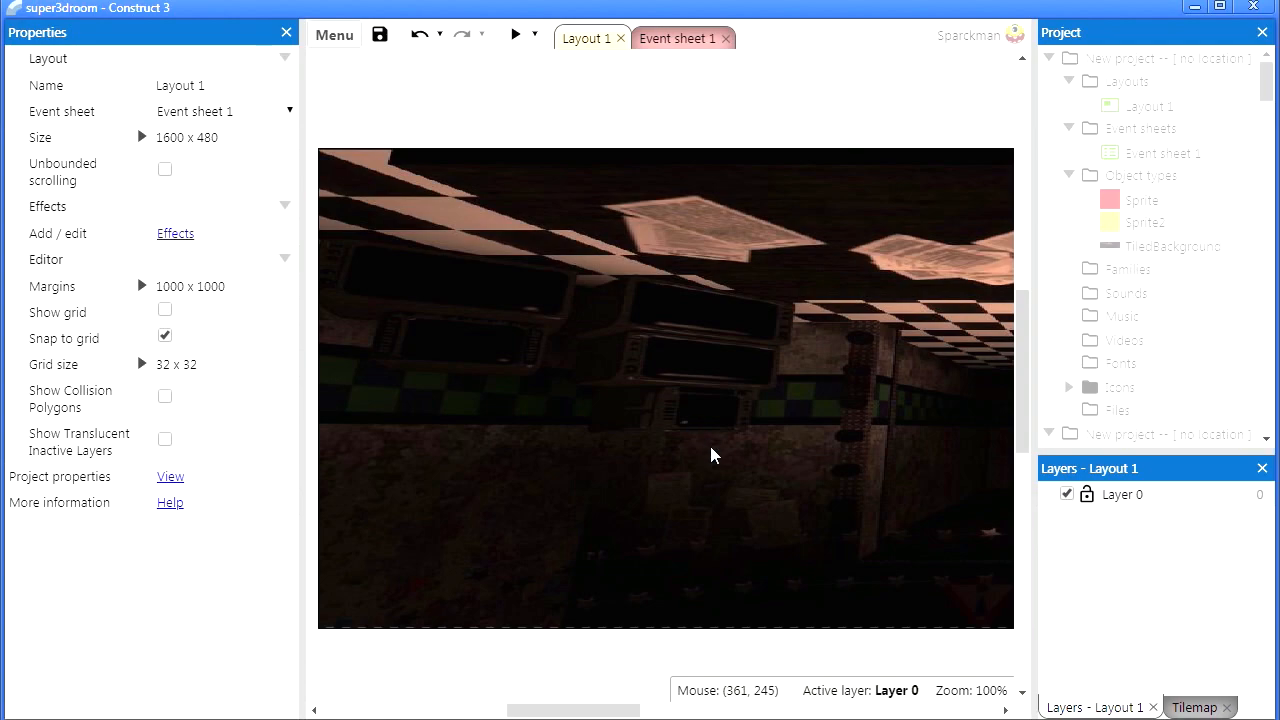
{"action": "mouse_move", "coordinate": [650, 700]}
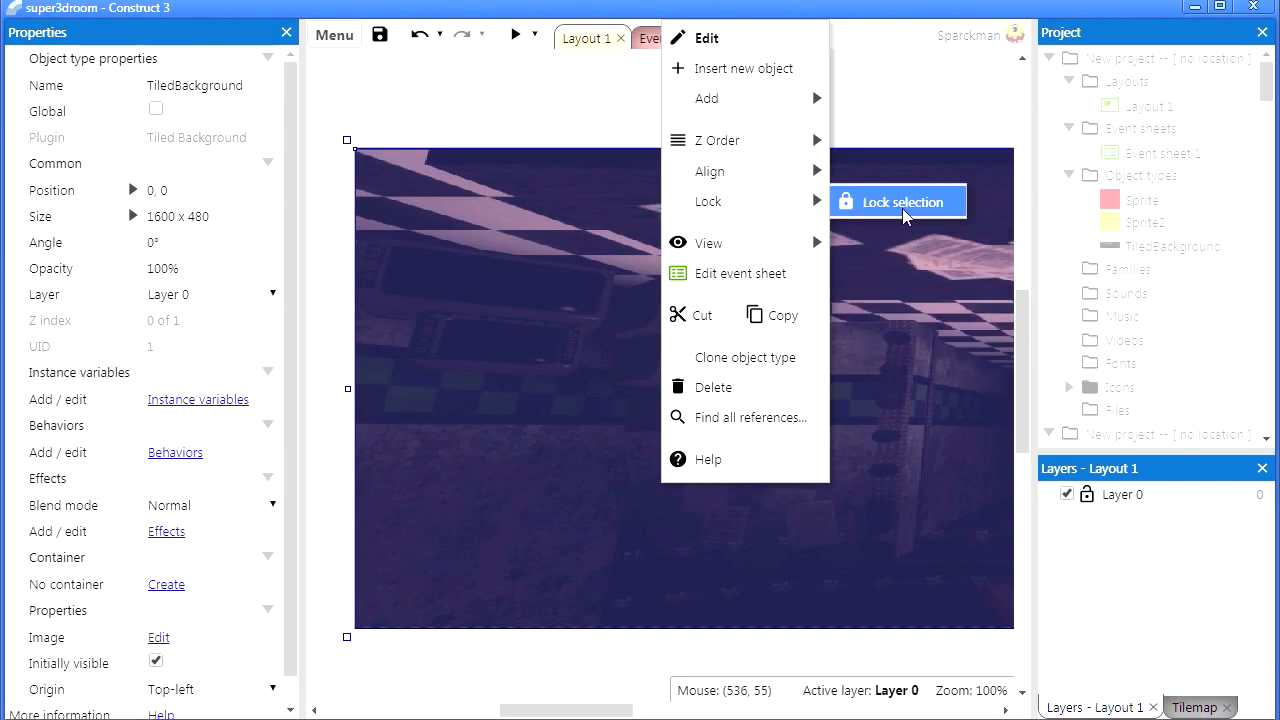
Step: Lock the background and insert a new sprite filled with red as the bar
{"action": "left_click", "coordinate": [744, 68]}
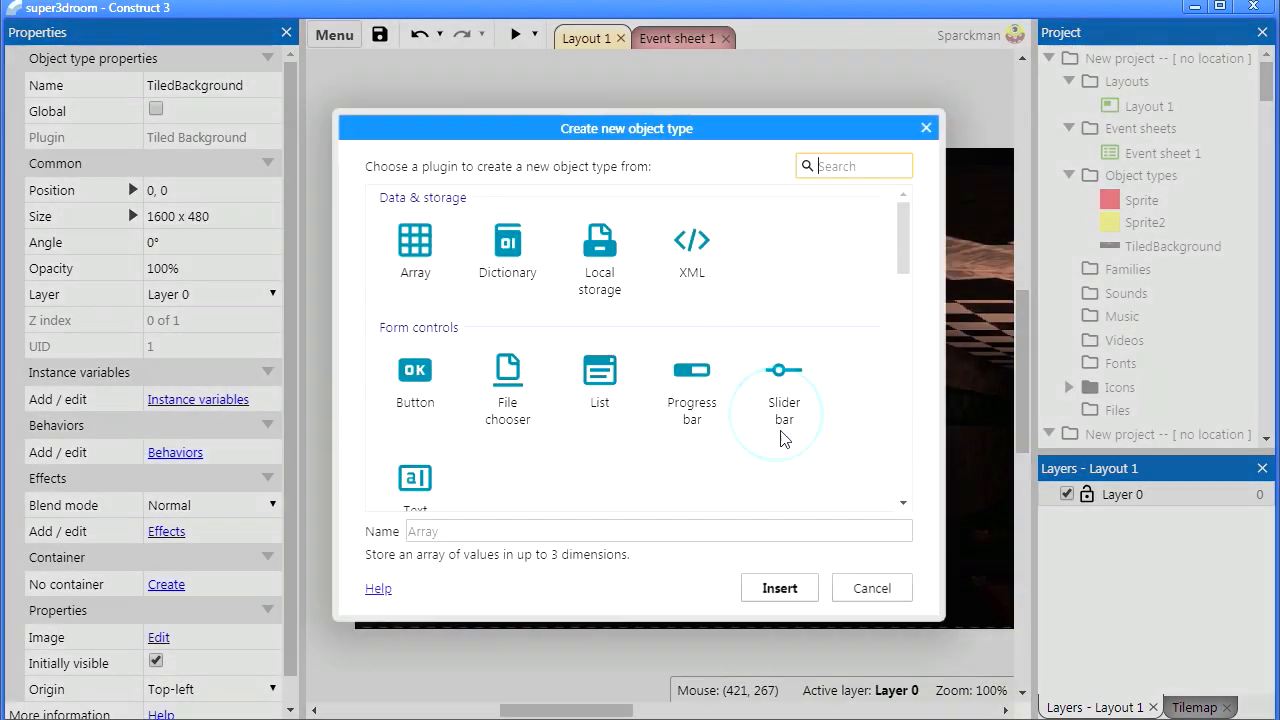
{"action": "scroll", "scroll_direction": "down", "scroll_amount": 3}
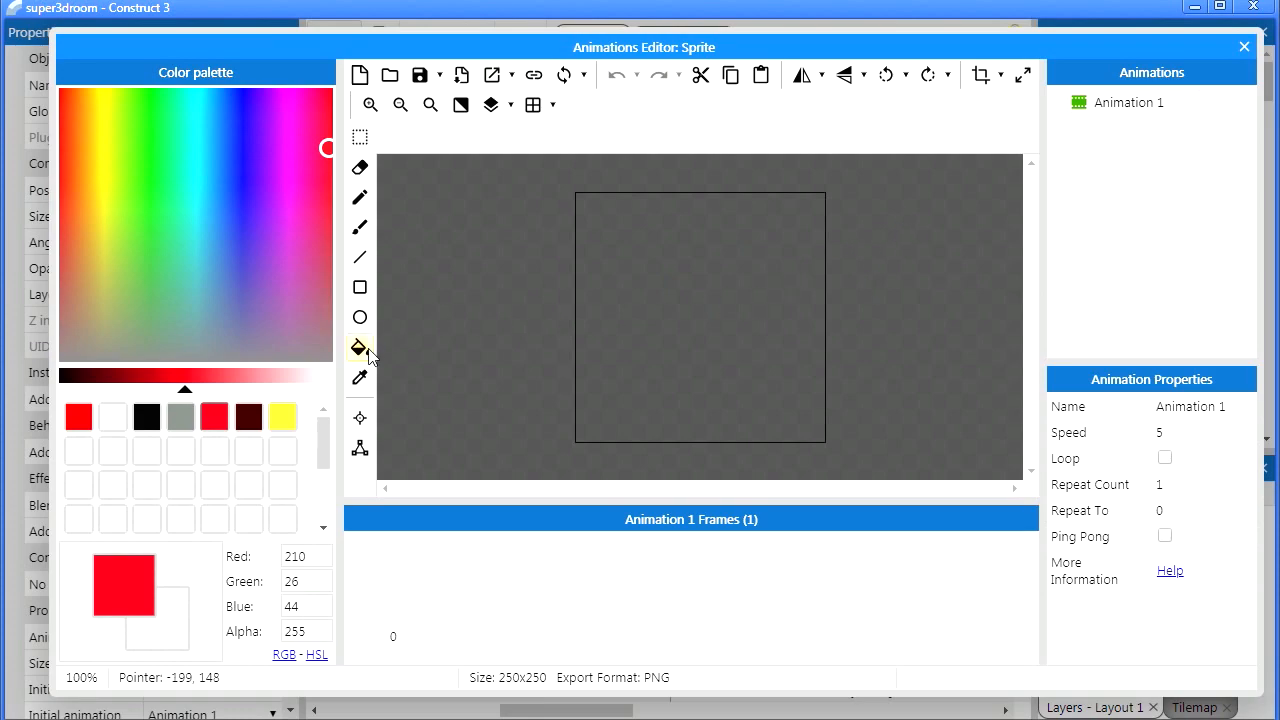
{"action": "left_click", "coordinate": [360, 348]}
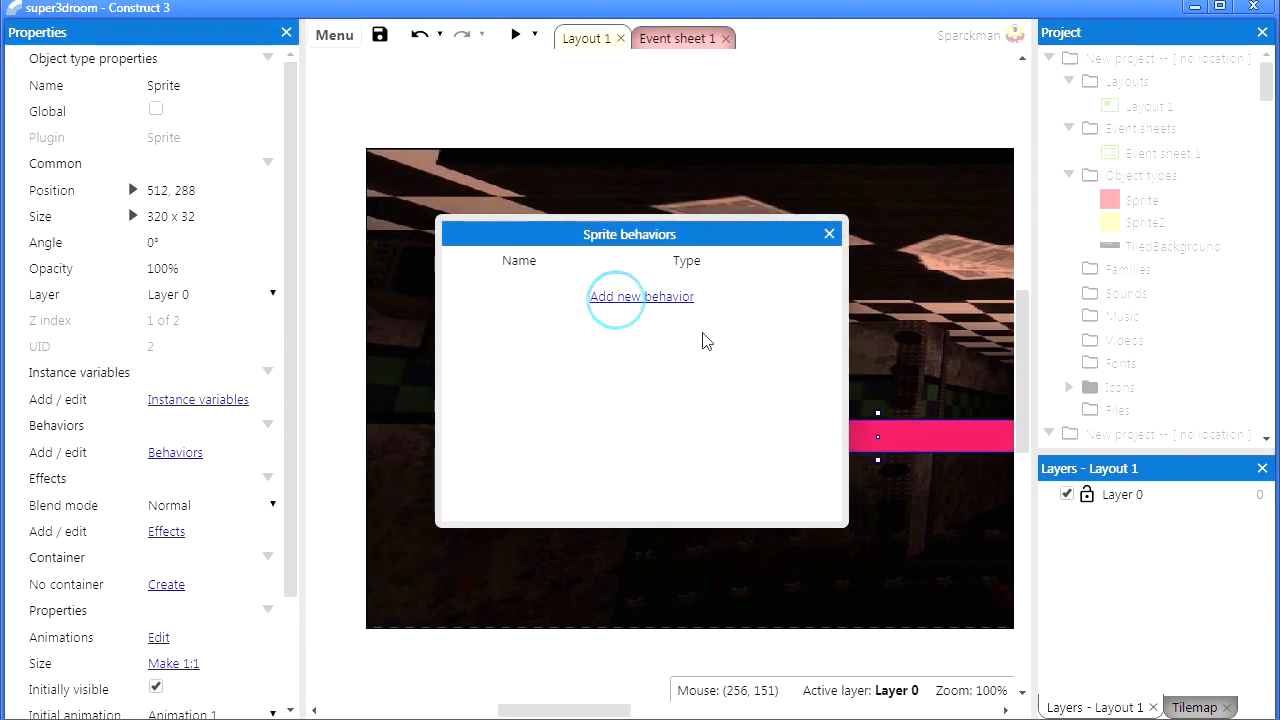
Step: Give the red bar 8Direction movement with max speed 600 and acceleration/deceleration 2000, then test-run it
{"action": "left_click", "coordinate": [640, 296]}
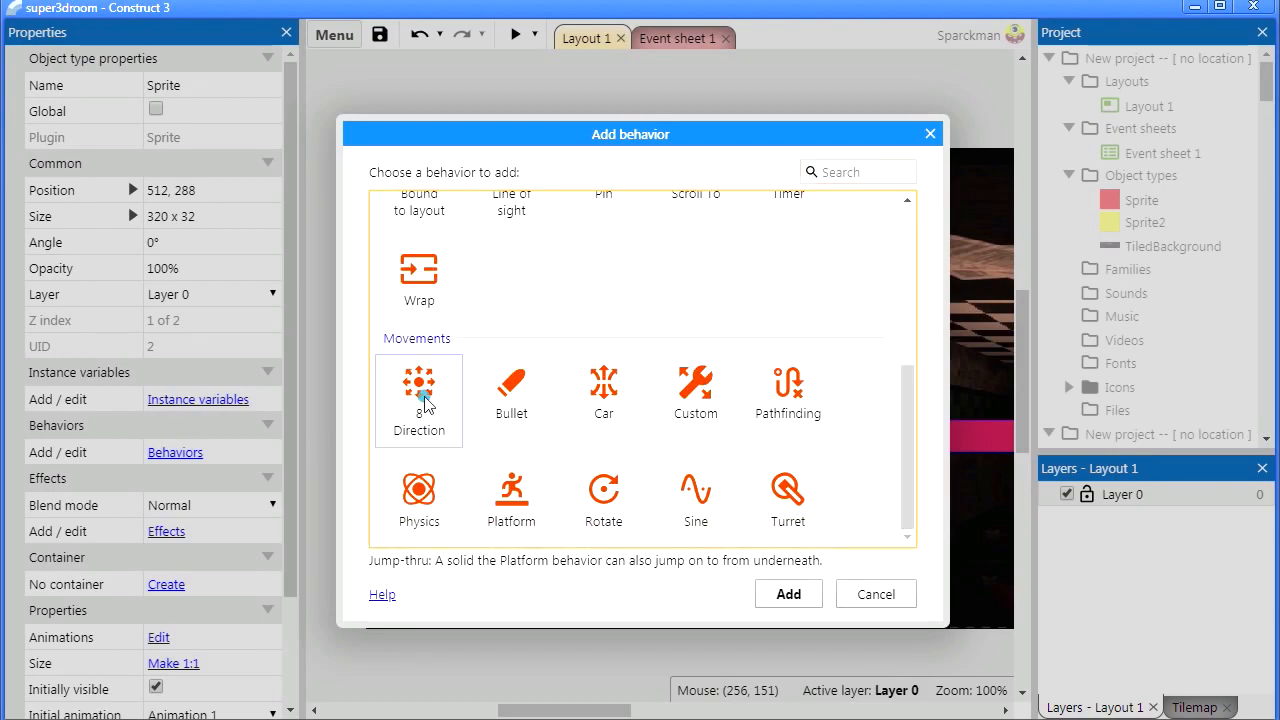
{"action": "left_click", "coordinate": [788, 594]}
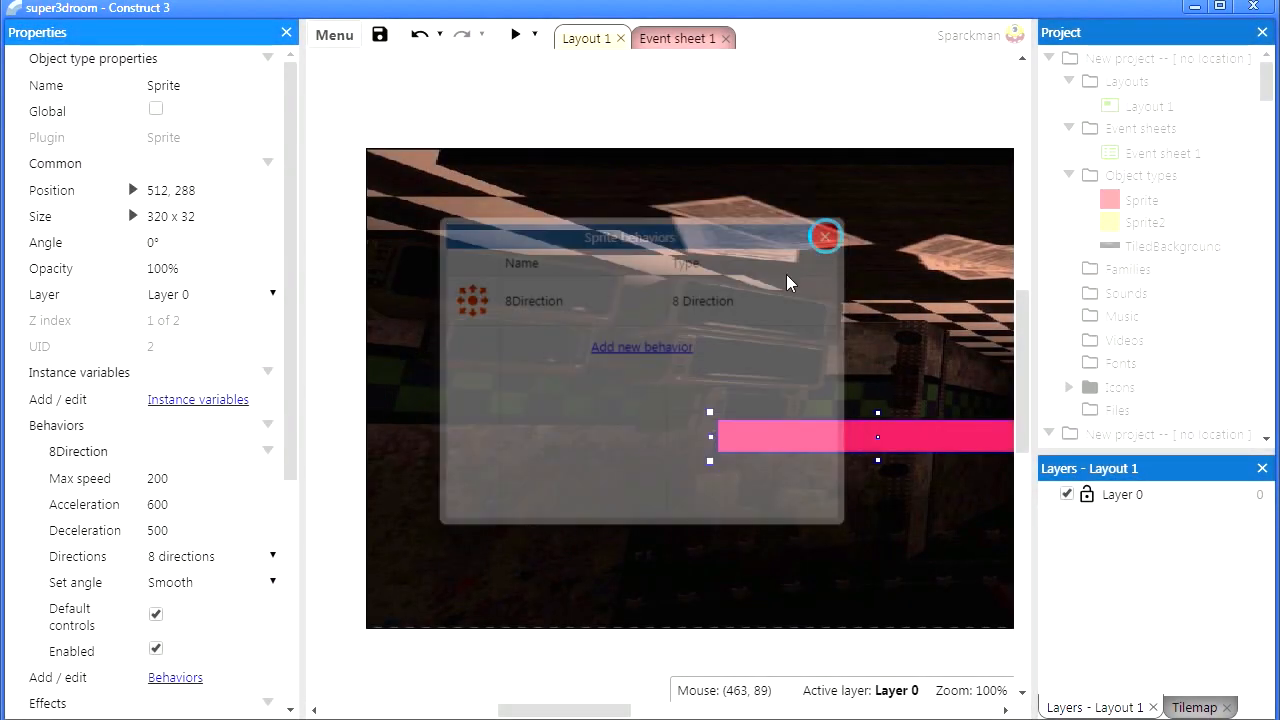
{"action": "left_click", "coordinate": [824, 236]}
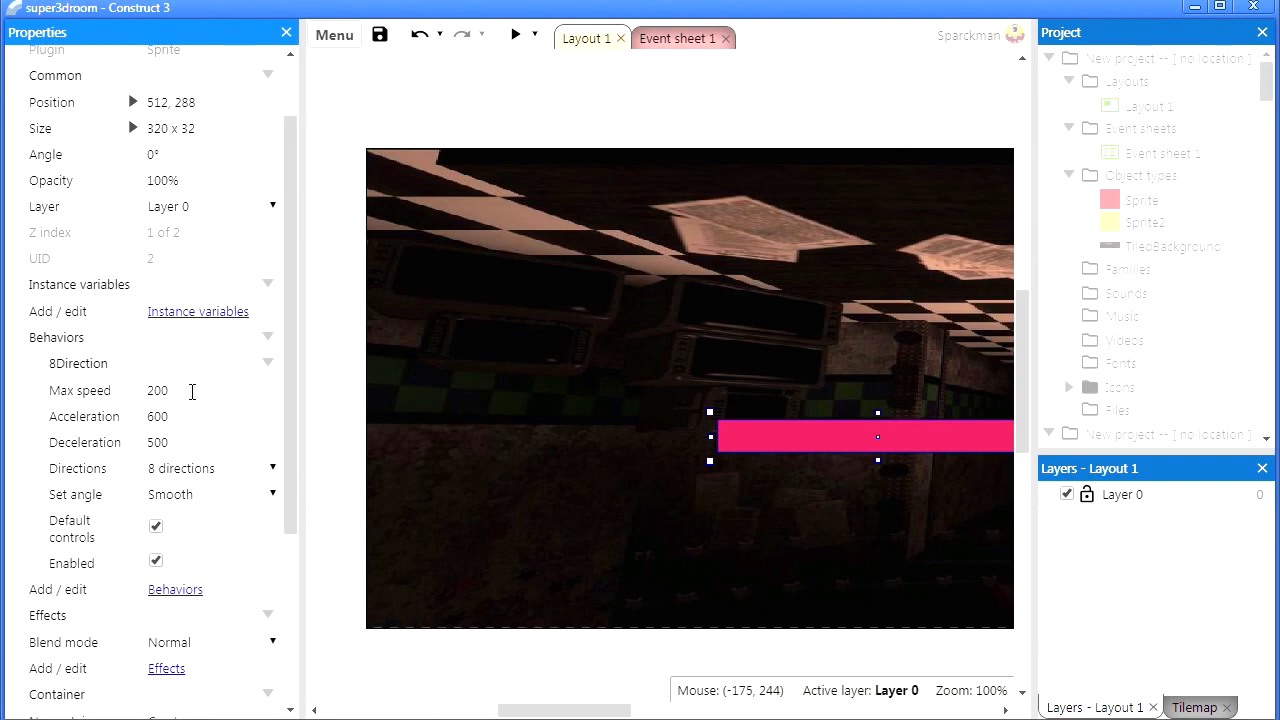
{"action": "left_click", "coordinate": [190, 390]}
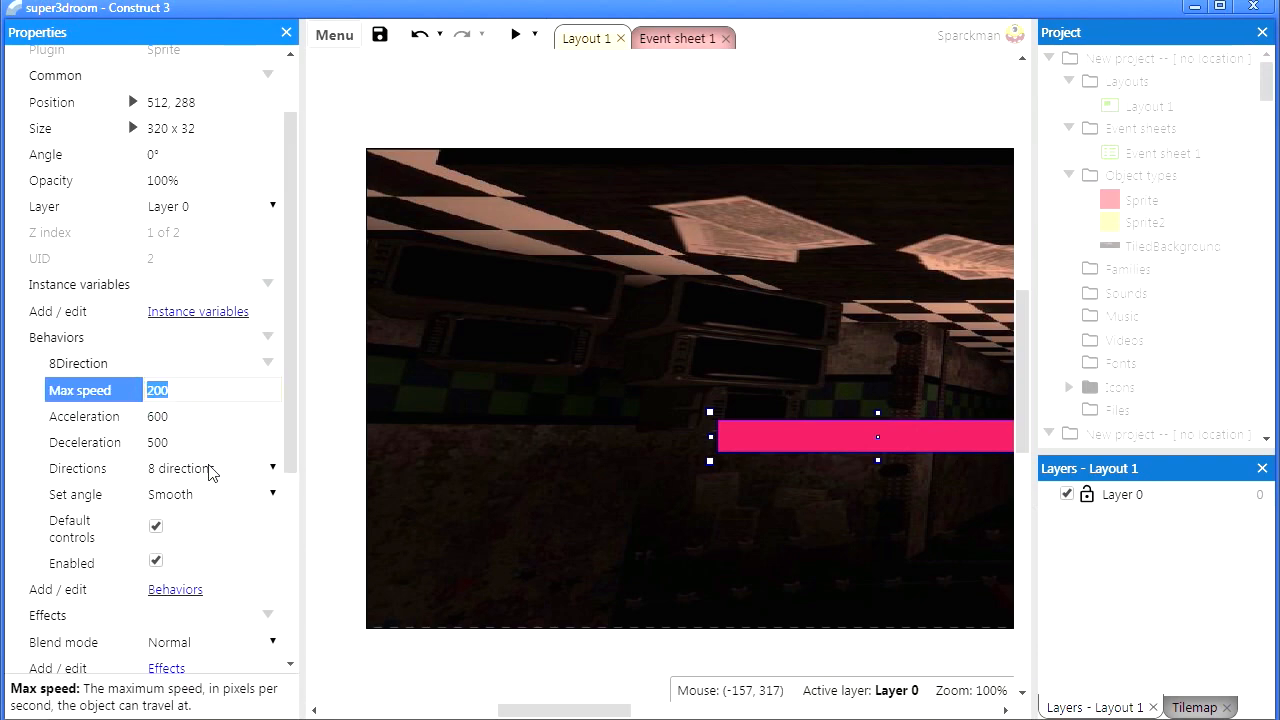
{"action": "type", "text": "600"}
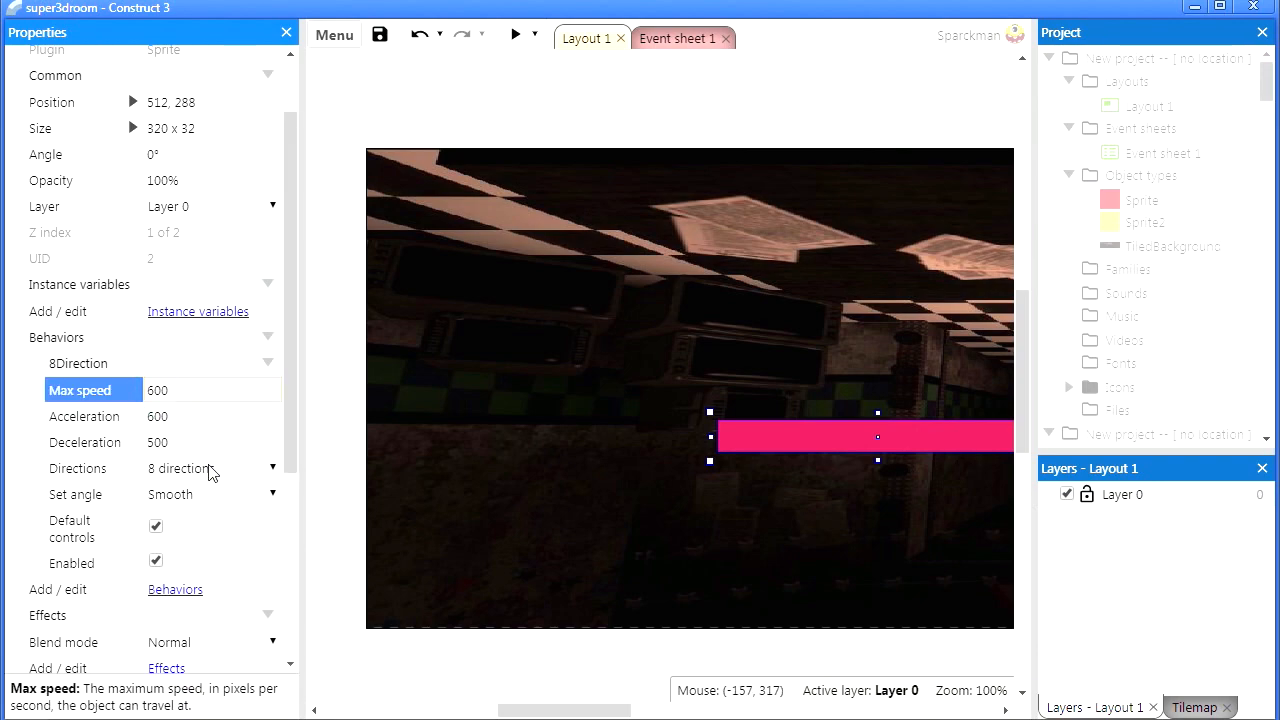
{"action": "left_click", "coordinate": [210, 416]}
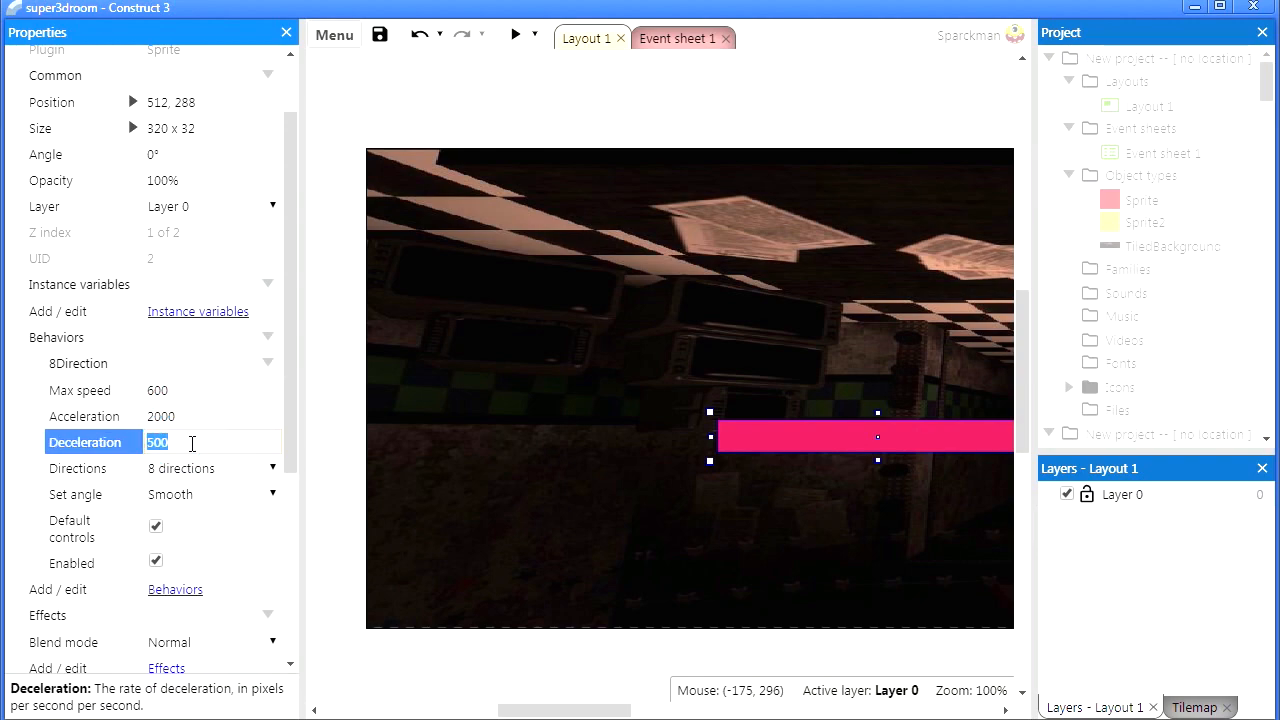
{"action": "type", "text": "2000"}
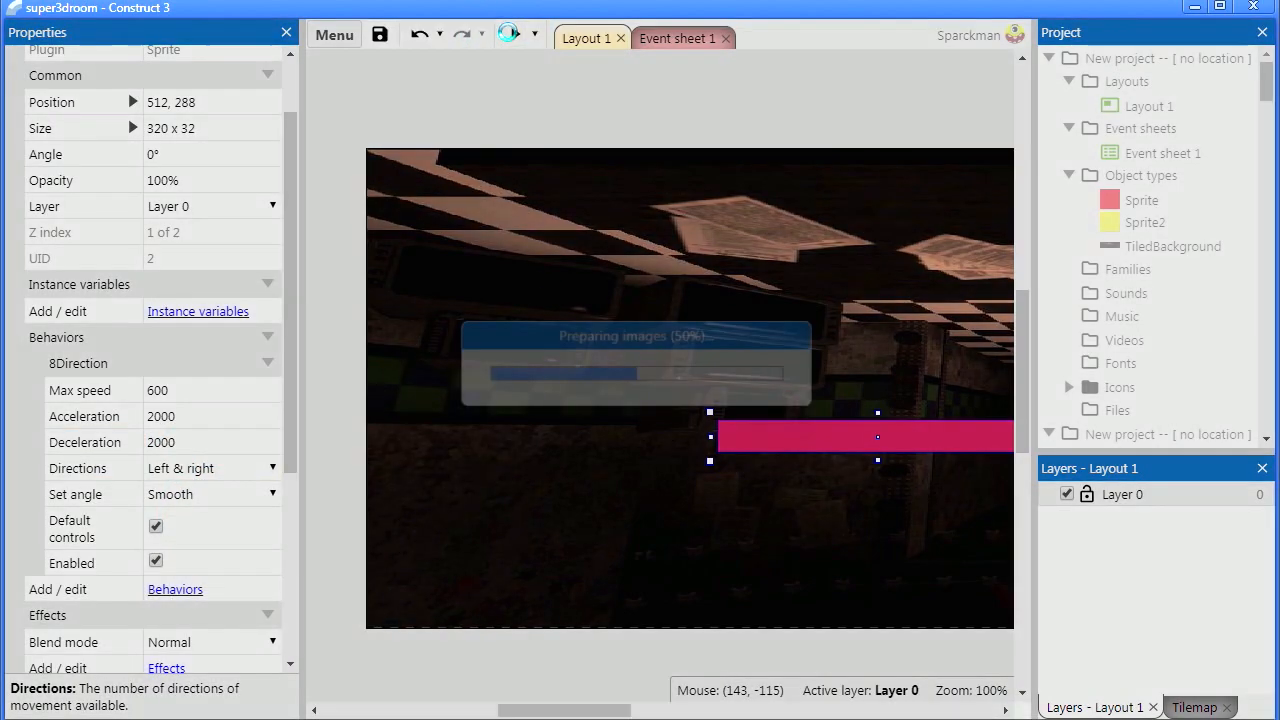
{"action": "left_click", "coordinate": [508, 34]}
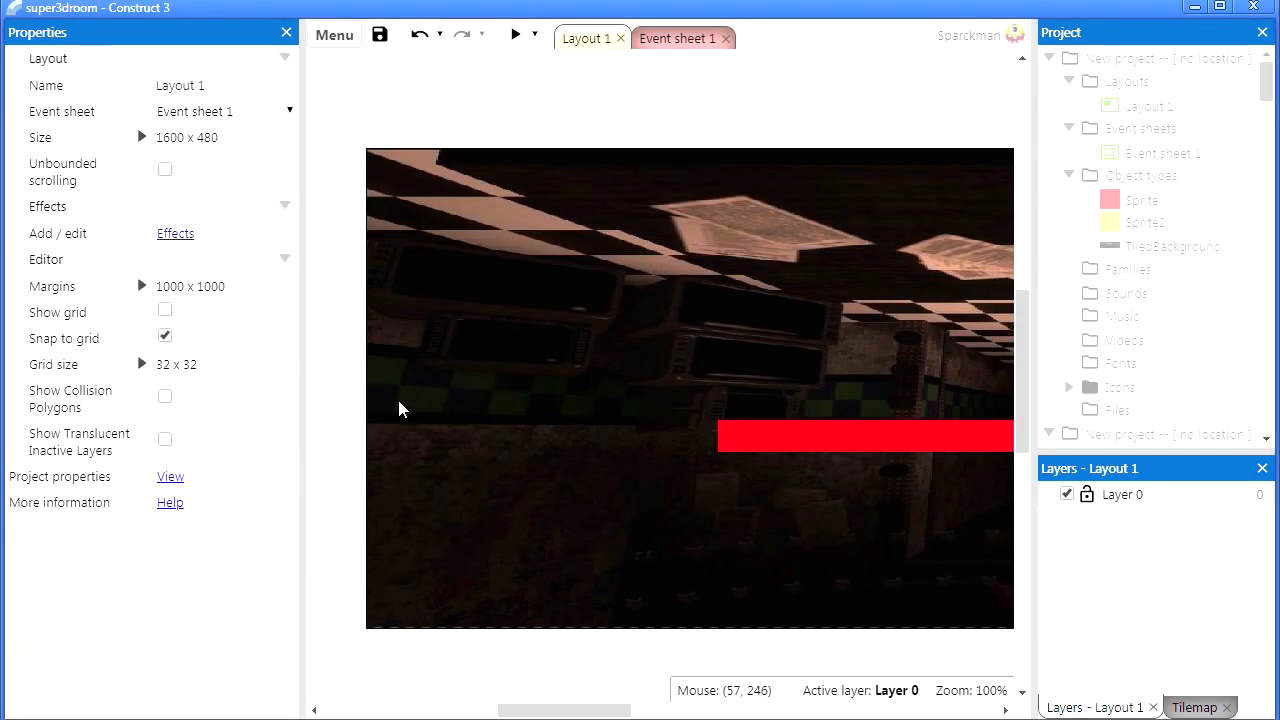
{"action": "mouse_move", "coordinate": [144, 294]}
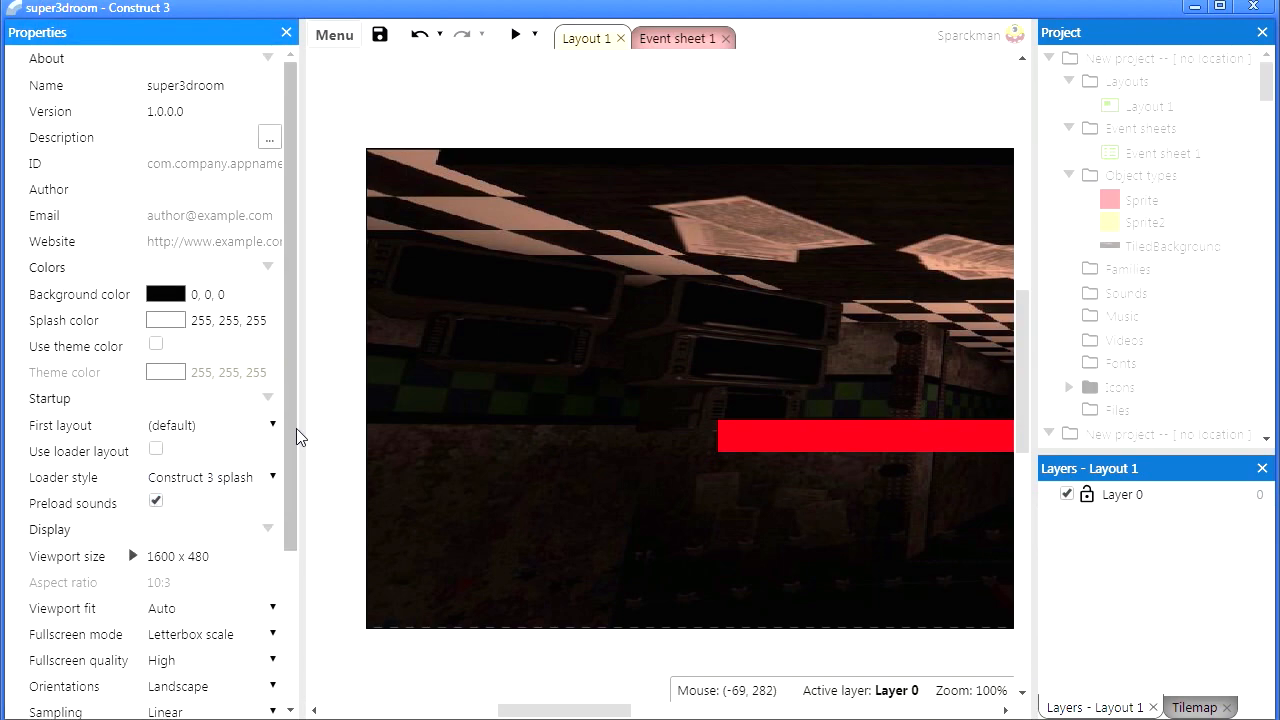
Step: Set the viewport width to 800 so only part of the panorama shows, preview it and close the preview
{"action": "scroll", "scroll_direction": "down", "scroll_amount": 3}
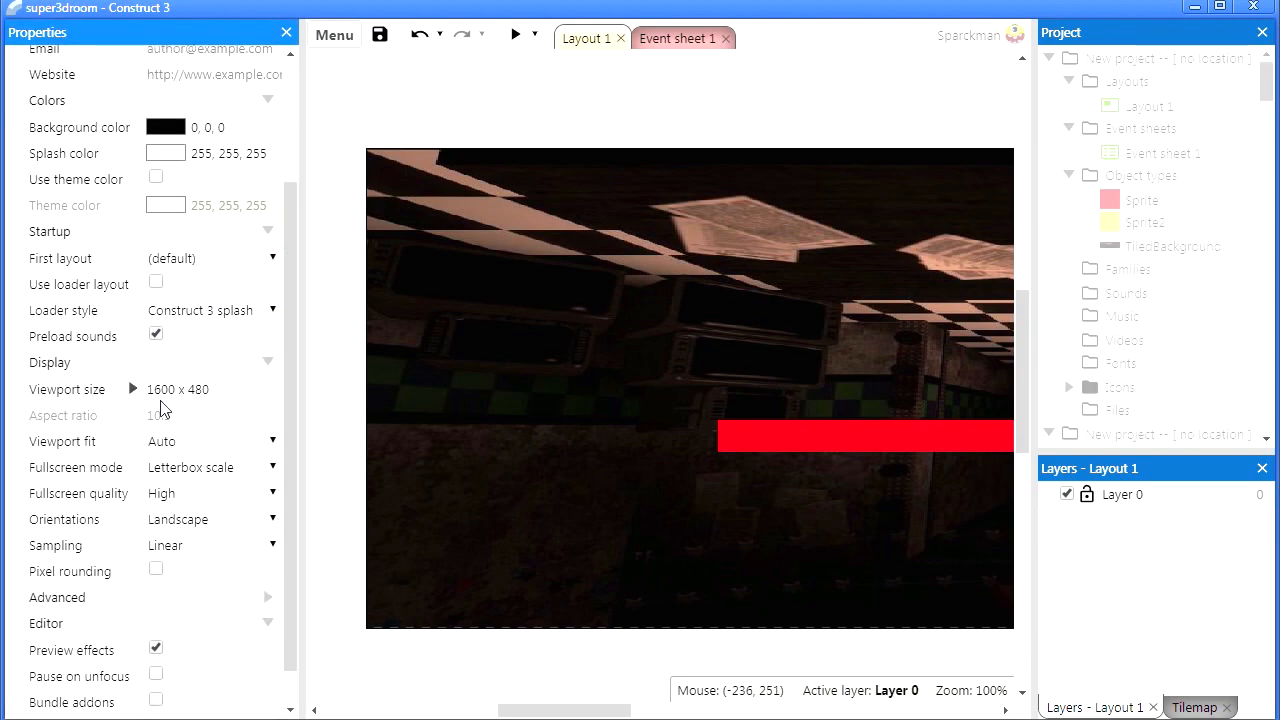
{"action": "left_click", "coordinate": [178, 388]}
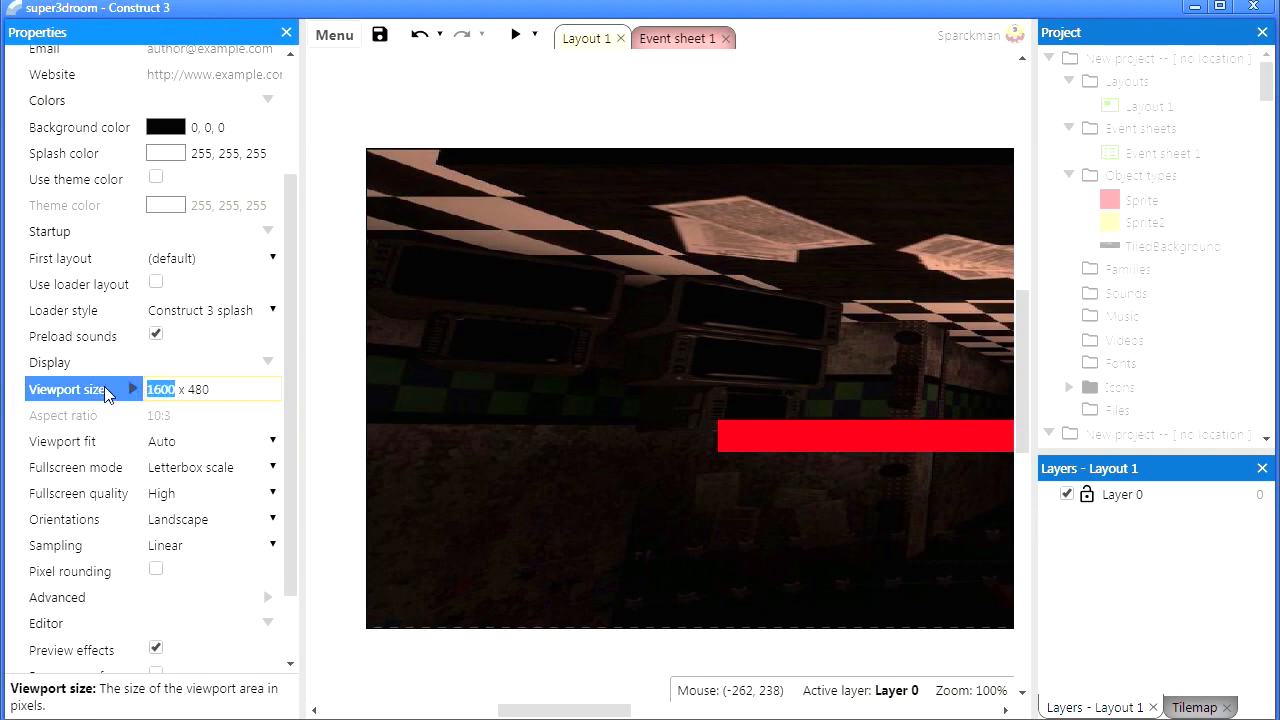
{"action": "type", "text": "800"}
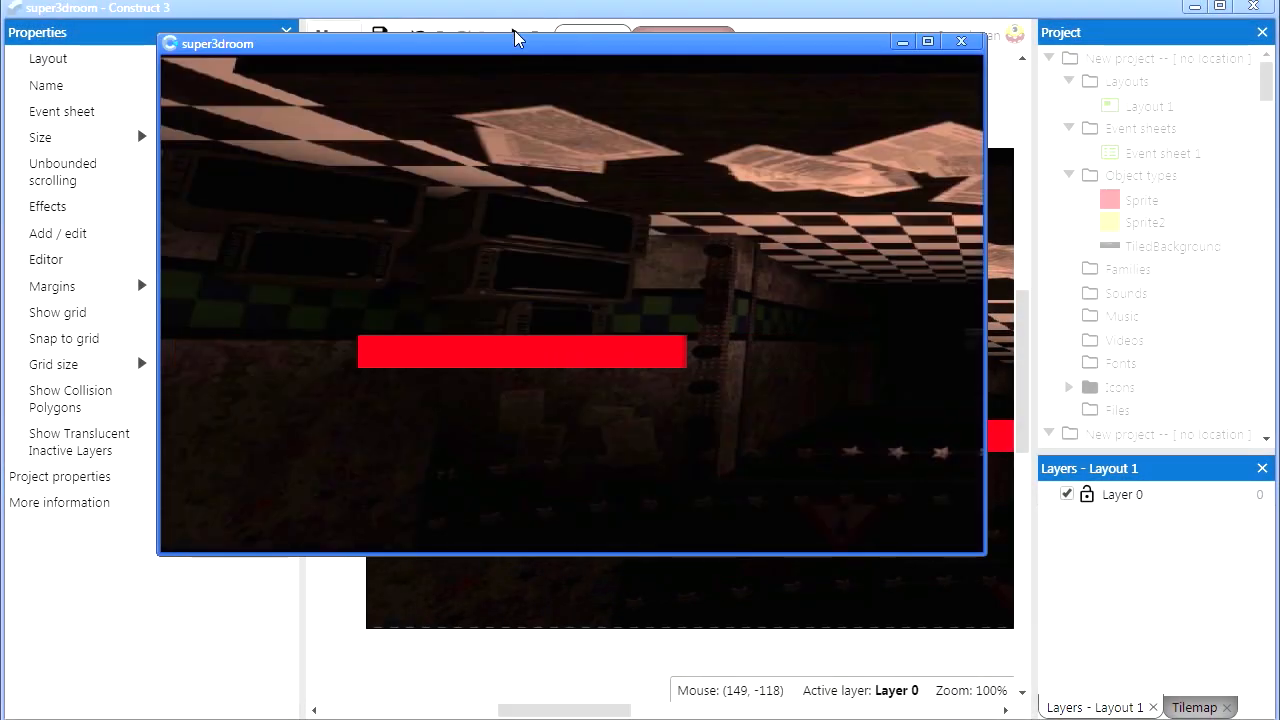
{"action": "left_click", "coordinate": [960, 40]}
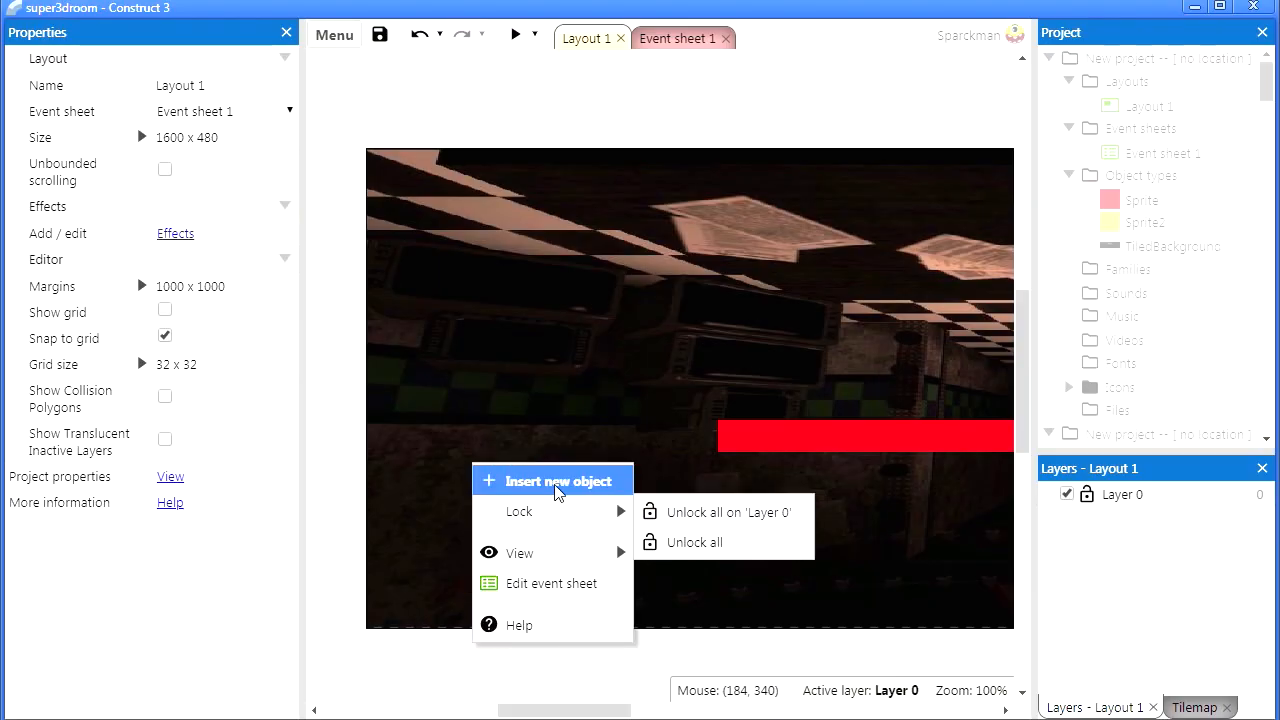
Step: Insert a yellow sprite stretched to full room height on the left edge with Solid behavior
{"action": "left_click", "coordinate": [552, 480]}
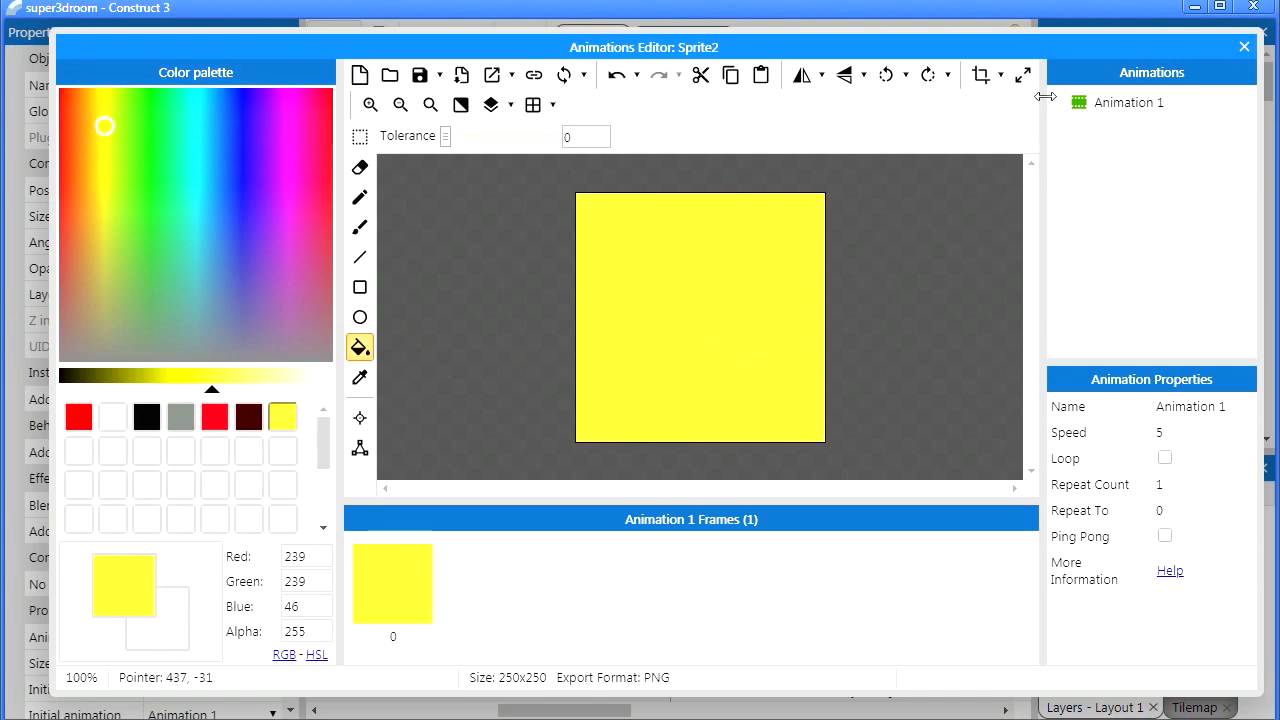
{"action": "left_click", "coordinate": [1244, 46]}
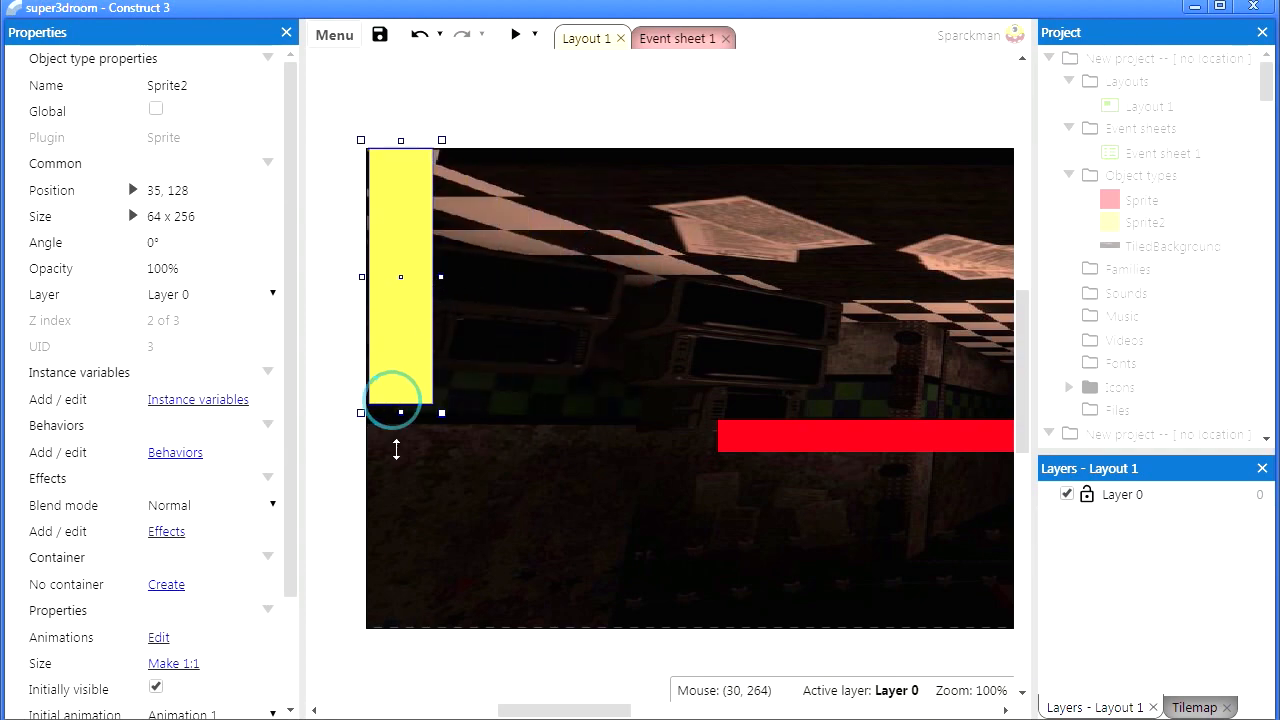
{"action": "left_click_drag", "start_coordinate": [400, 412], "coordinate": [400, 636]}
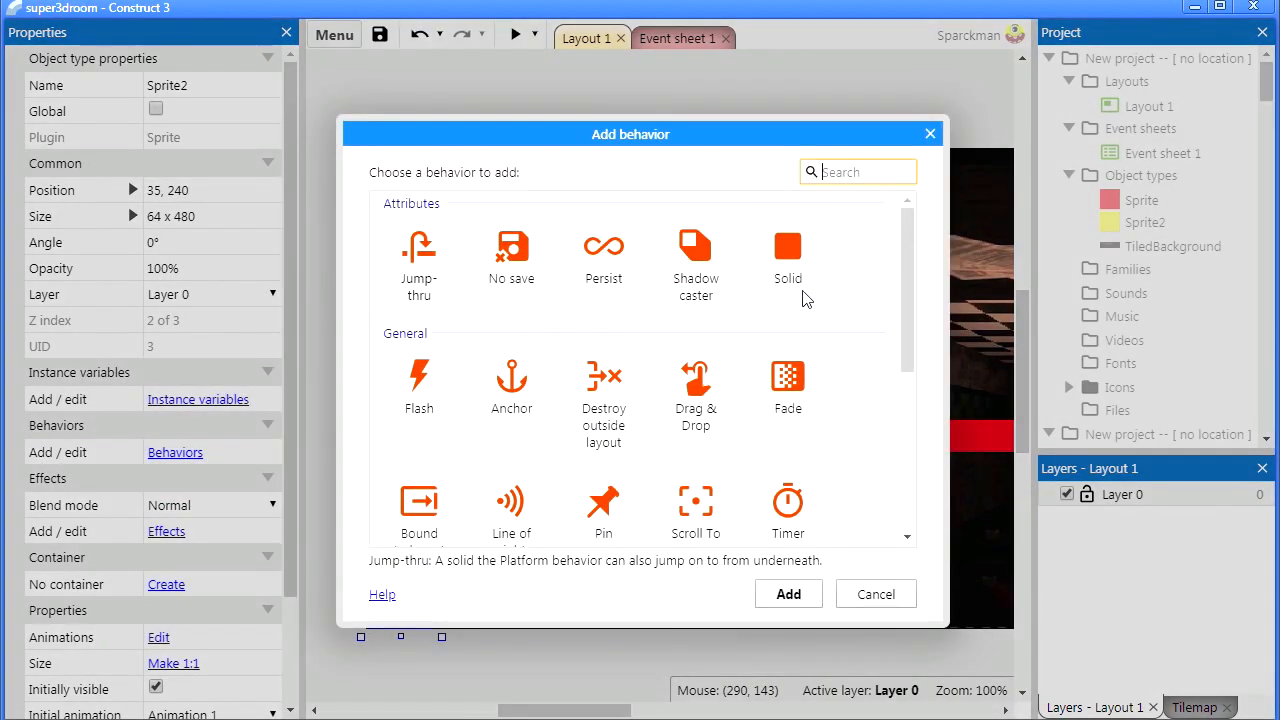
{"action": "left_click", "coordinate": [788, 592]}
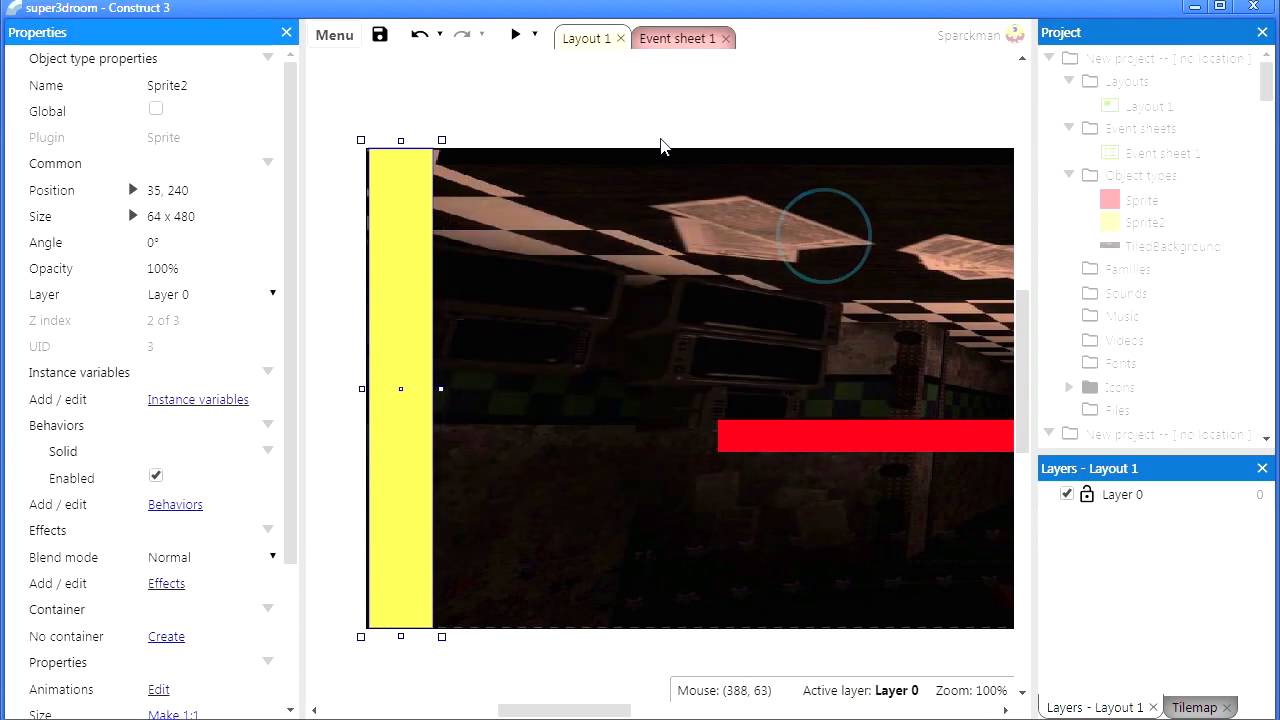
Step: Preview the room to test the yellow wall, then return to the layout
{"action": "left_click", "coordinate": [514, 34]}
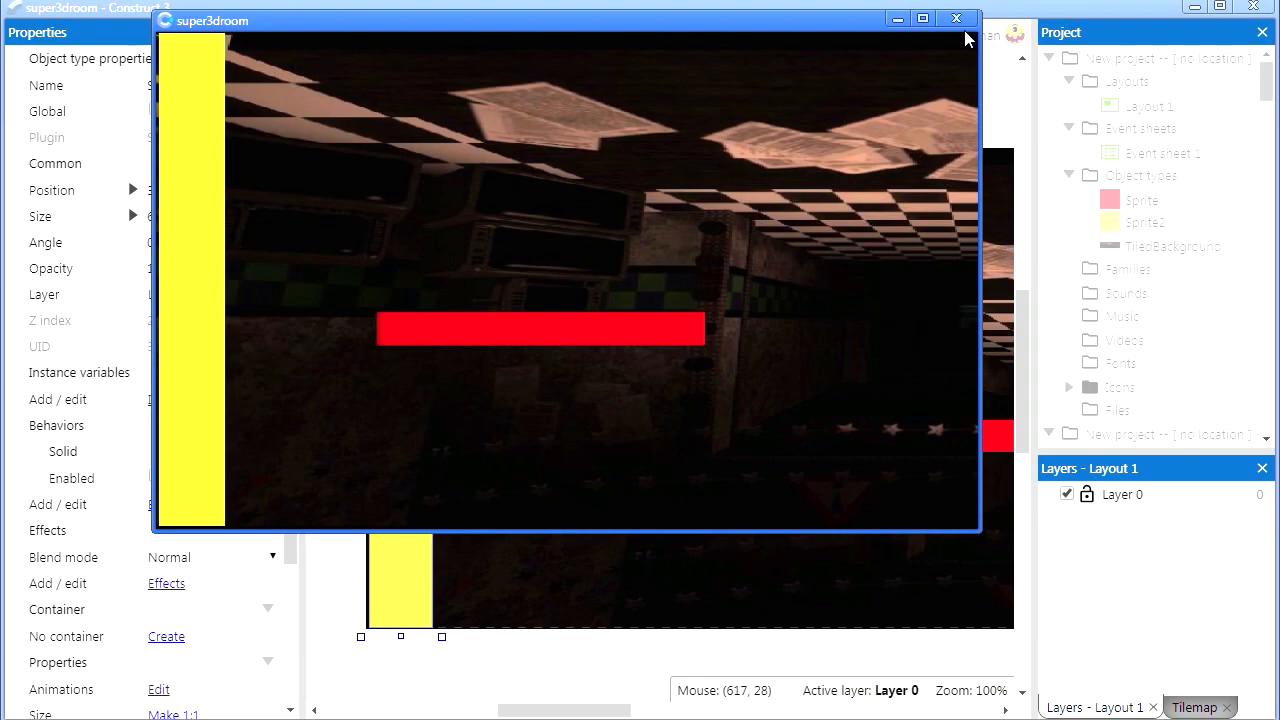
{"action": "left_click", "coordinate": [956, 18]}
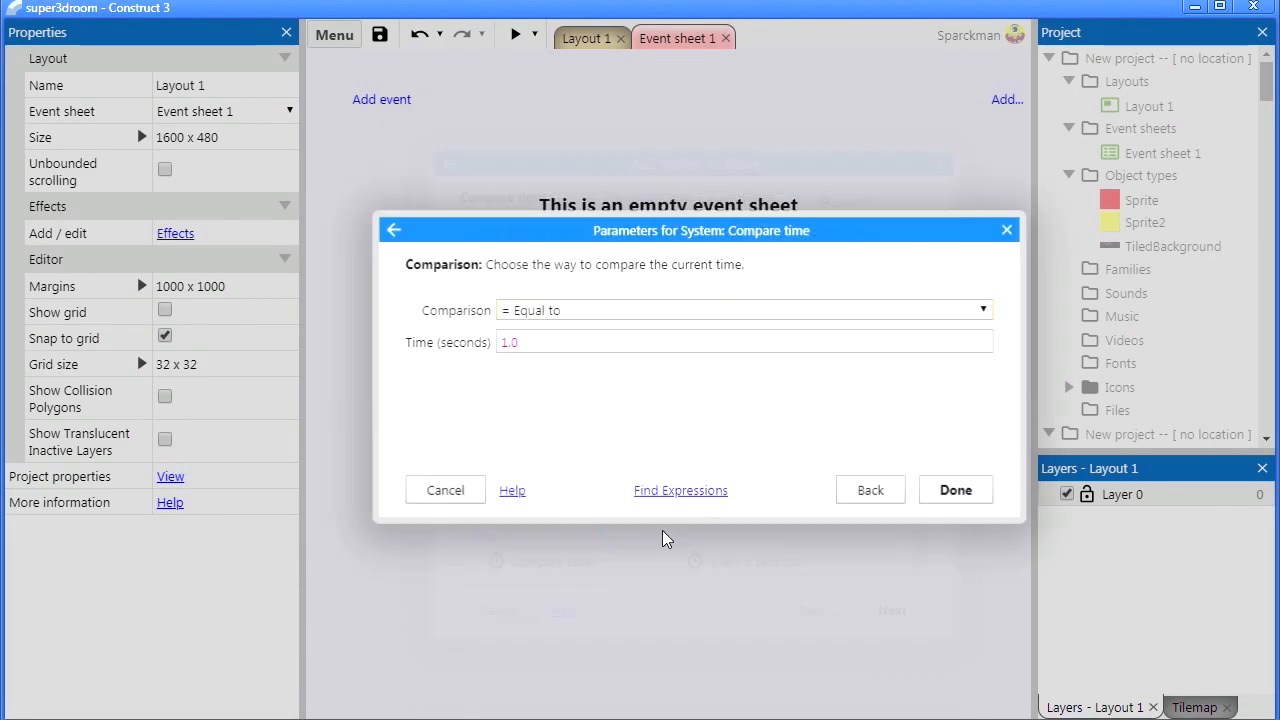
Step: Set the Compare time condition to Greater than 0 seconds
{"action": "left_click", "coordinate": [744, 308]}
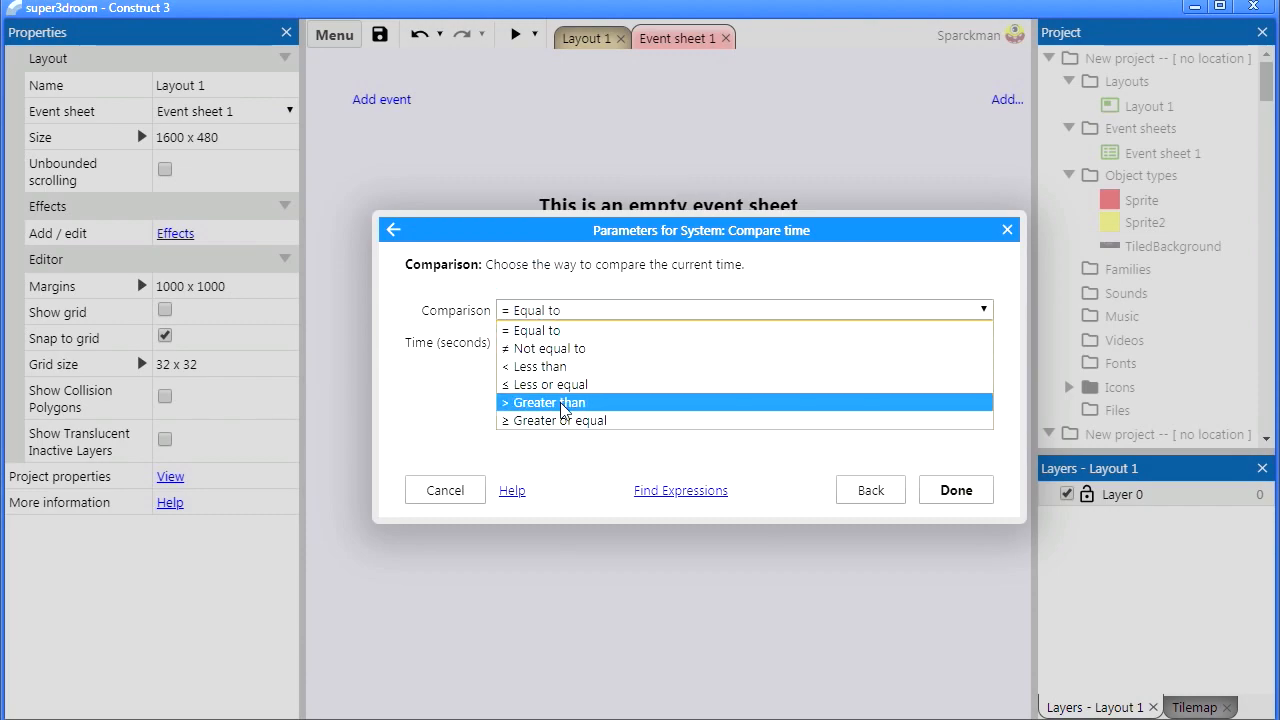
{"action": "left_click", "coordinate": [954, 490]}
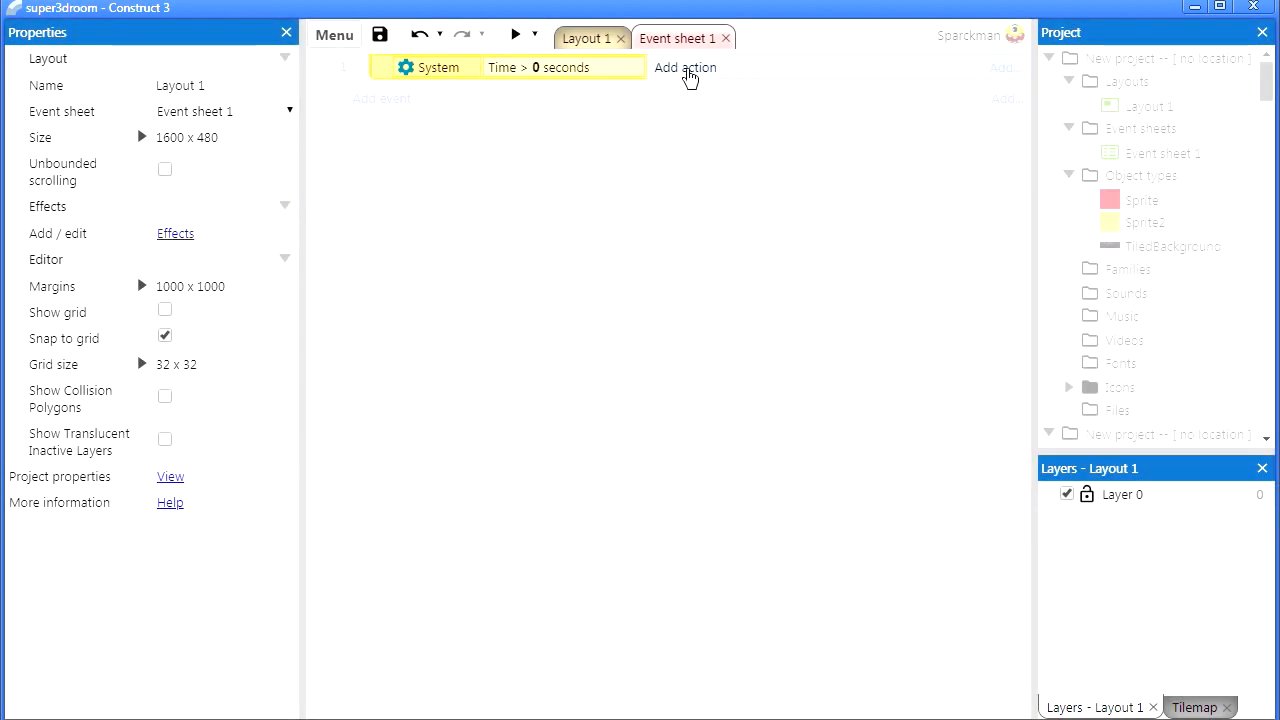
Step: Add a System Scroll to object action targeting the red Sprite and preview it
{"action": "left_click", "coordinate": [684, 68]}
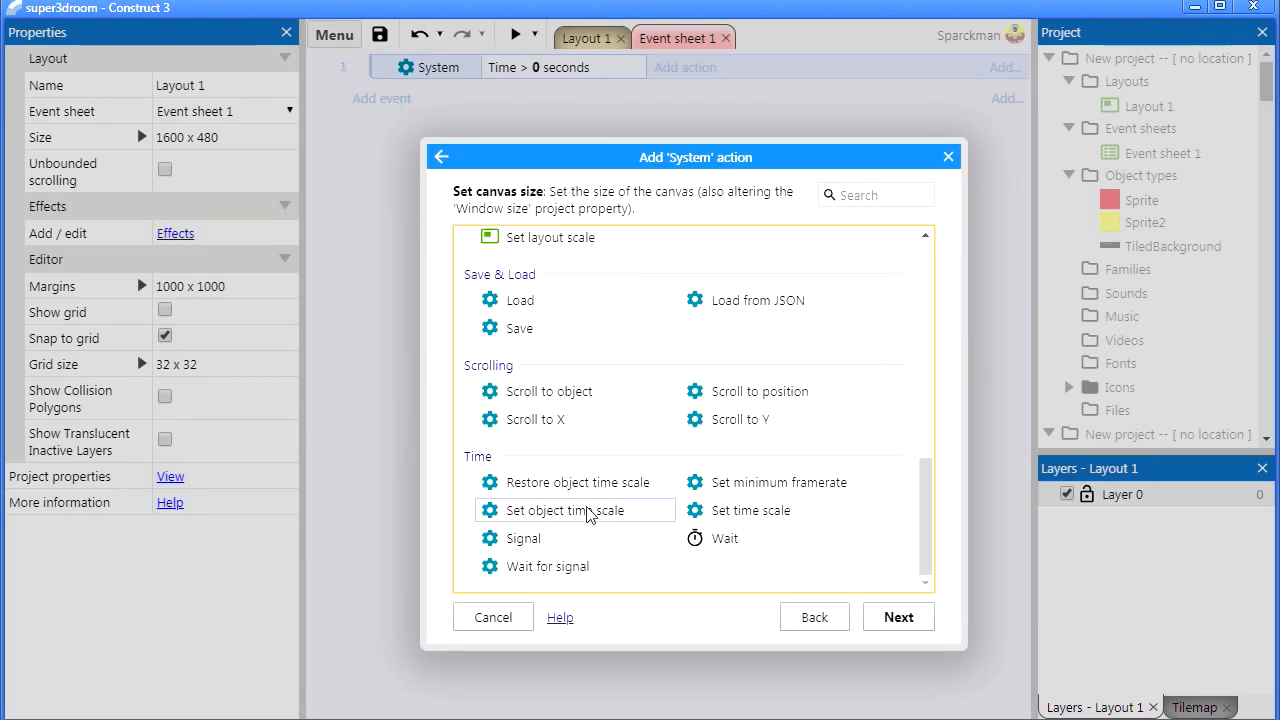
{"action": "left_click", "coordinate": [548, 390]}
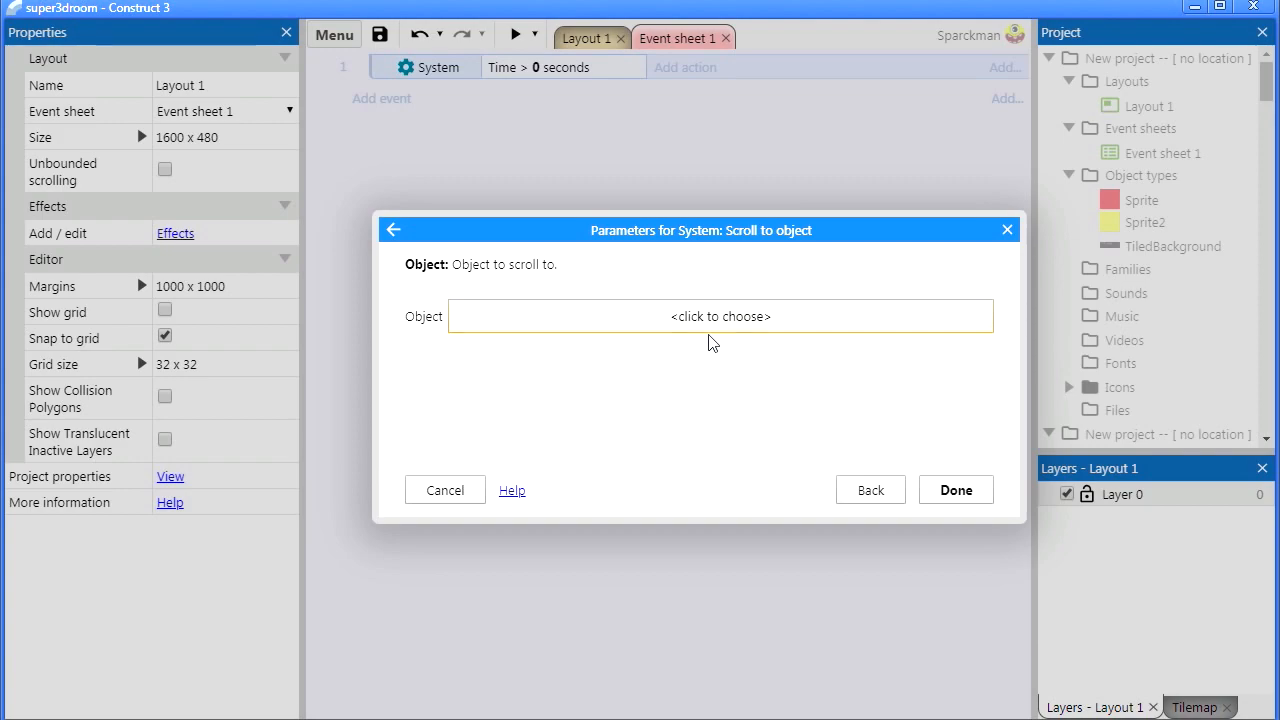
{"action": "left_click", "coordinate": [720, 316]}
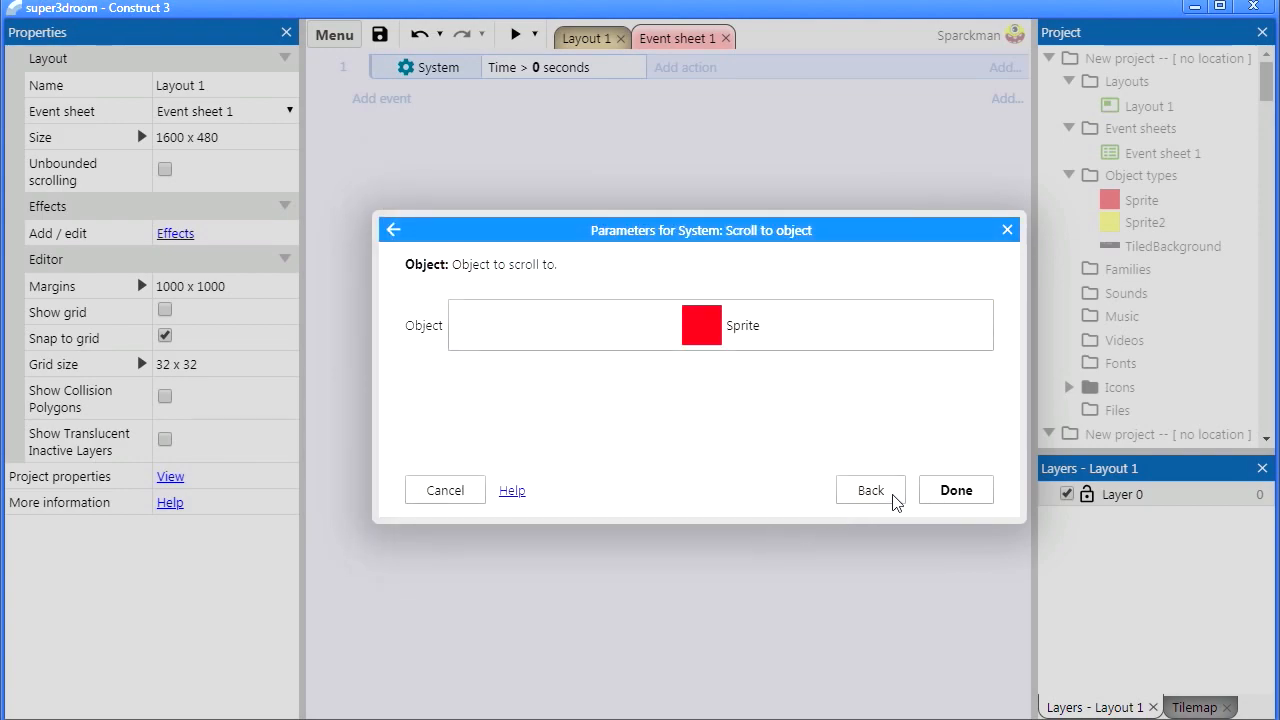
{"action": "left_click", "coordinate": [956, 490]}
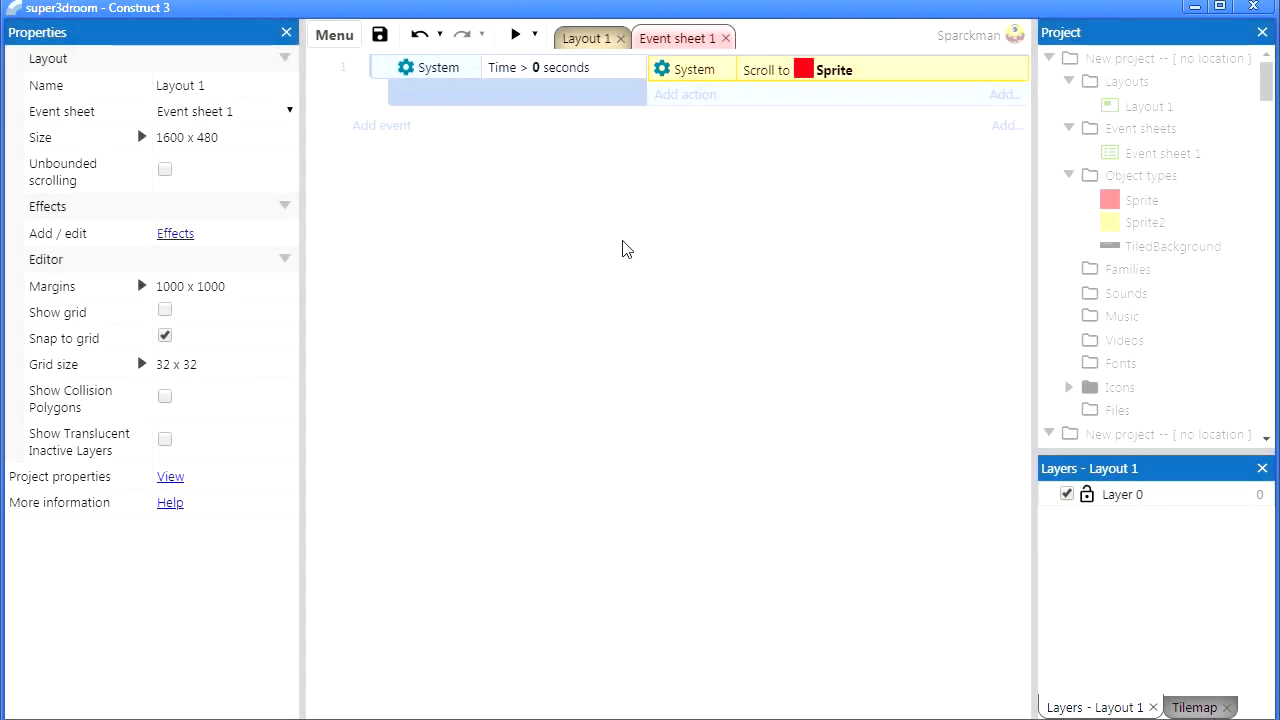
{"action": "left_click", "coordinate": [514, 34]}
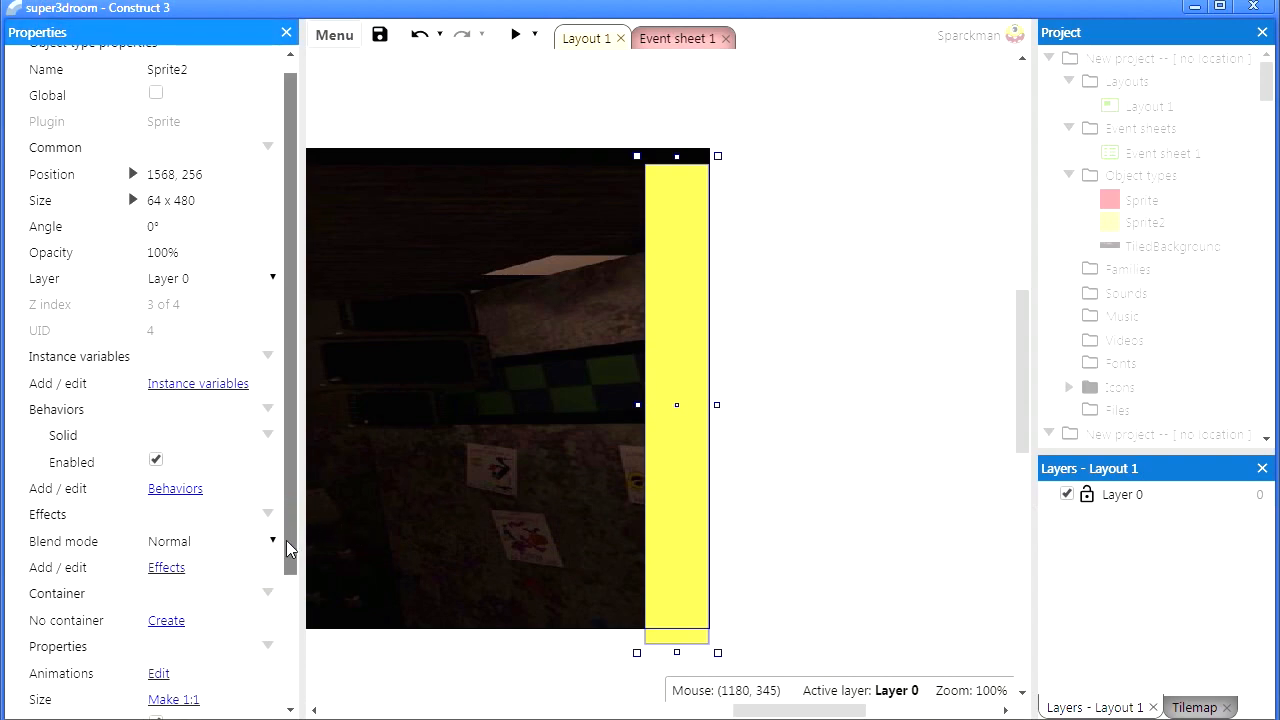
Step: Untick Initially visible for Sprite2 and the red bar Sprite so both start hidden
{"action": "scroll", "scroll_direction": "down", "scroll_amount": 3}
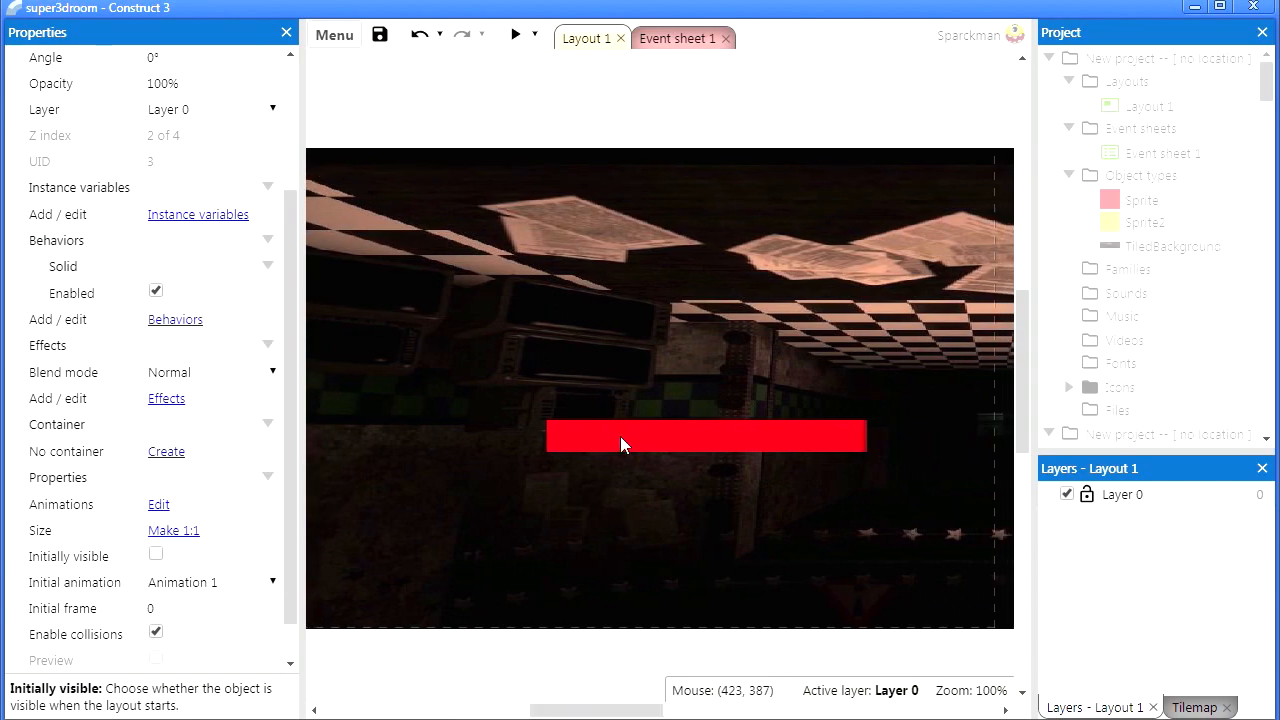
{"action": "left_click", "coordinate": [704, 436]}
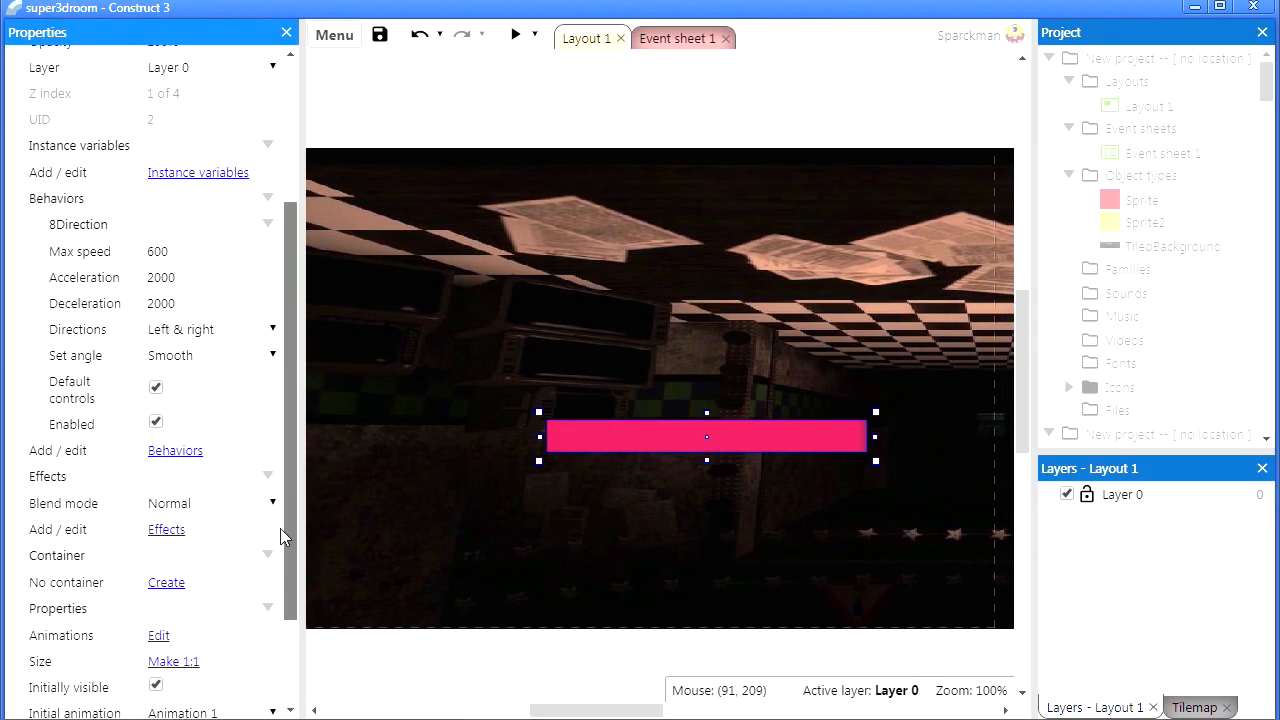
{"action": "scroll", "scroll_direction": "down", "scroll_amount": 3}
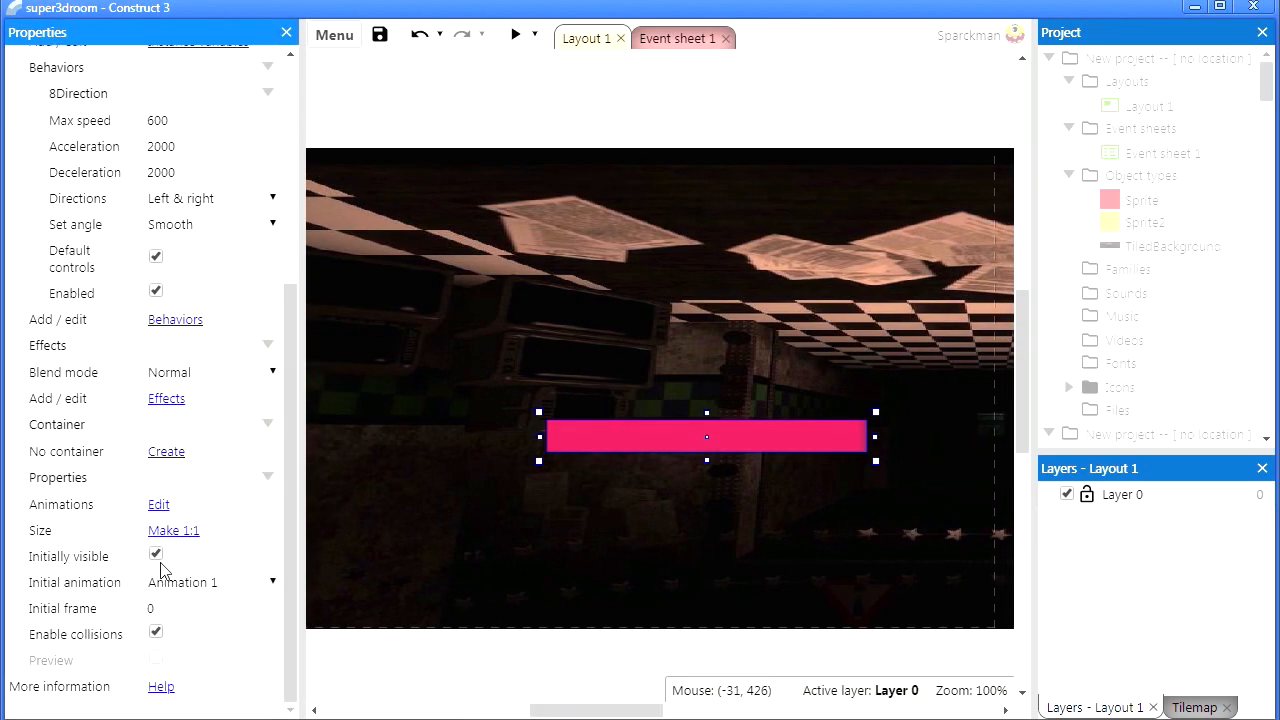
{"action": "left_click", "coordinate": [156, 554]}
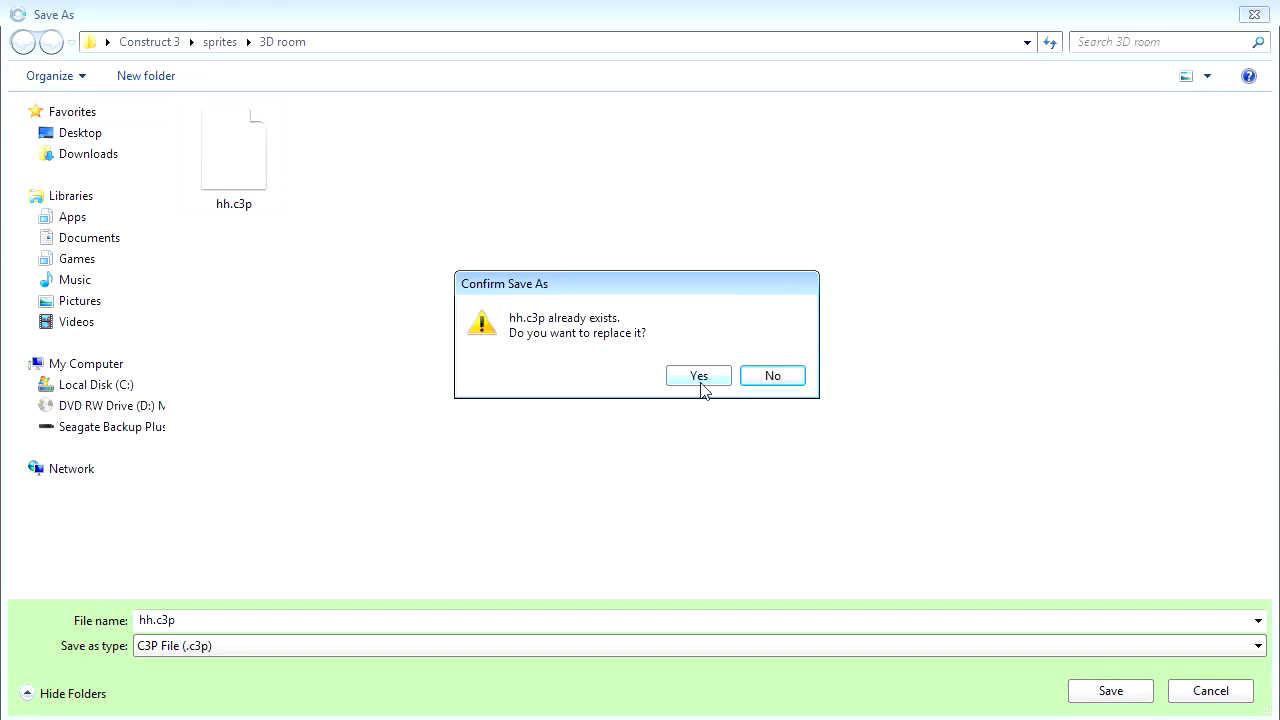
Step: Replace the existing hh.c3p, then preview the room showing no red bar
{"action": "left_click", "coordinate": [698, 376]}
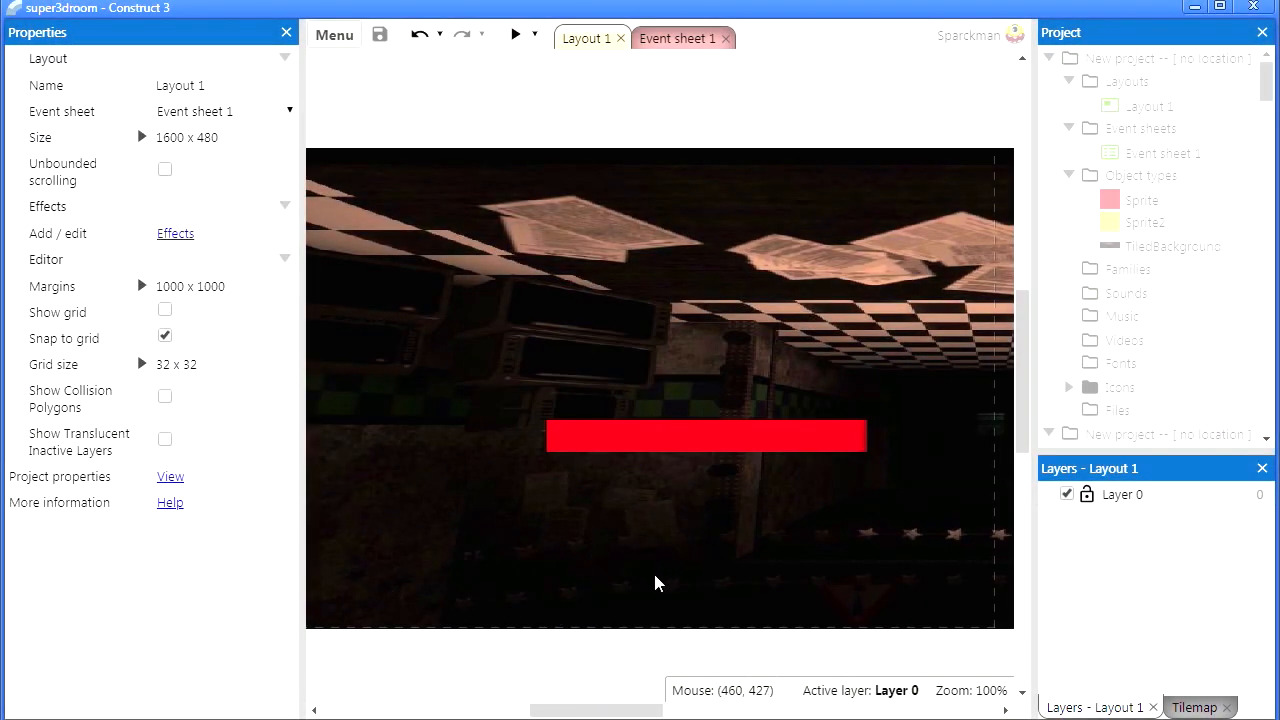
{"action": "left_click", "coordinate": [516, 34]}
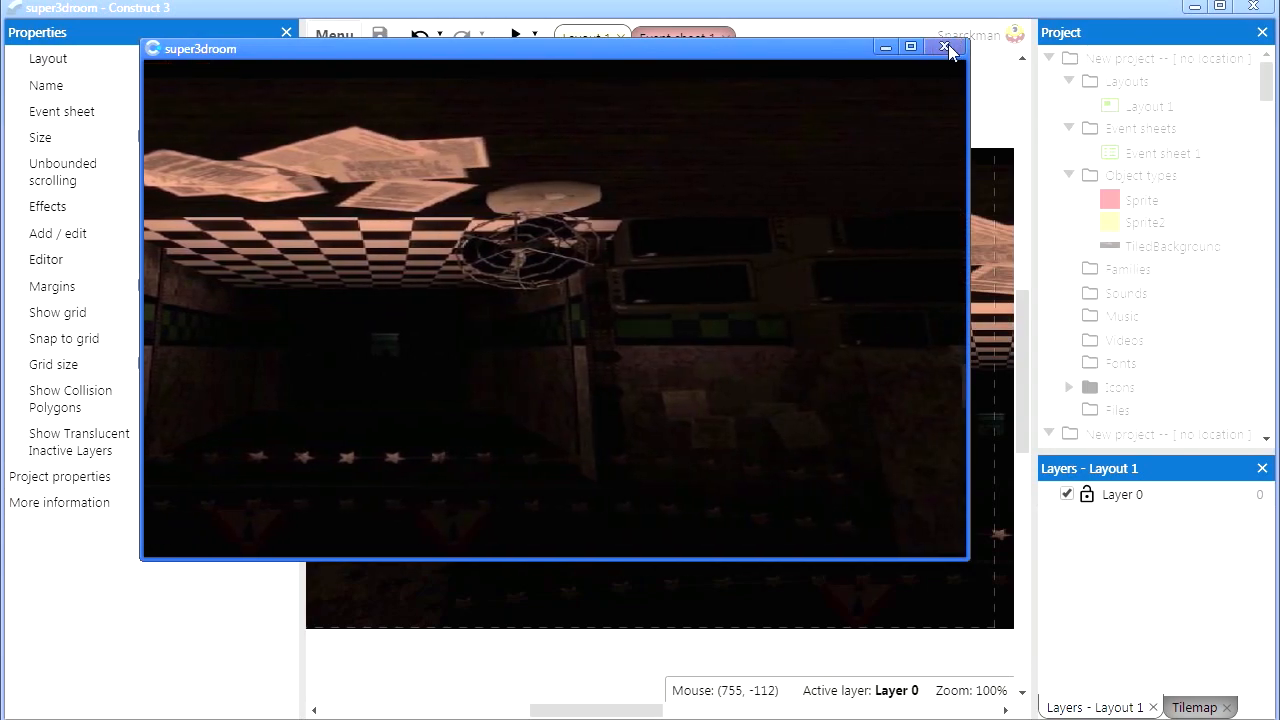
{"action": "left_click", "coordinate": [944, 48]}
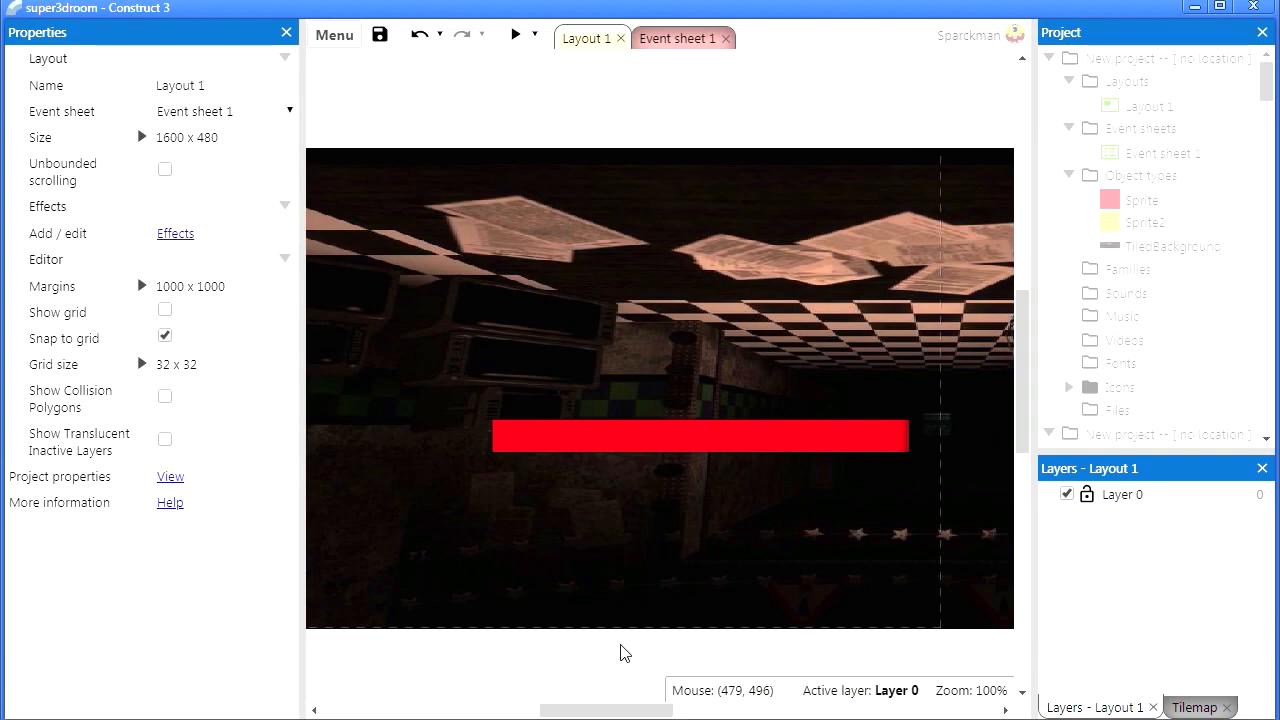
{"action": "mouse_move", "coordinate": [724, 662]}
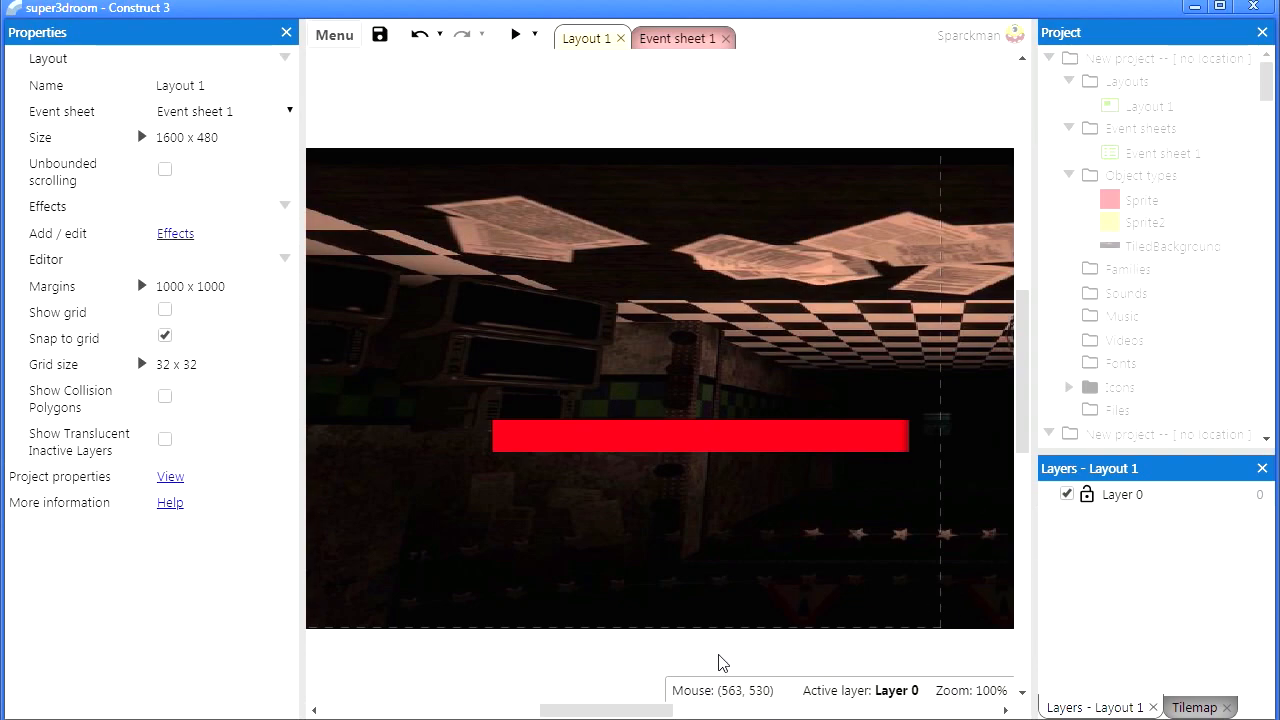
Step: Add the Sphere effect to Layer 0, wrapping the panorama and red bar into a ball
{"action": "left_click", "coordinate": [1120, 494]}
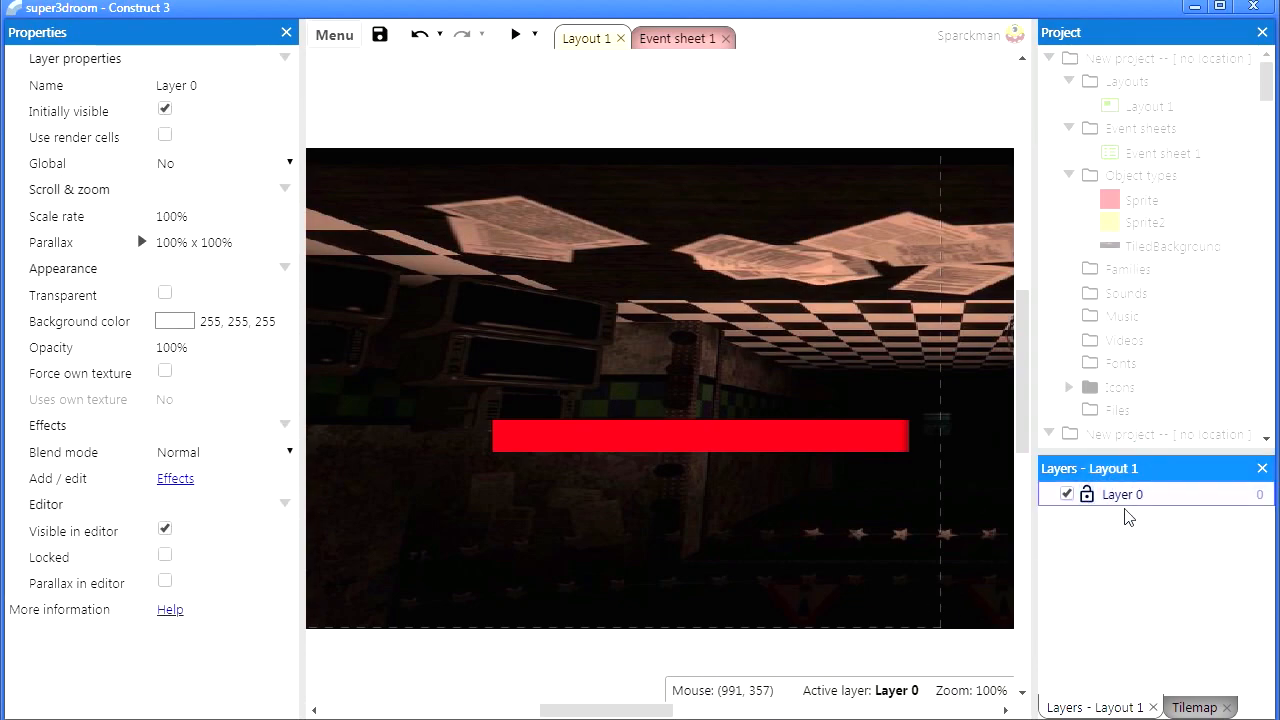
{"action": "left_click", "coordinate": [176, 478]}
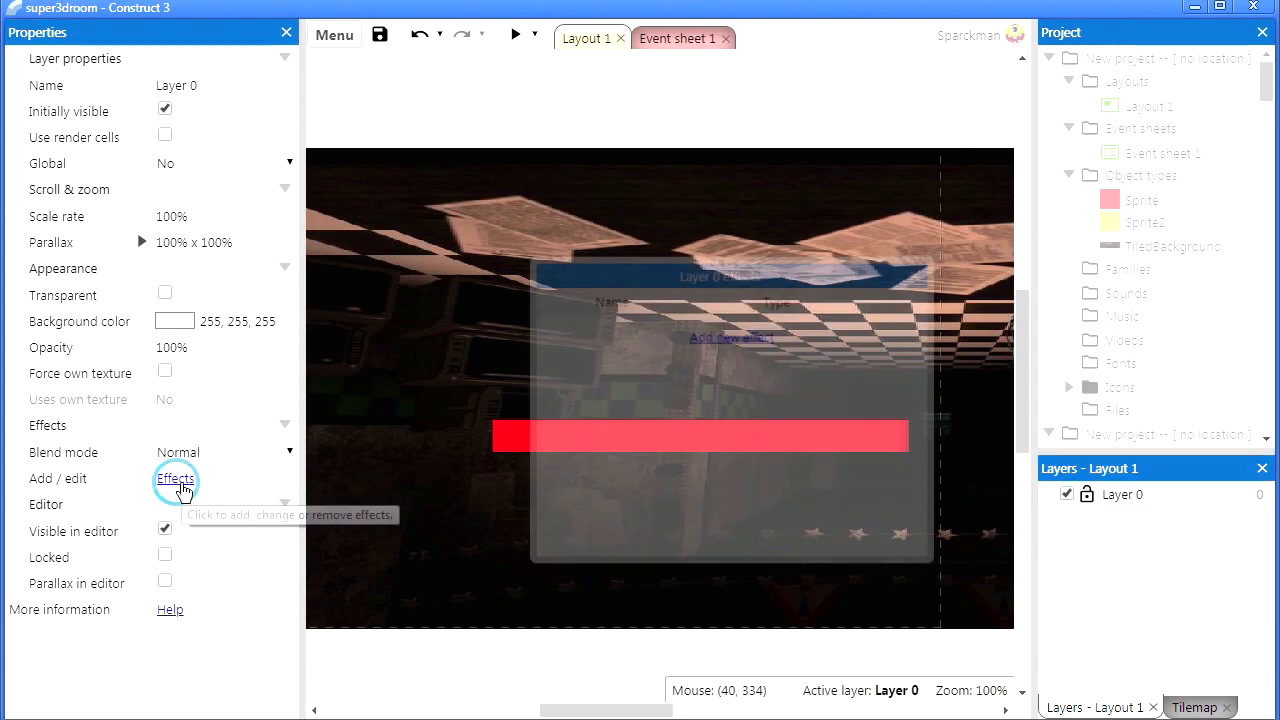
{"action": "left_click", "coordinate": [176, 480]}
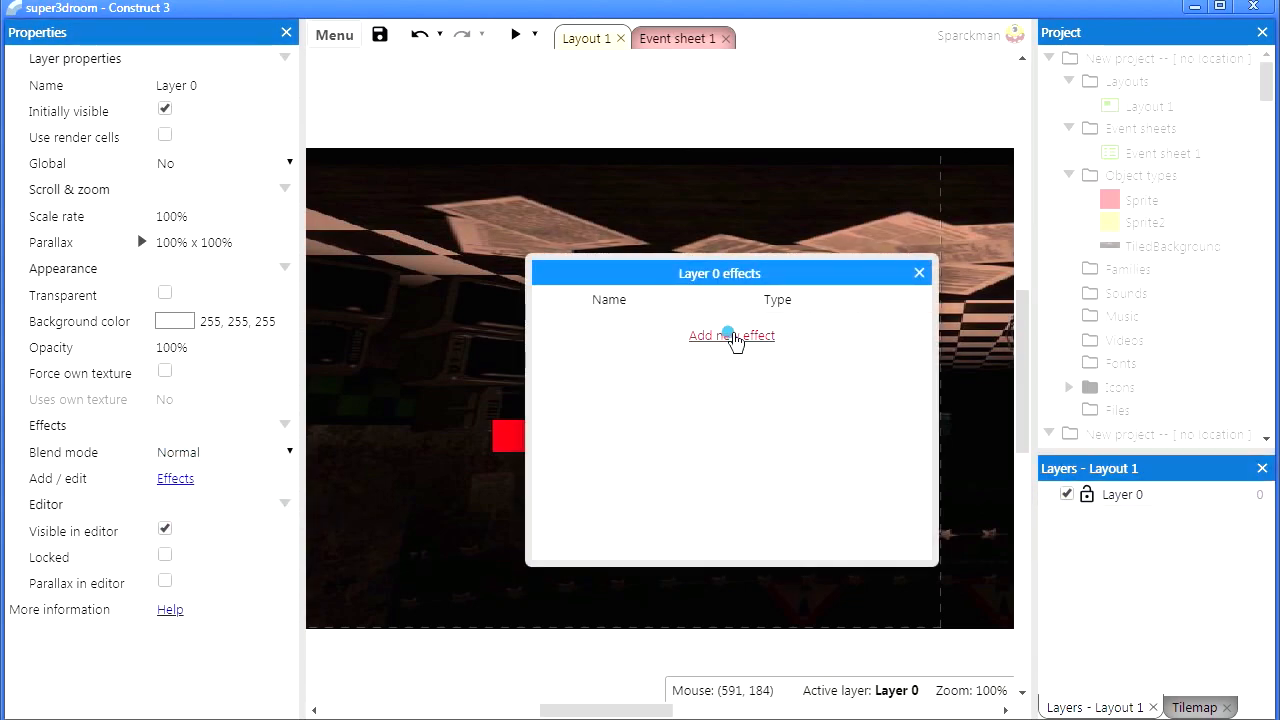
{"action": "left_click", "coordinate": [732, 336]}
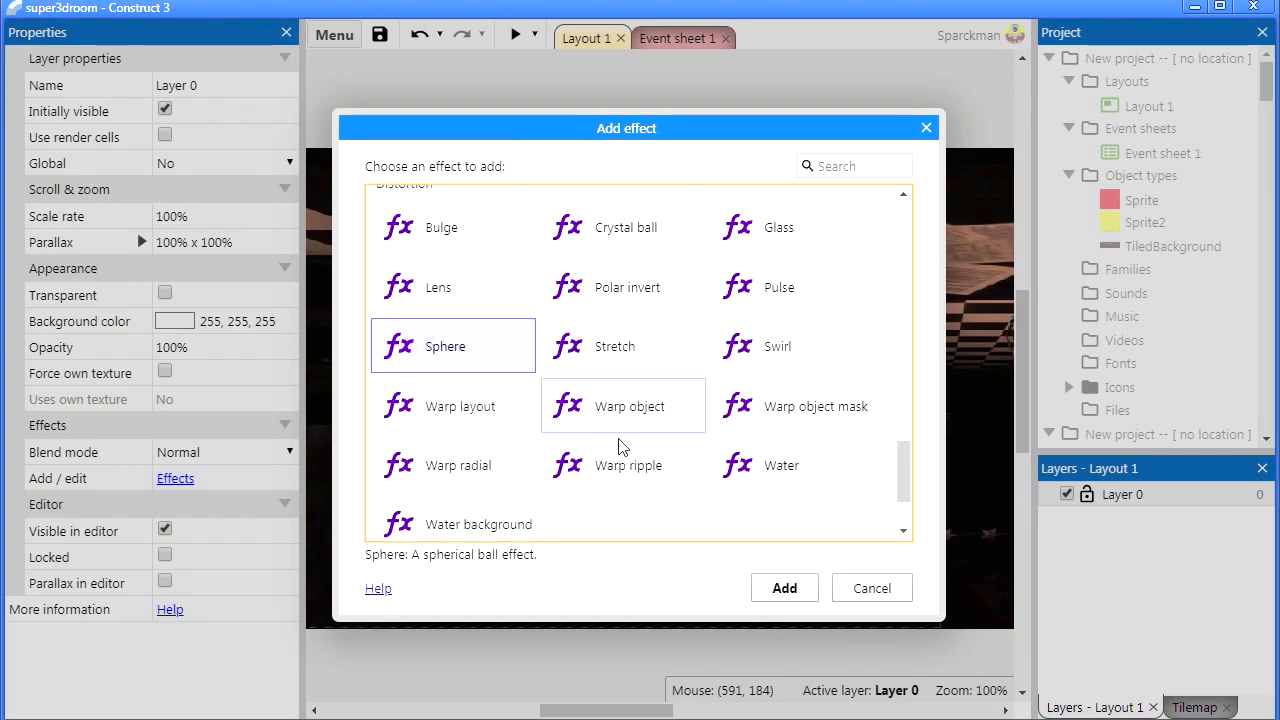
{"action": "left_click", "coordinate": [784, 588]}
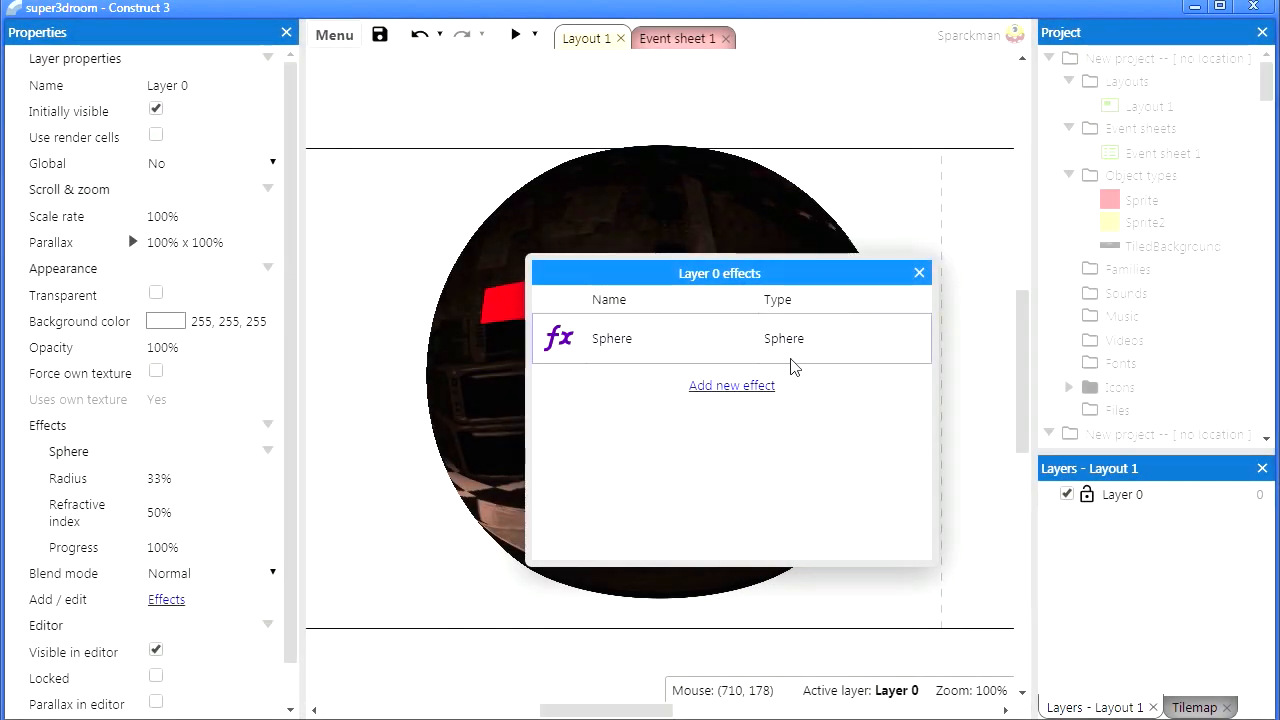
{"action": "left_click_drag", "start_coordinate": [720, 272], "coordinate": [660, 360]}
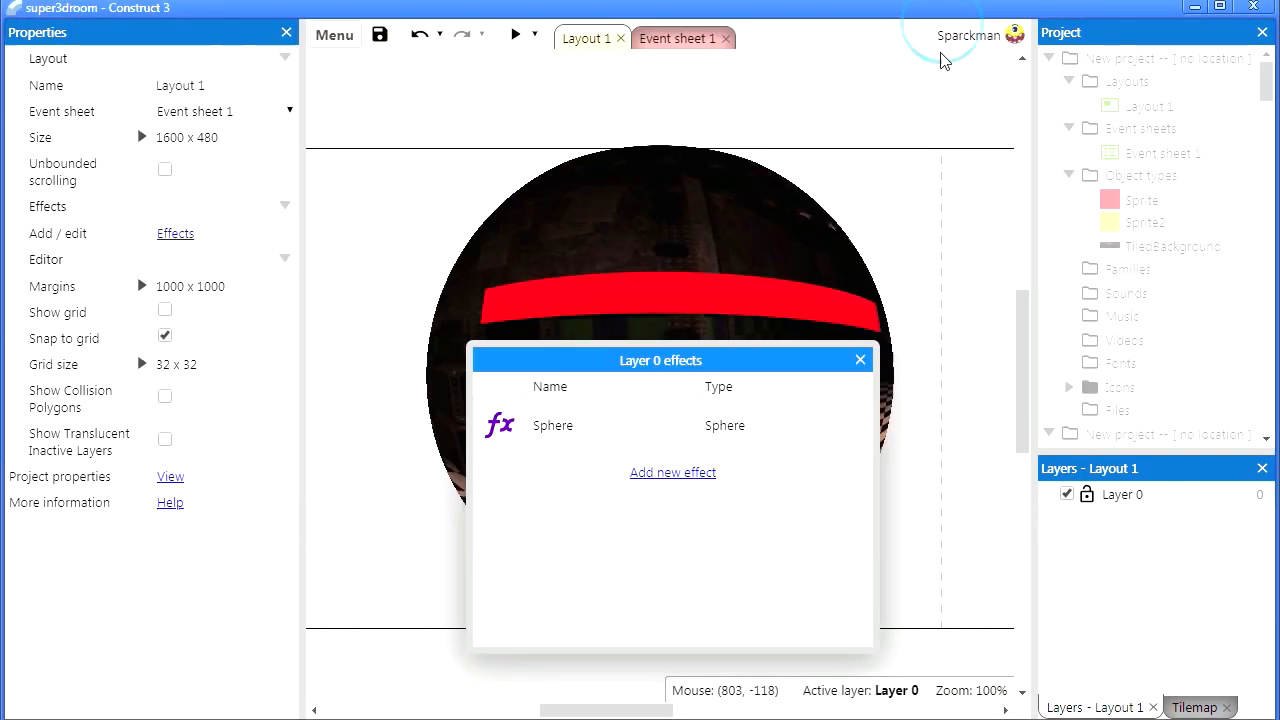
{"action": "left_click", "coordinate": [1122, 494]}
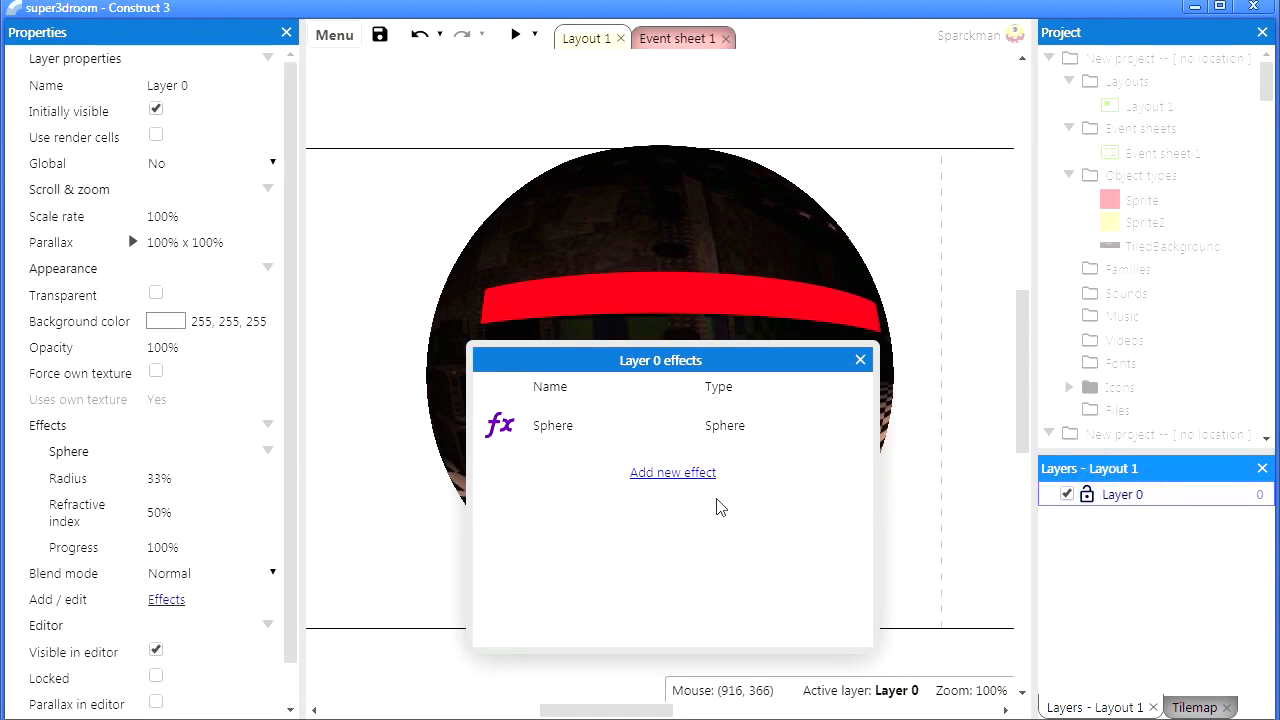
{"action": "mouse_move", "coordinate": [376, 496]}
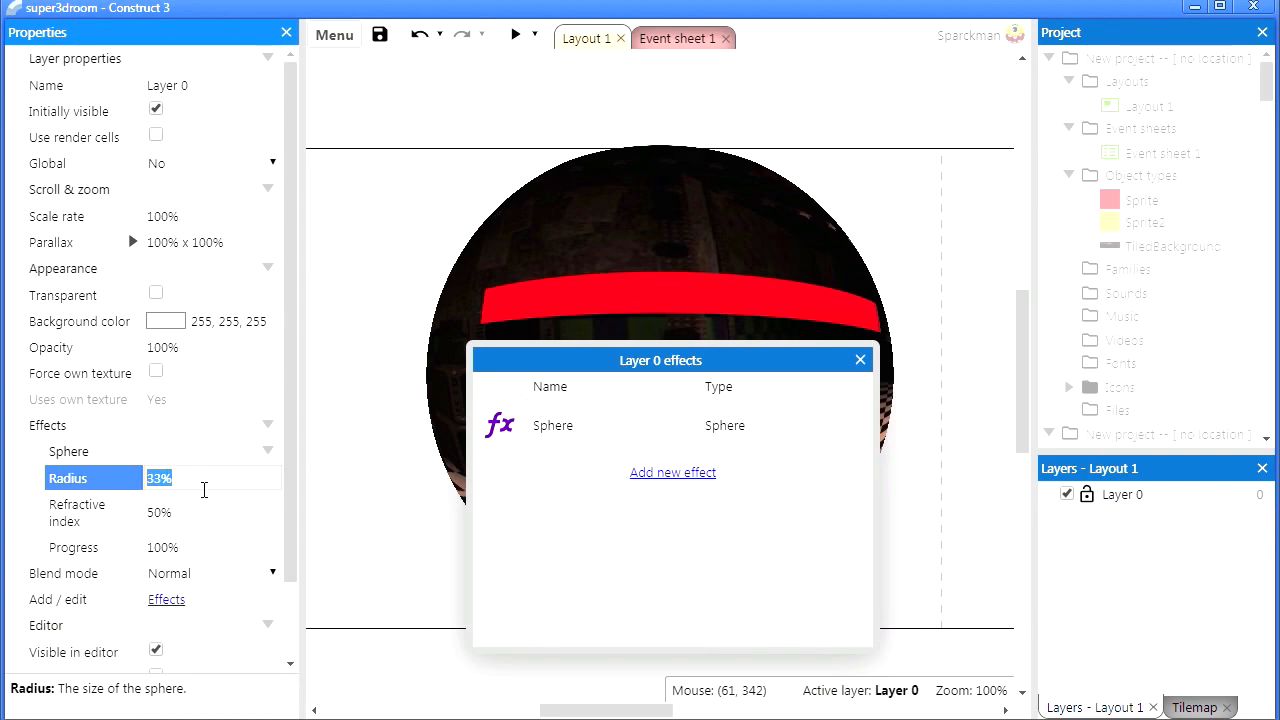
Step: Give Layer 0's Sphere effect Radius 60 and Refractive index -30
{"action": "type", "text": "60"}
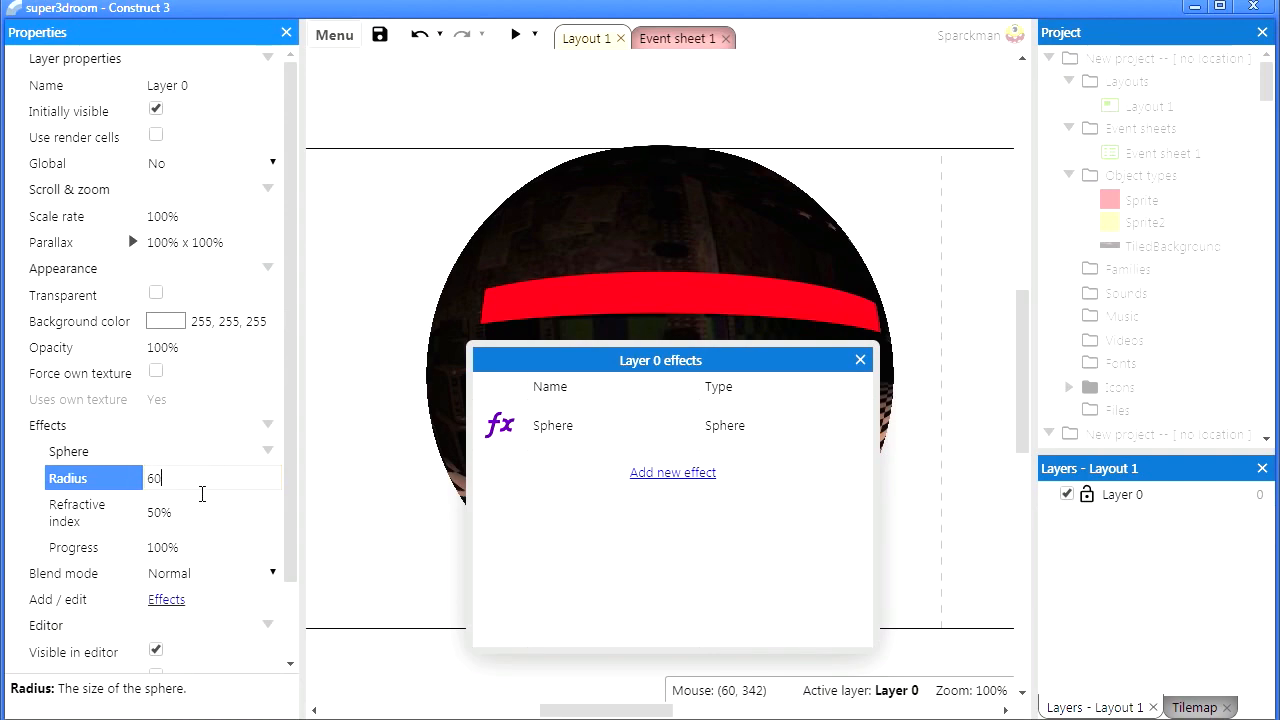
{"action": "left_click", "coordinate": [160, 512]}
{"action": "type", "text": "-"}
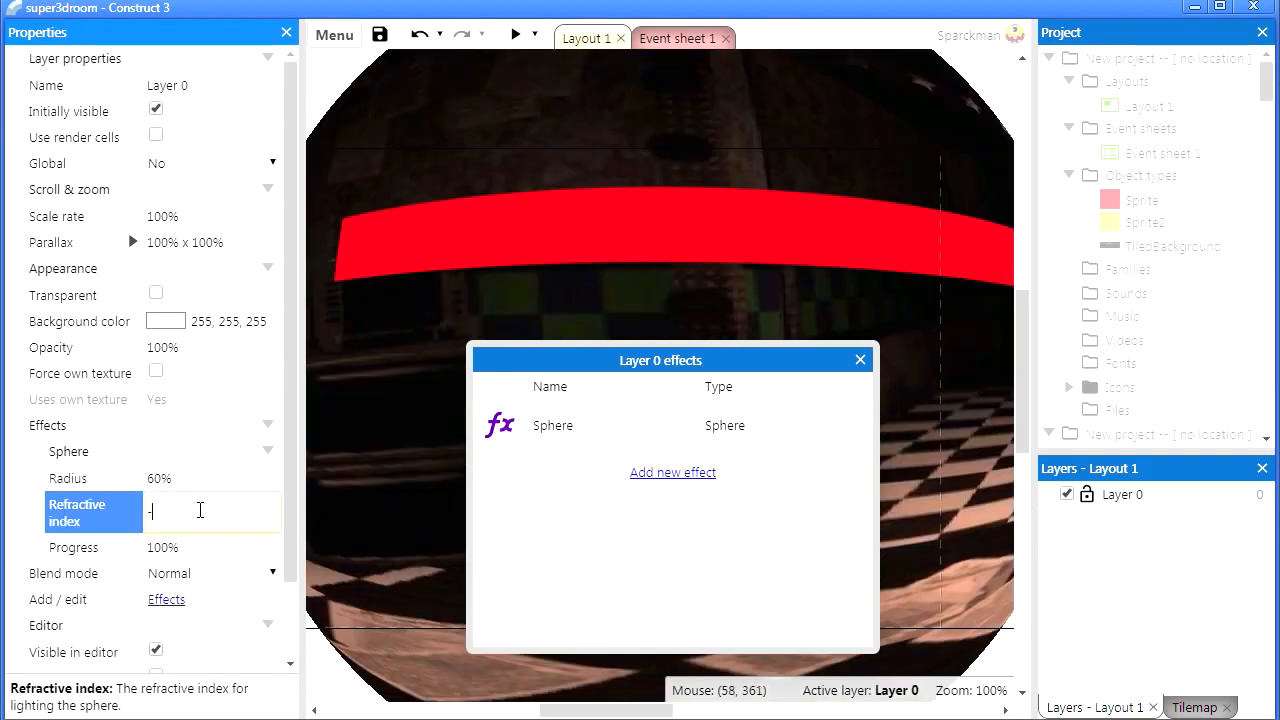
{"action": "type", "text": "30%"}
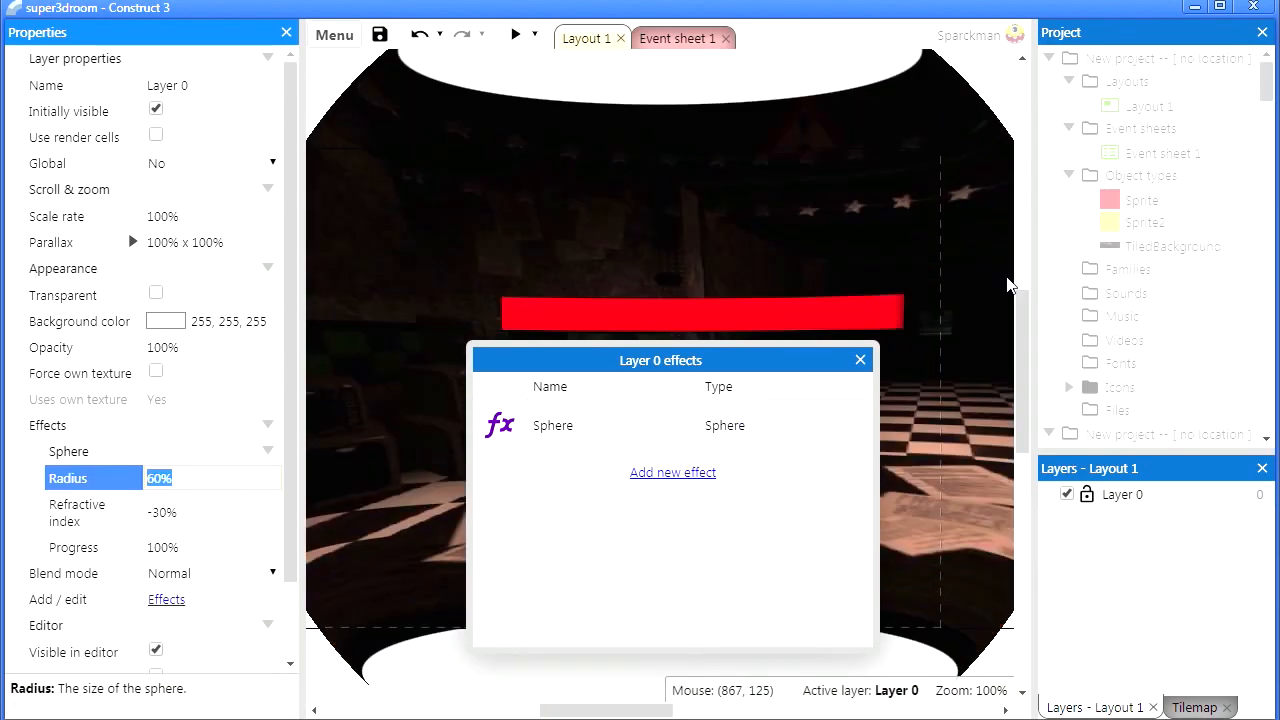
{"action": "mouse_move", "coordinate": [816, 380]}
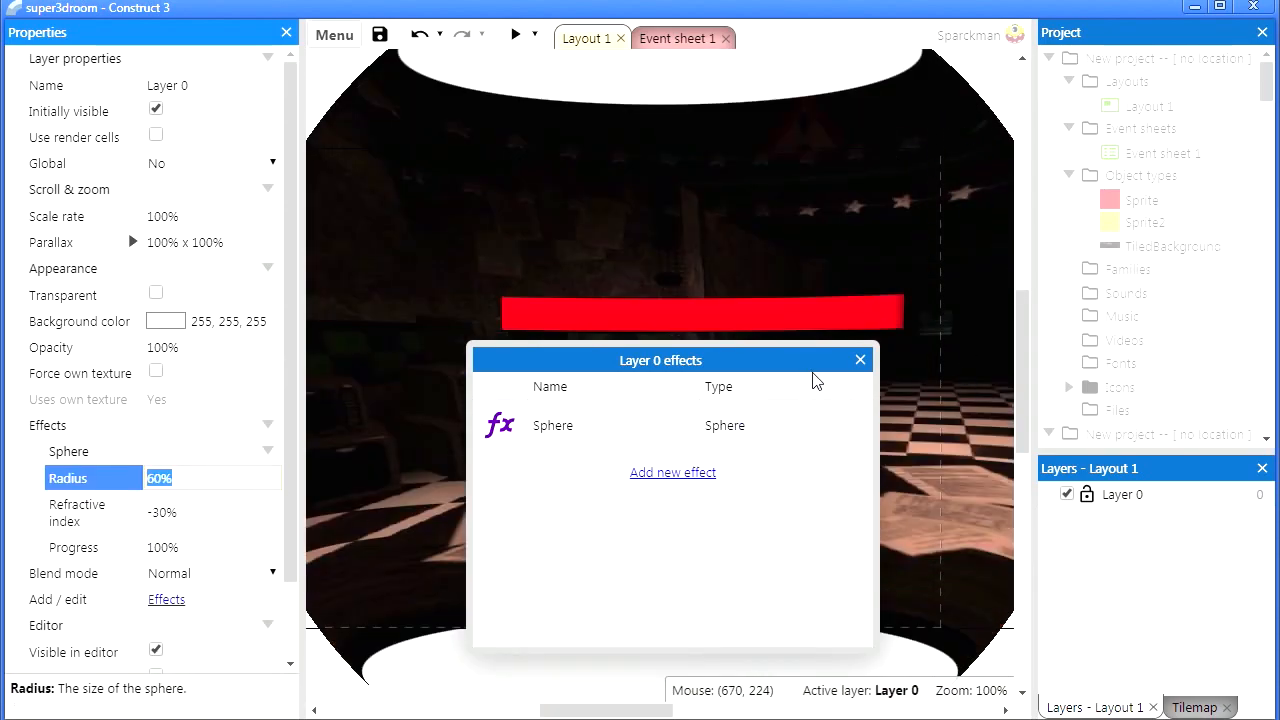
{"action": "left_click", "coordinate": [860, 360]}
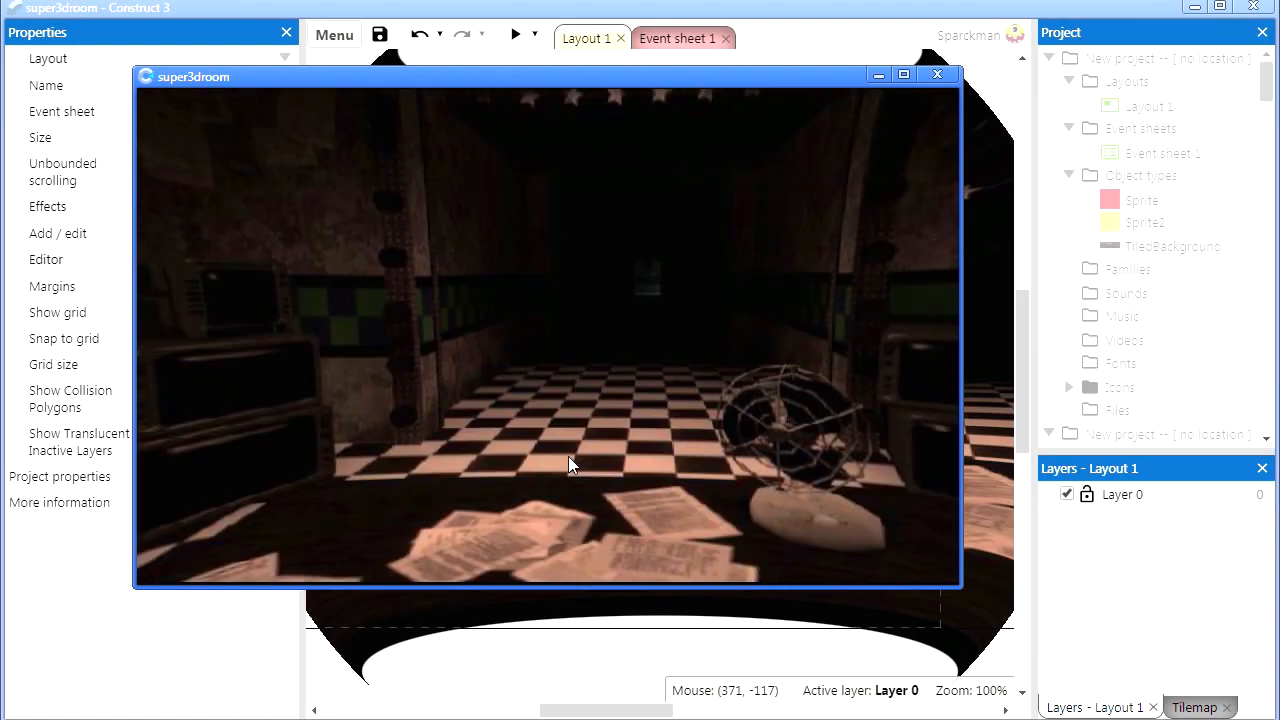
{"action": "mouse_move", "coordinate": [902, 344]}
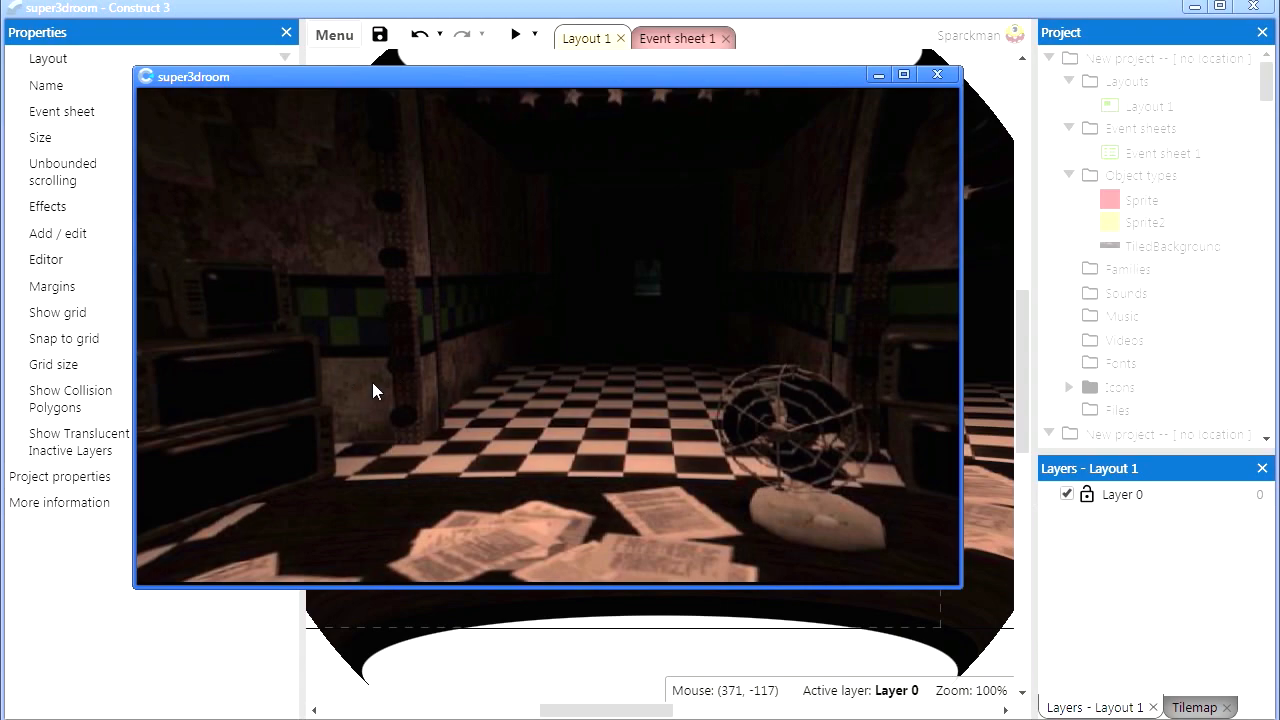
{"action": "mouse_move", "coordinate": [584, 408]}
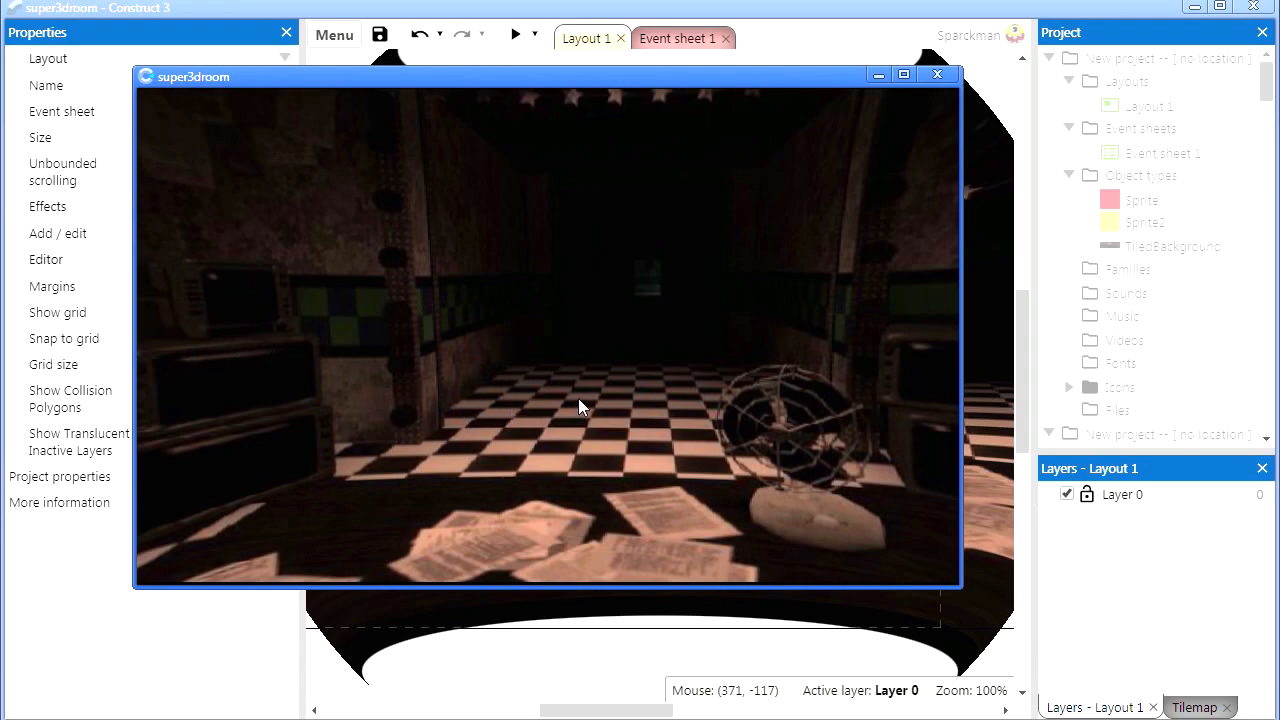